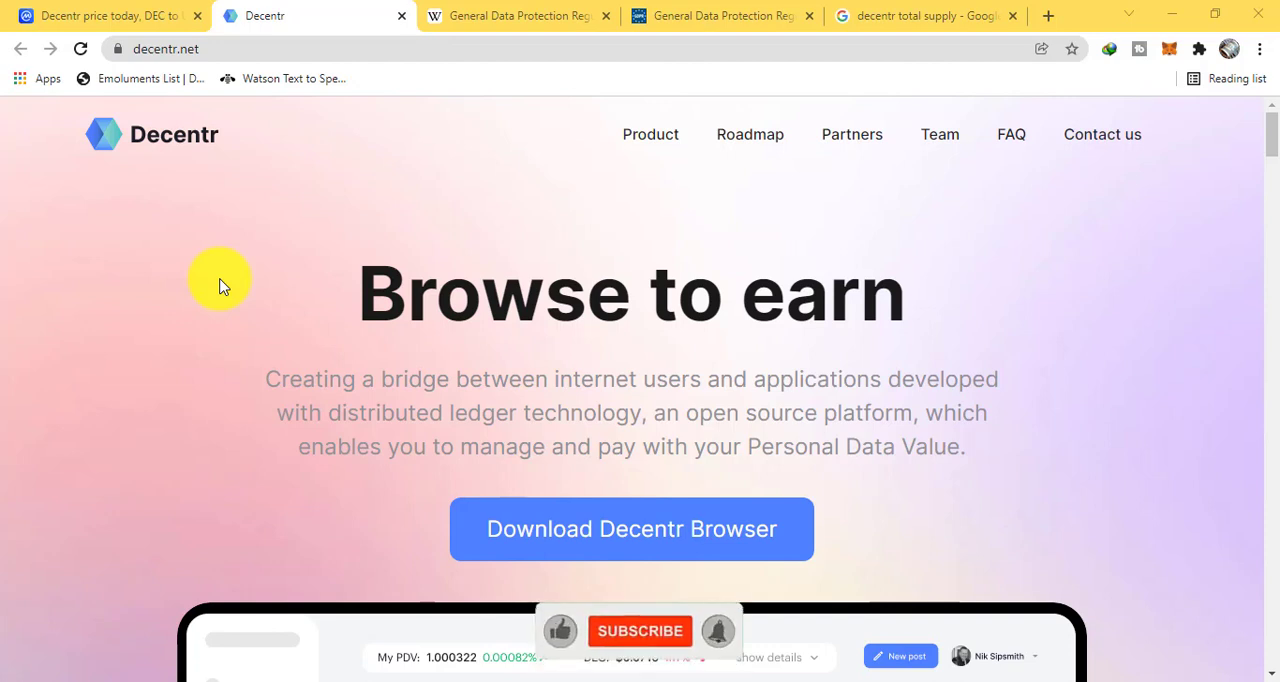
# Highlight 'Personal Data Value' in the tagline and scroll down the Decentr site to the roadmap.
pyautogui.click(640, 632)
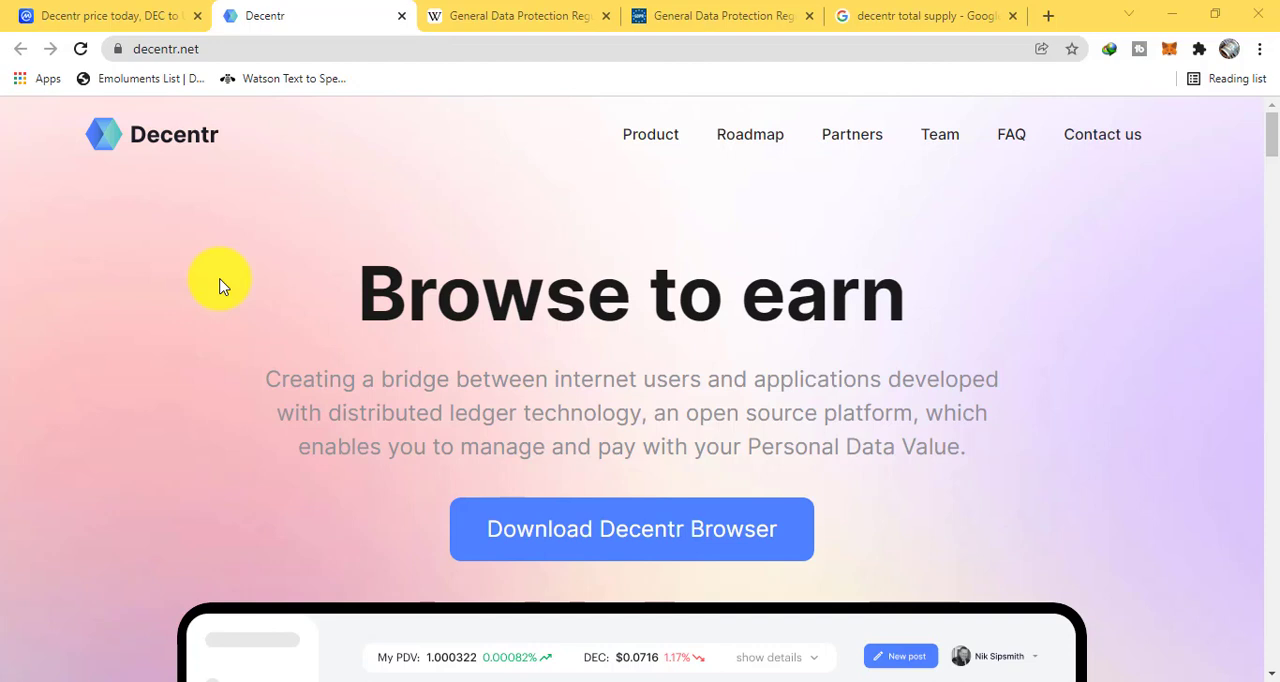
pyautogui.moveTo(244, 258)
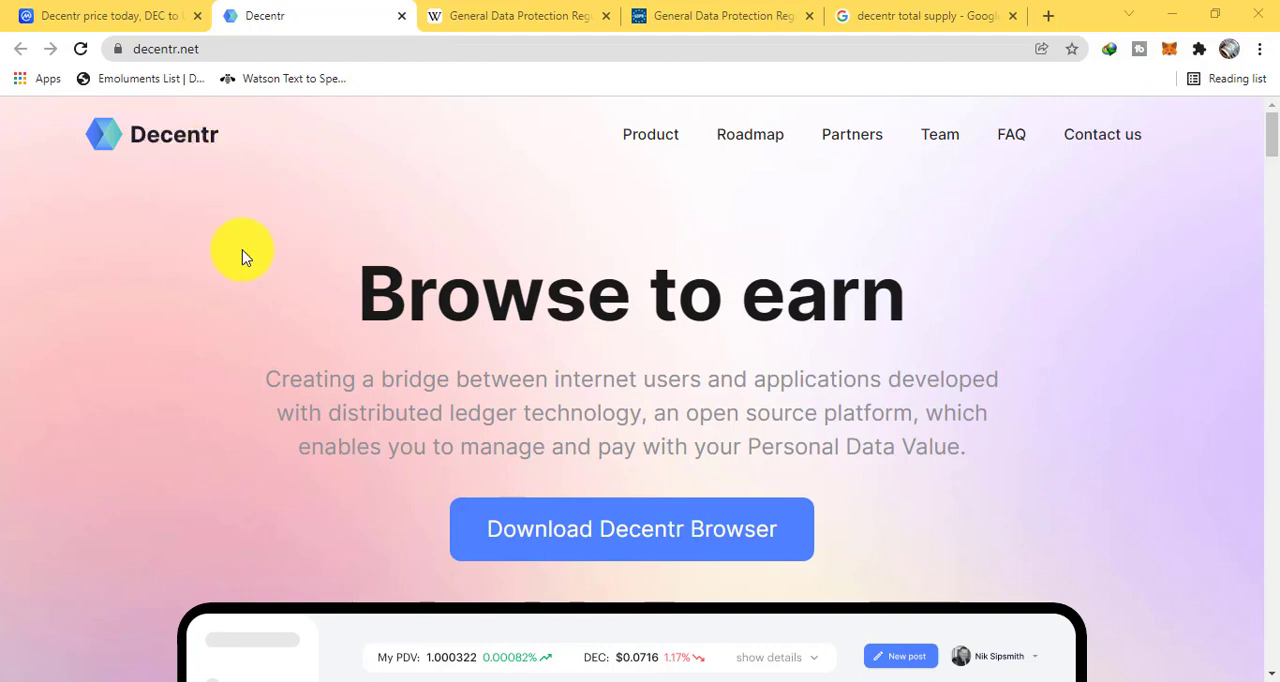
pyautogui.moveTo(360, 390)
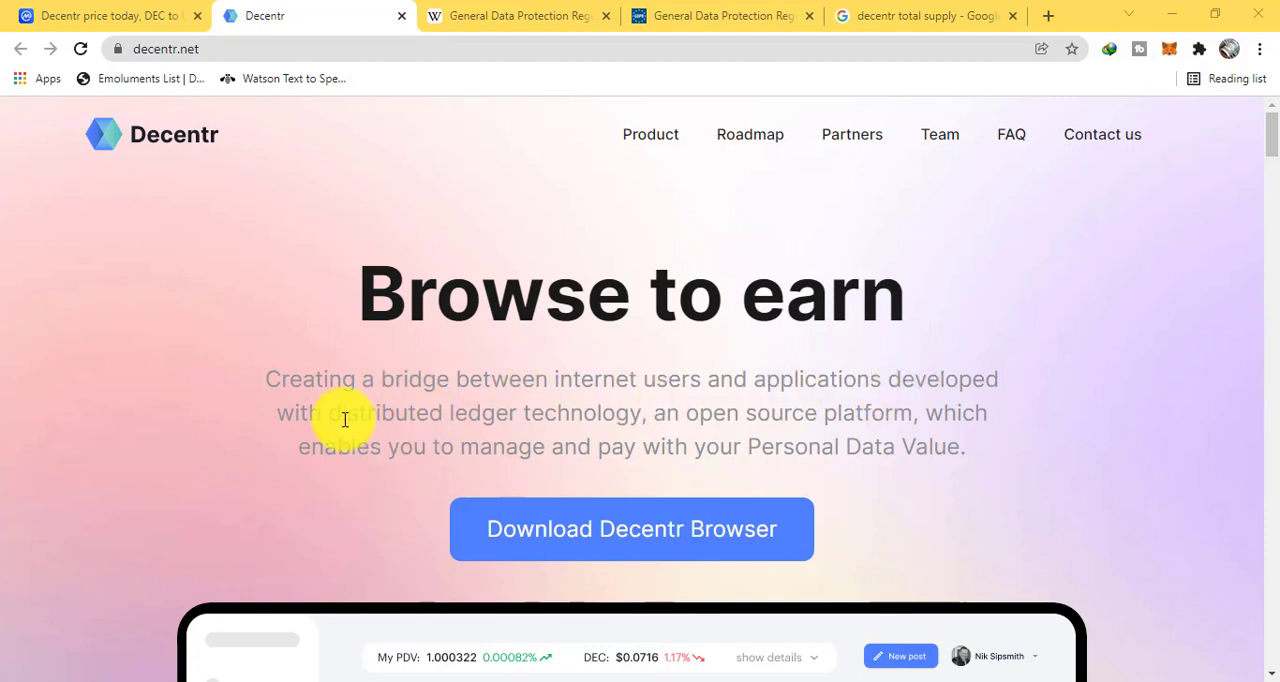
pyautogui.moveTo(648, 412)
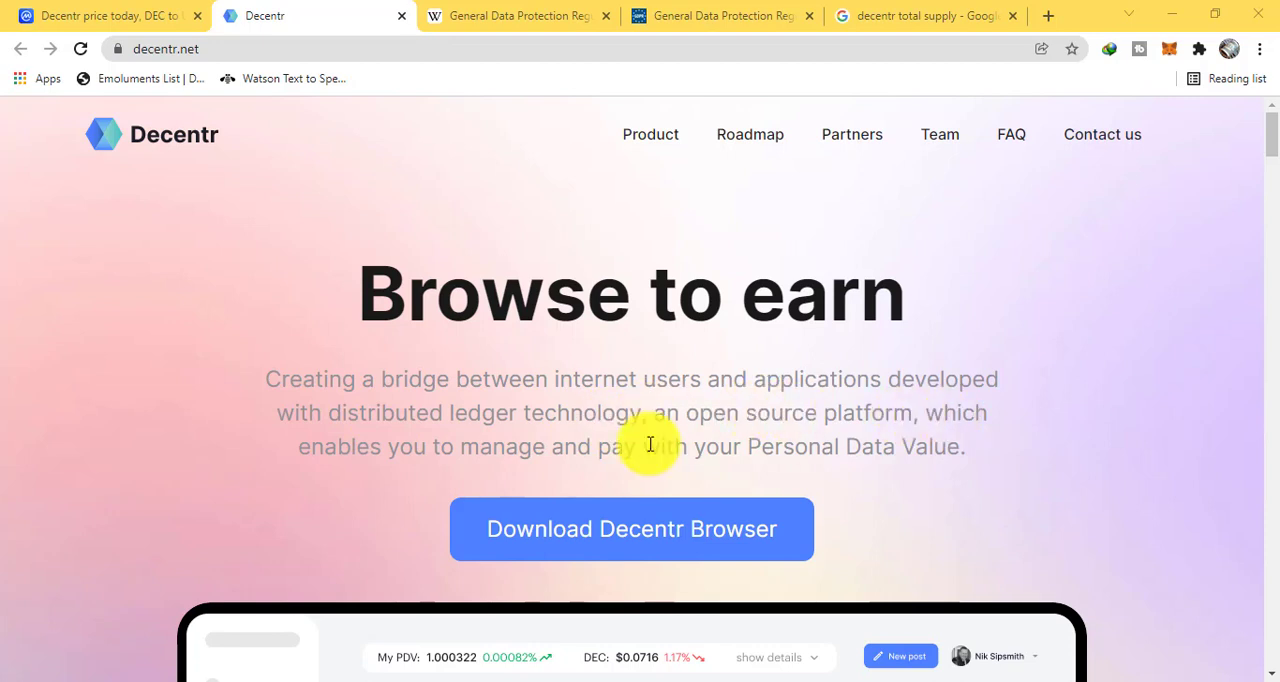
pyautogui.moveTo(564, 456)
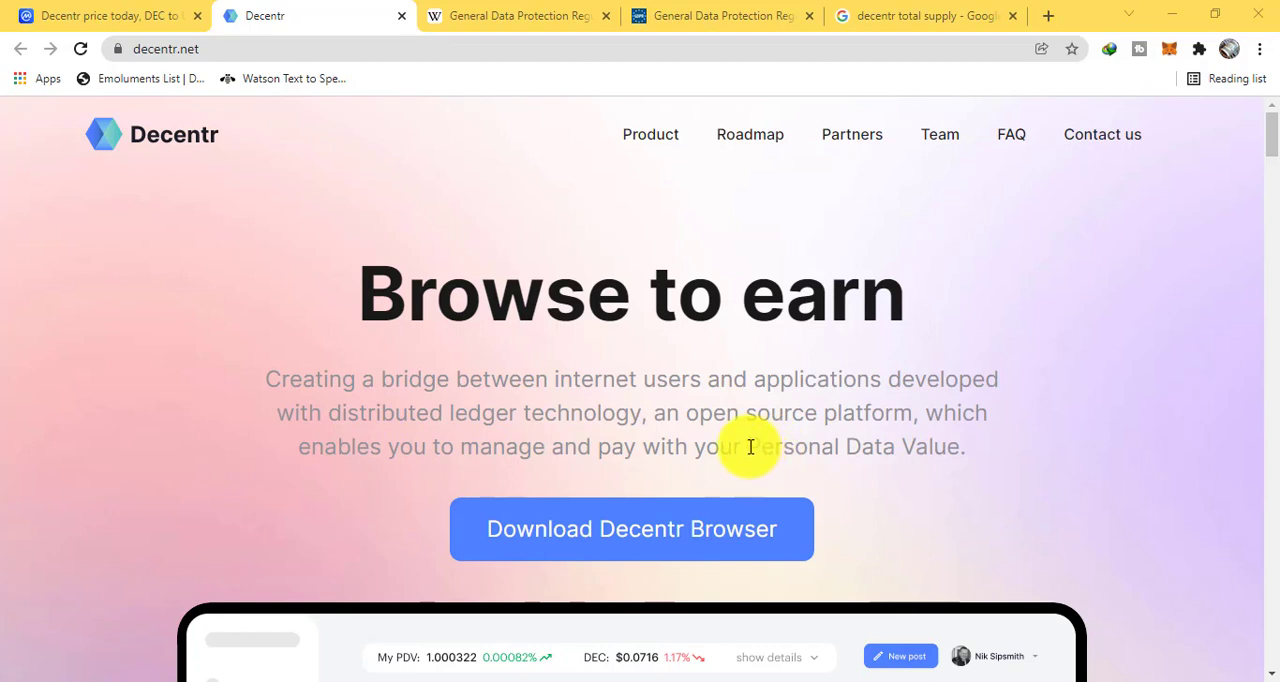
pyautogui.moveTo(748, 446); pyautogui.dragTo(964, 446)
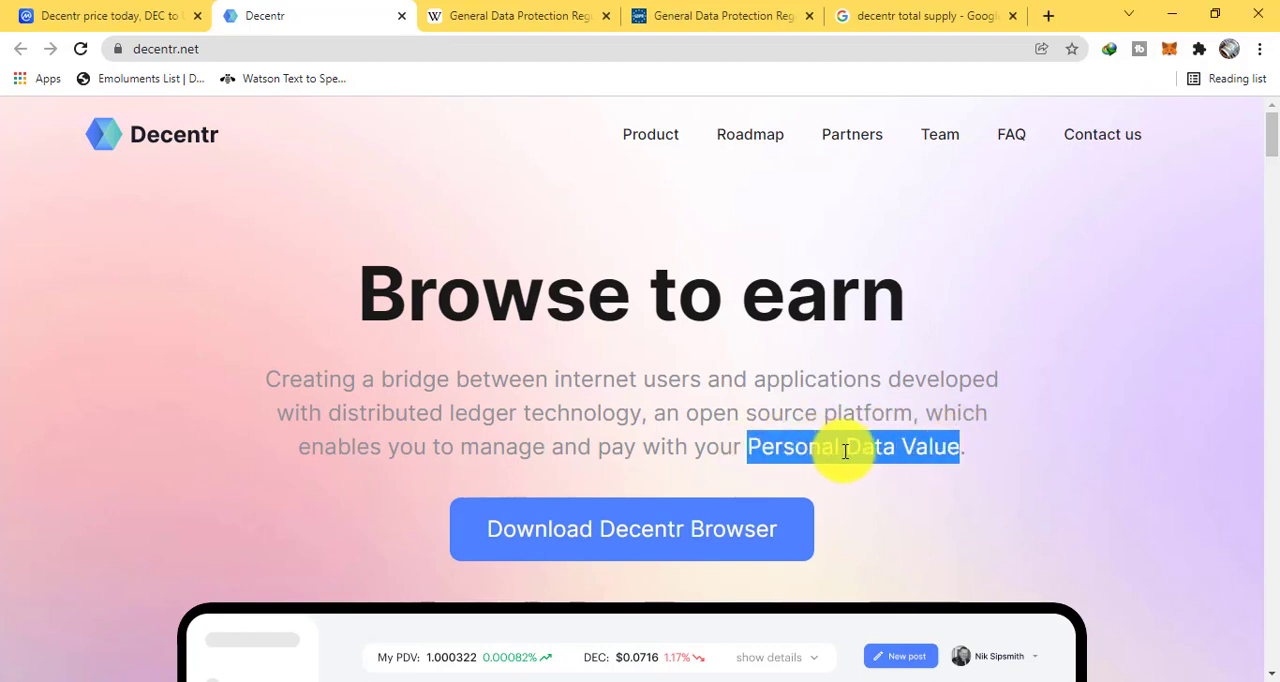
pyautogui.scroll(-3)
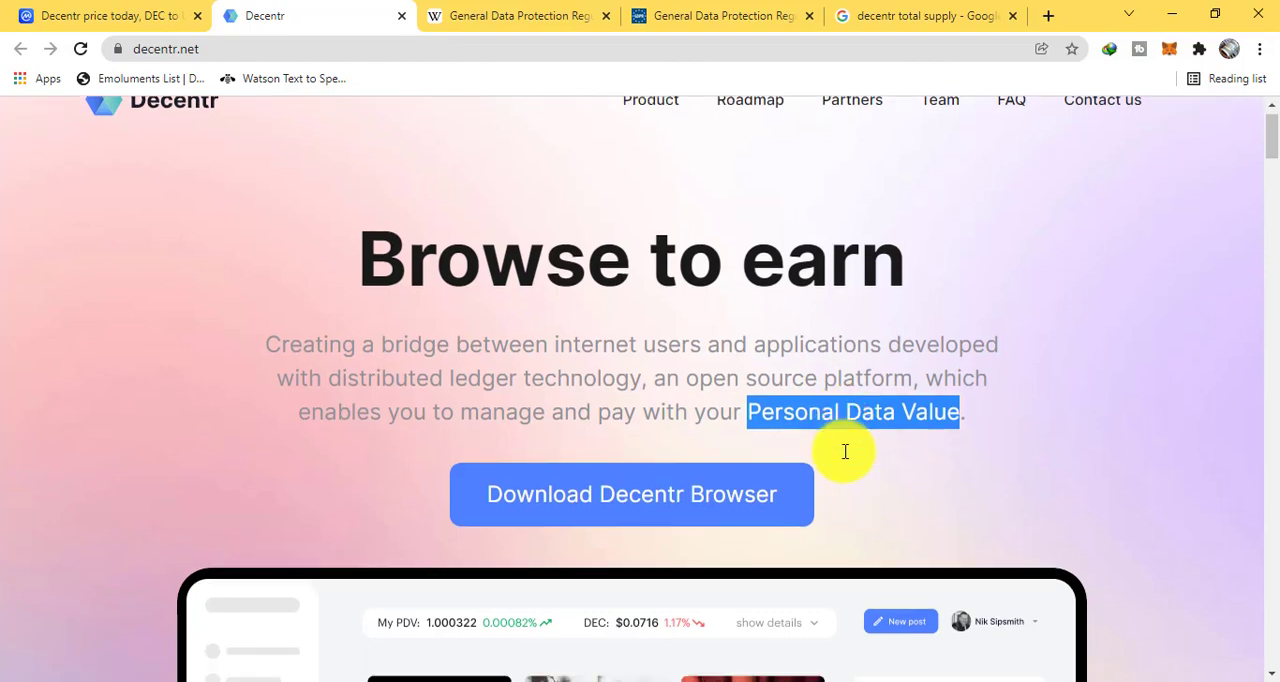
pyautogui.scroll(-3)
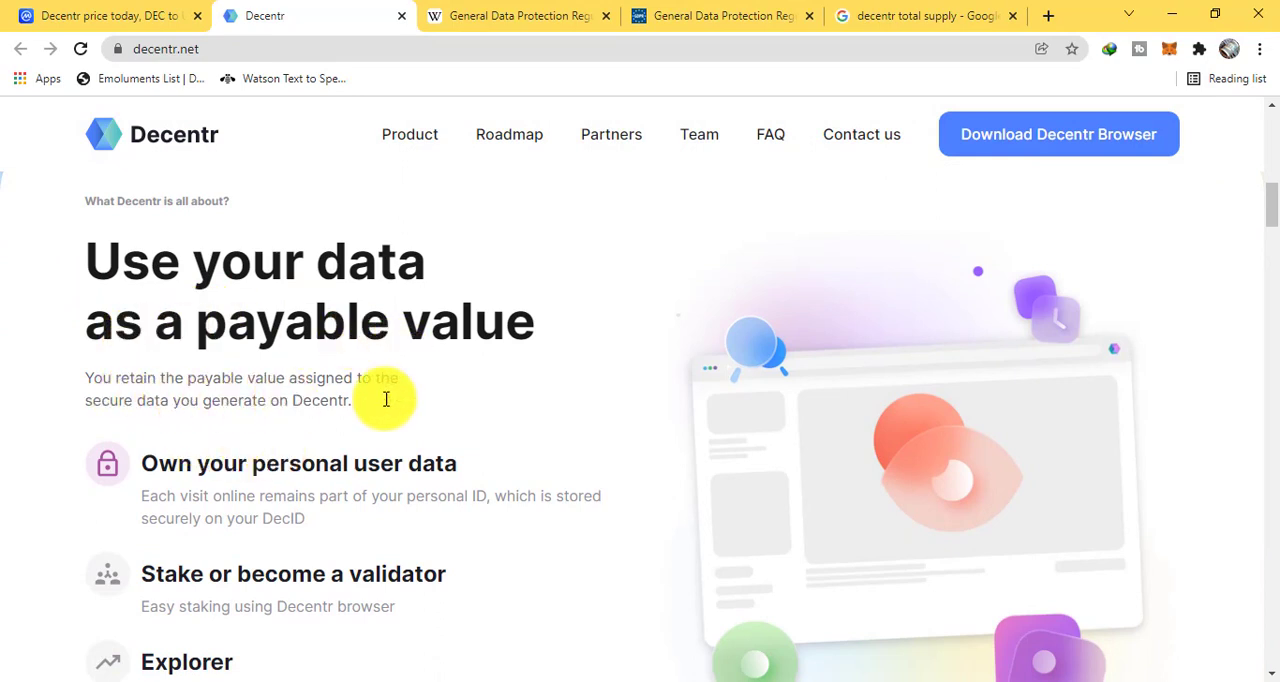
pyautogui.moveTo(236, 416)
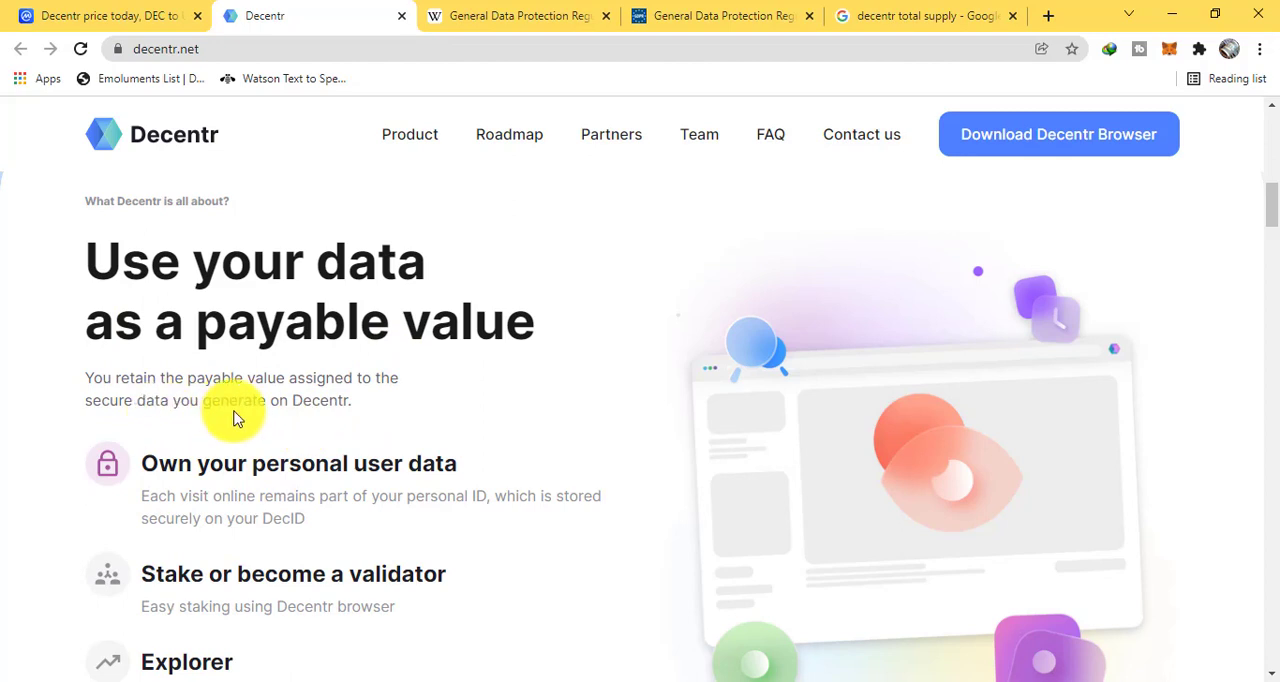
pyautogui.scroll(-3)
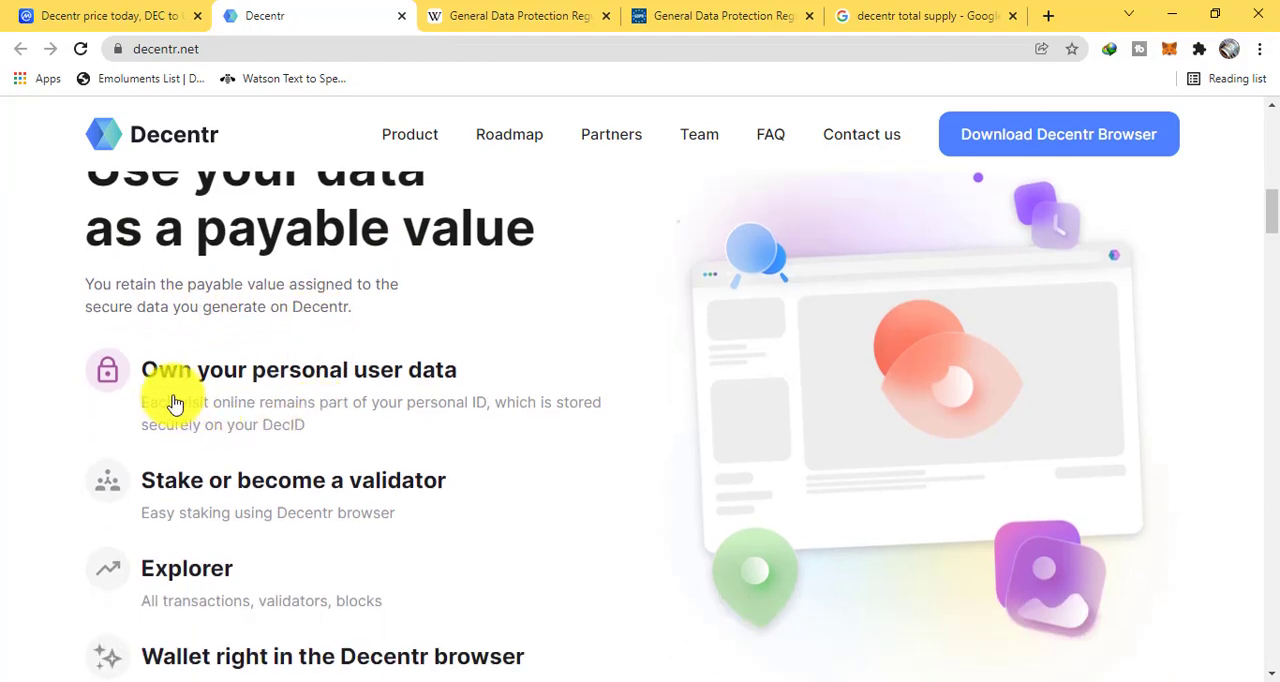
pyautogui.moveTo(168, 420)
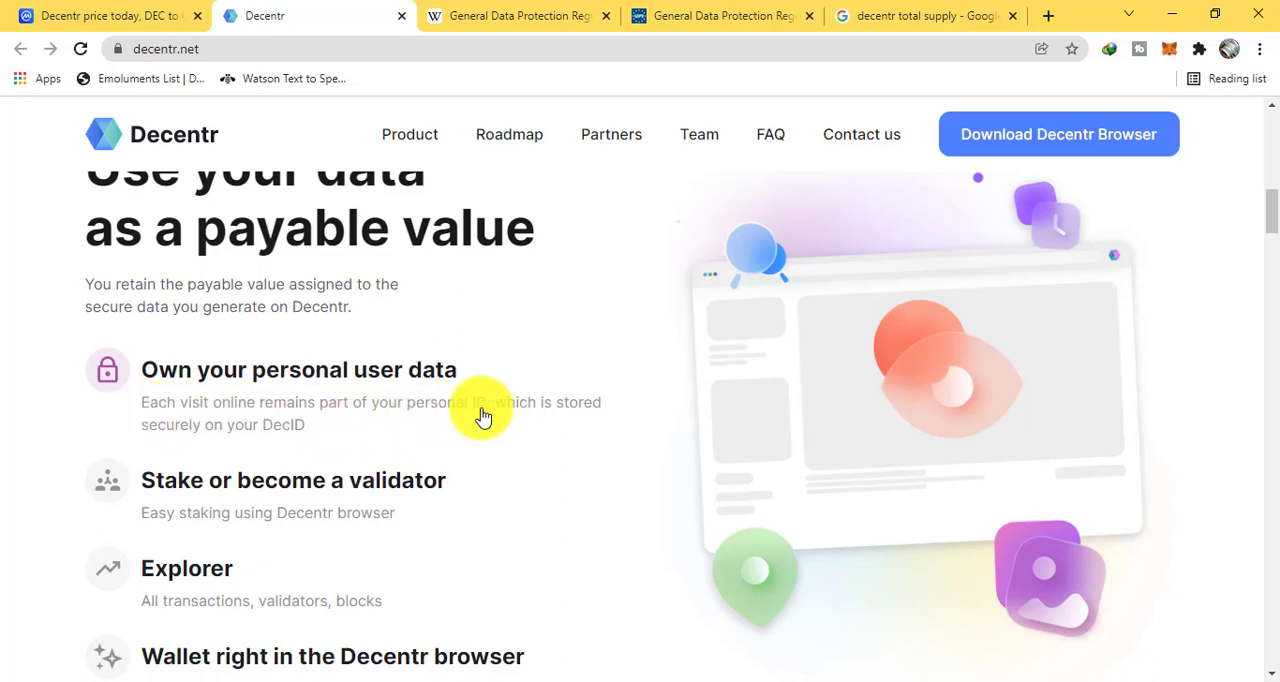
pyautogui.moveTo(284, 444)
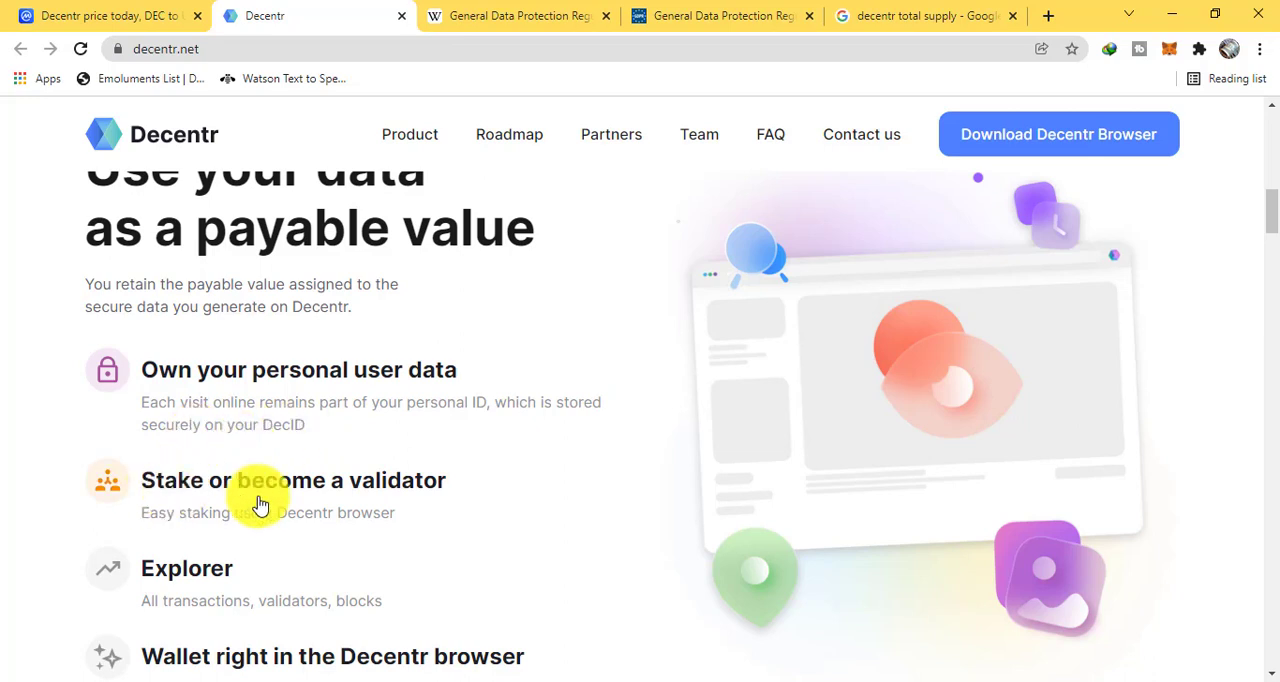
pyautogui.moveTo(190, 580)
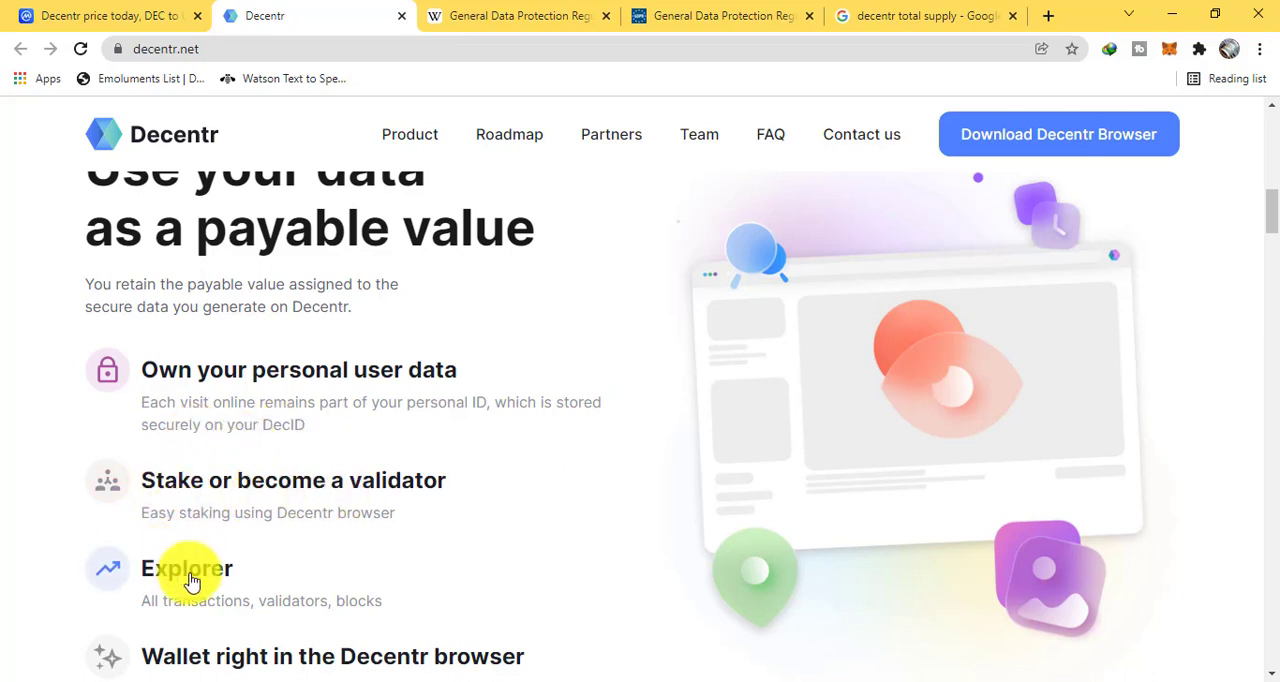
pyautogui.scroll(-3)
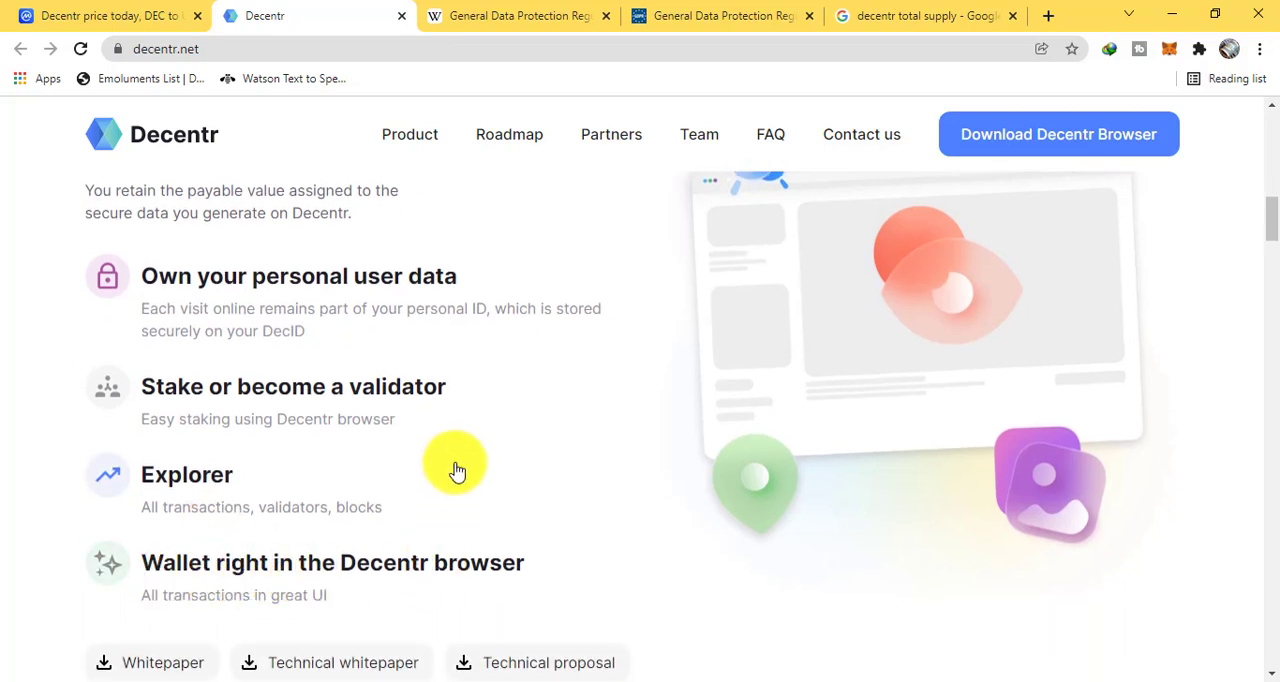
pyautogui.scroll(-3)
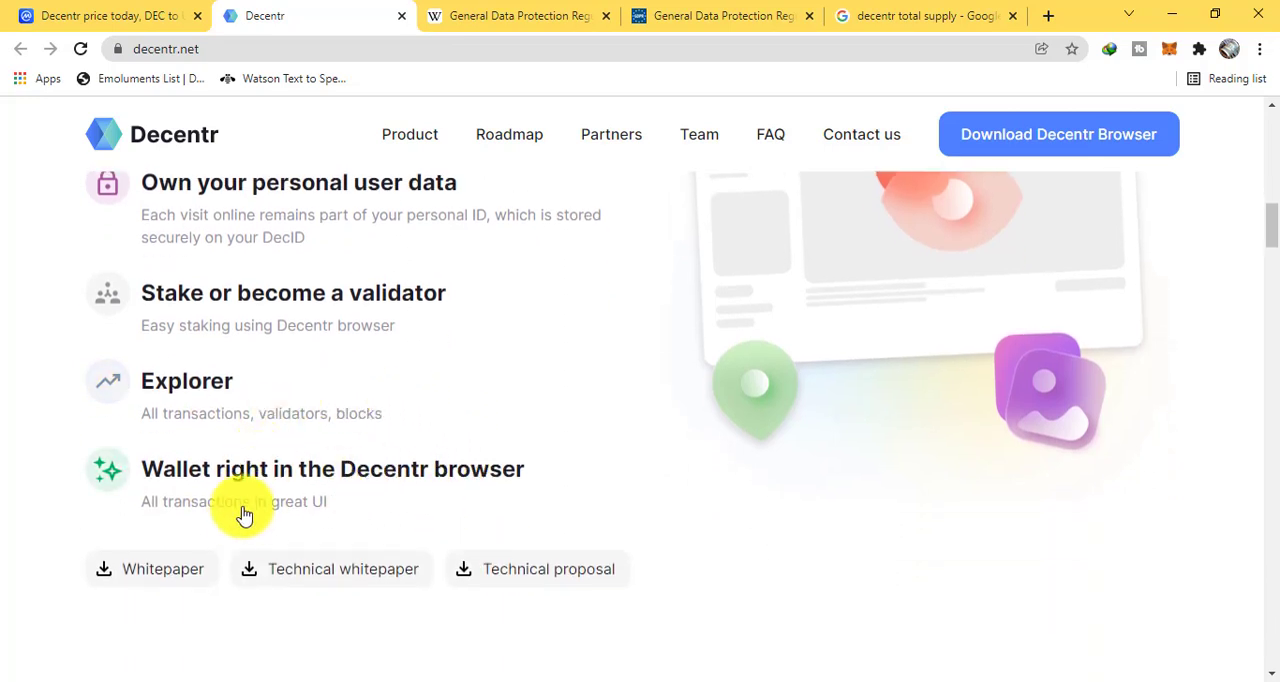
pyautogui.moveTo(184, 538)
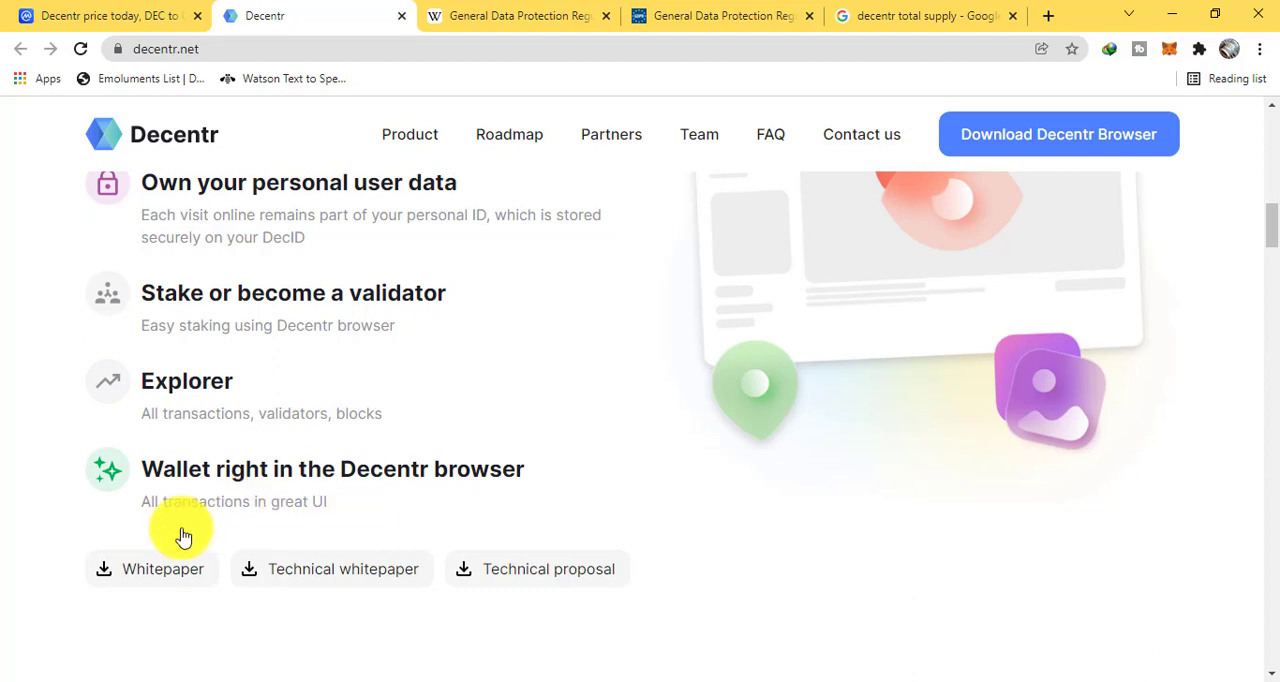
pyautogui.moveTo(210, 530)
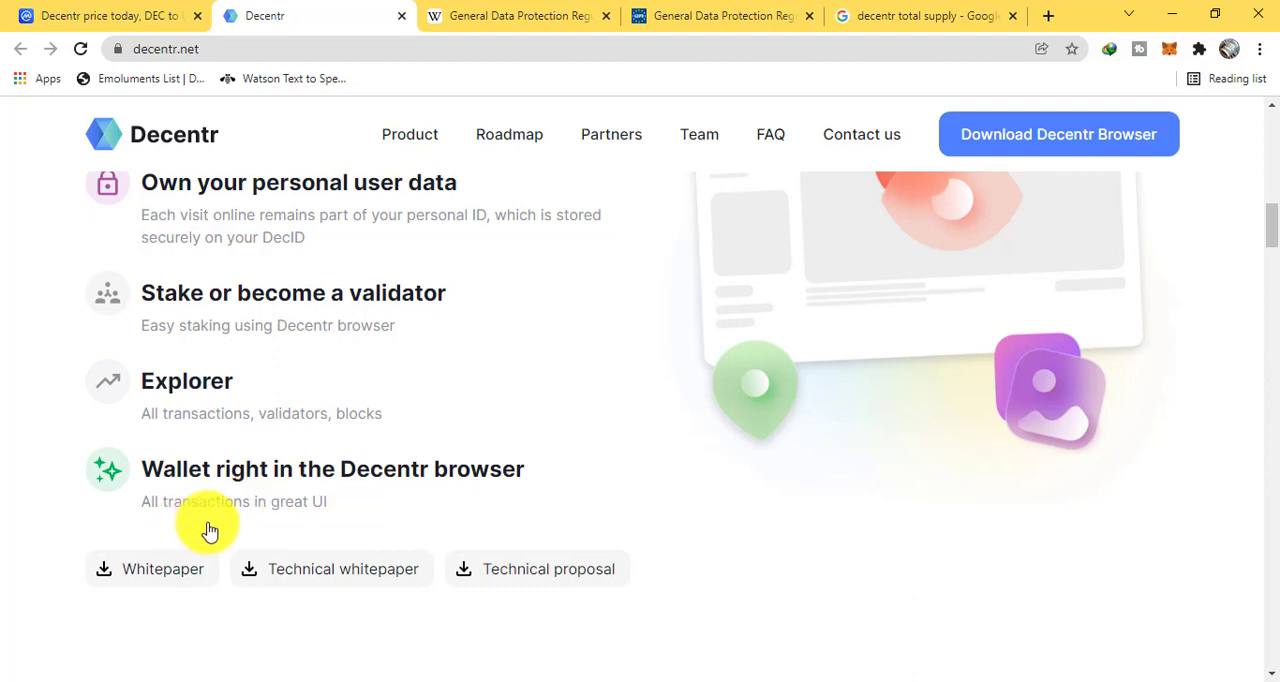
pyautogui.scroll(-3)
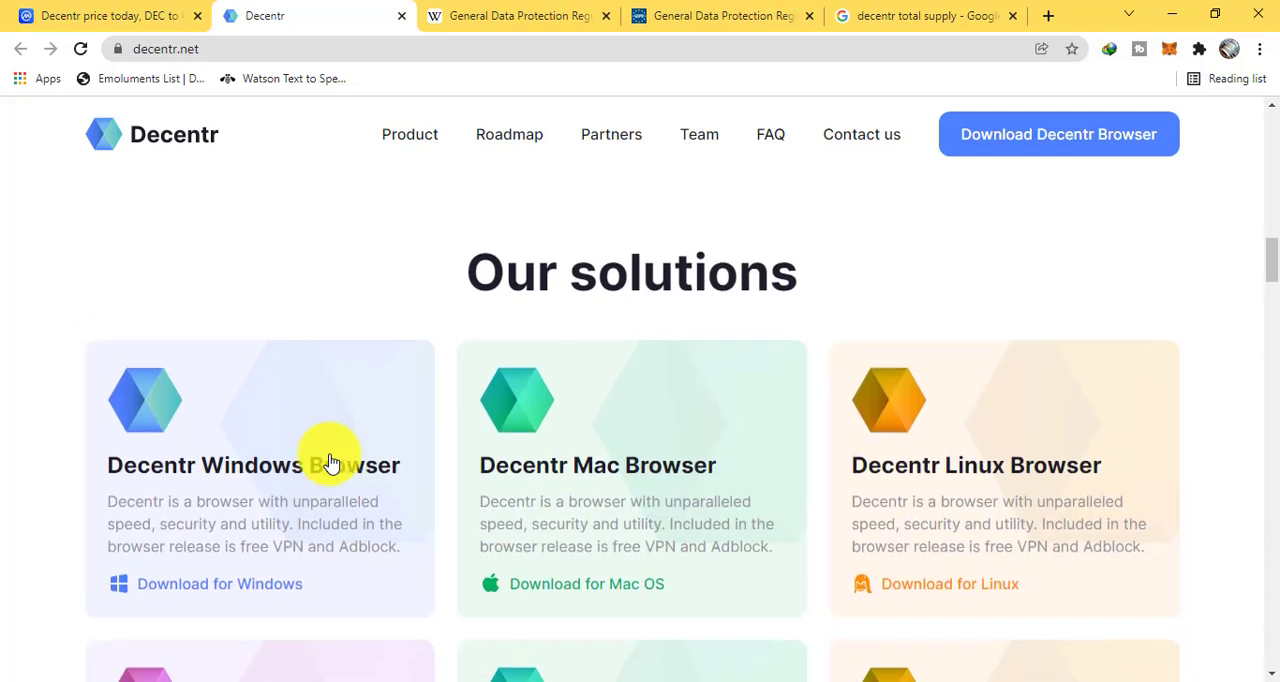
pyautogui.scroll(-3)
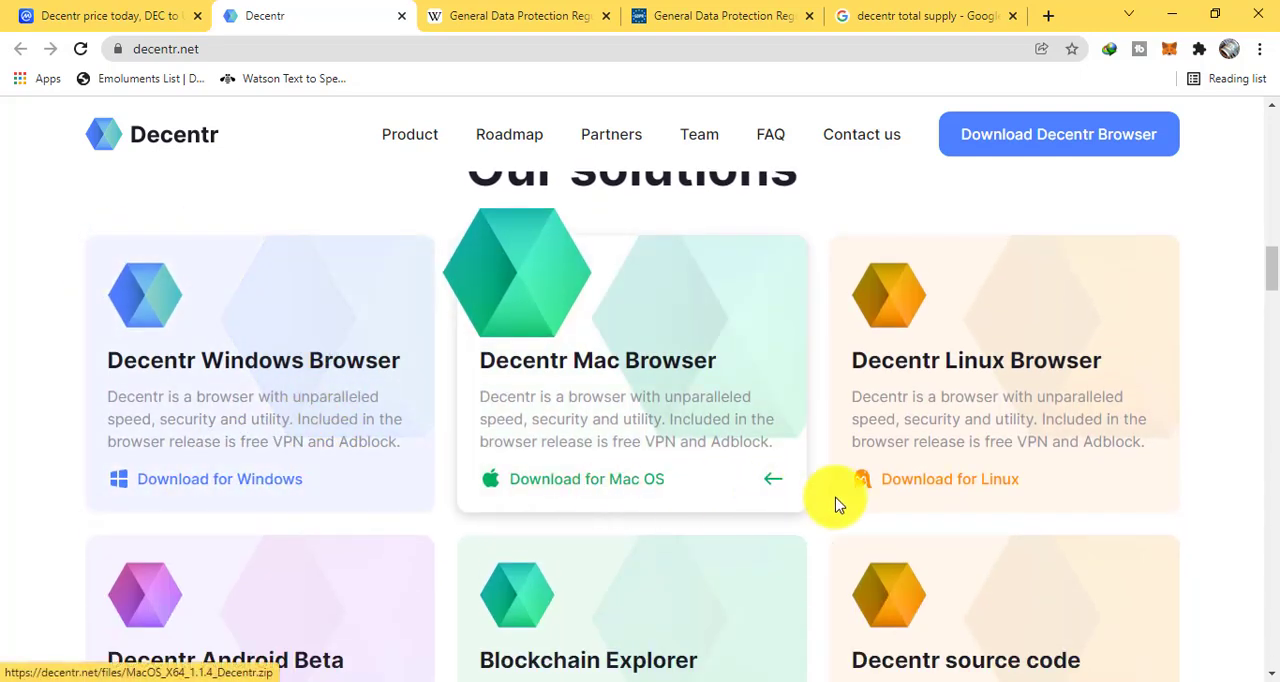
pyautogui.scroll(-3)
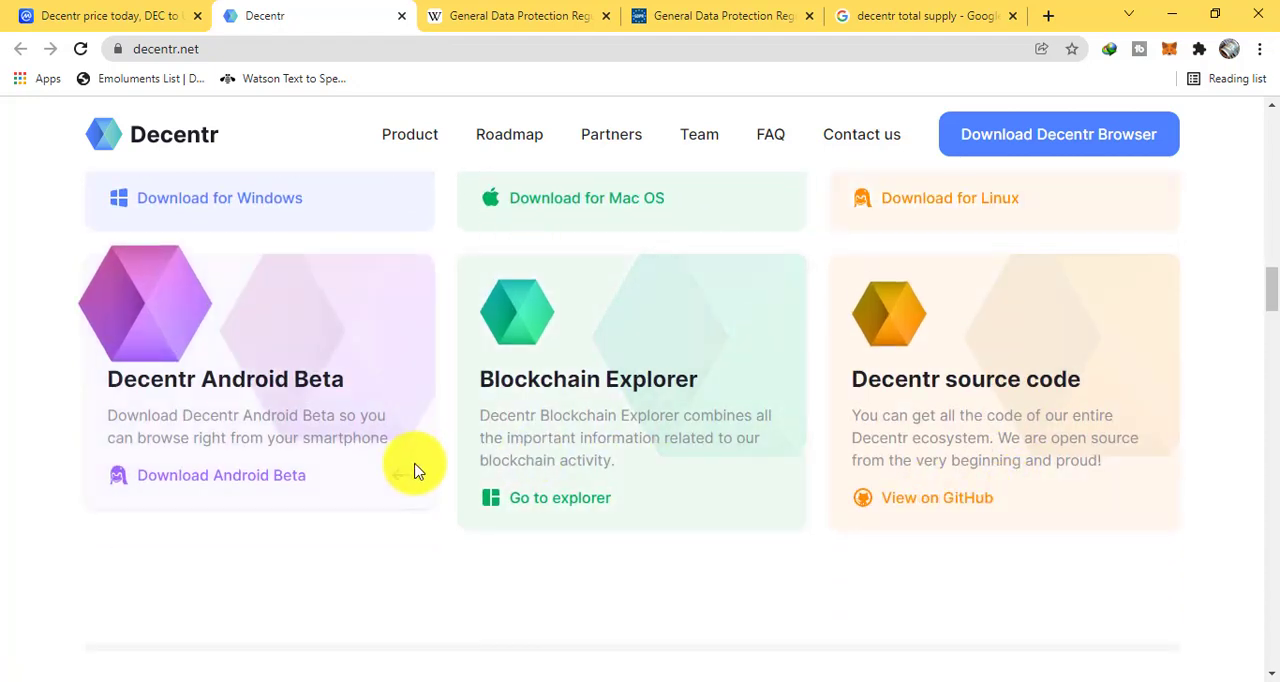
pyautogui.scroll(-3)
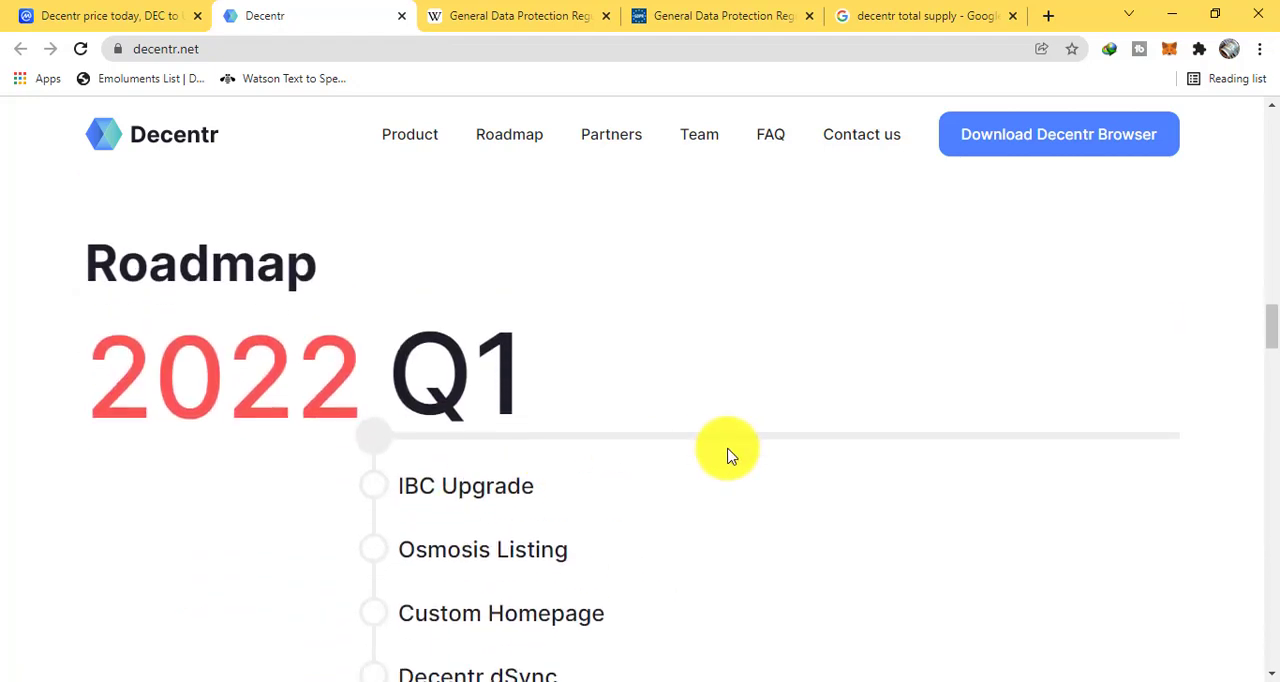
pyautogui.scroll(-3)
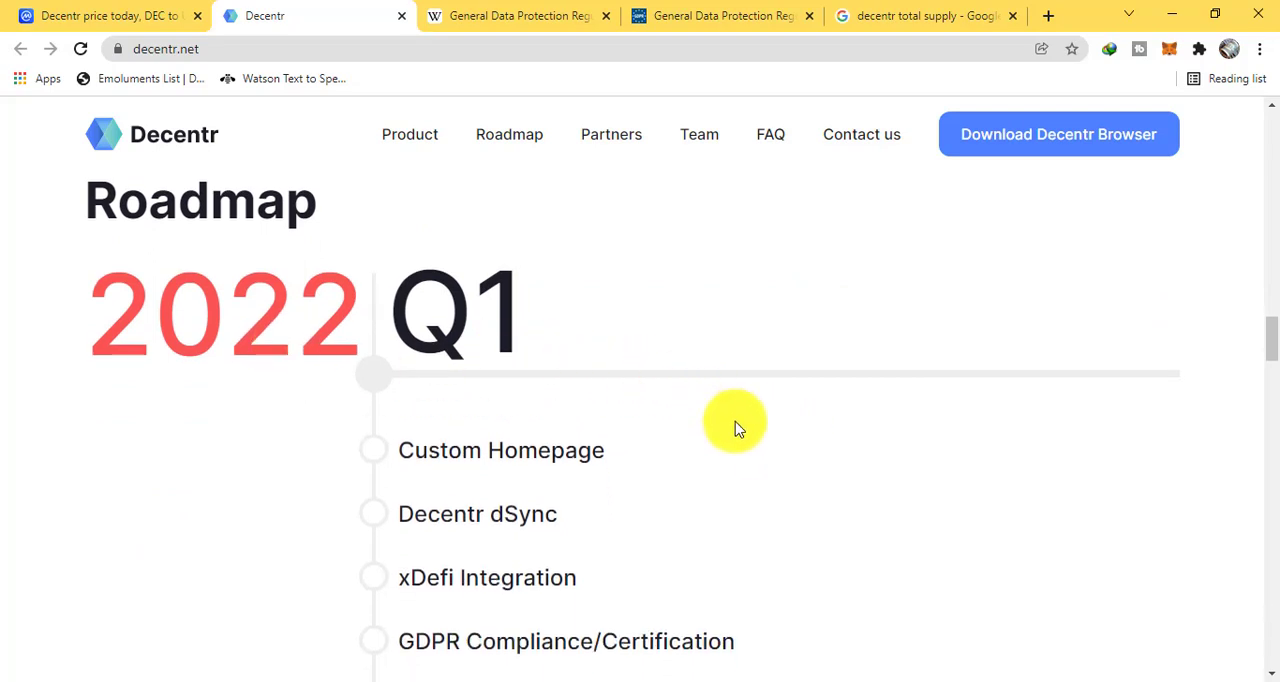
pyautogui.scroll(-3)
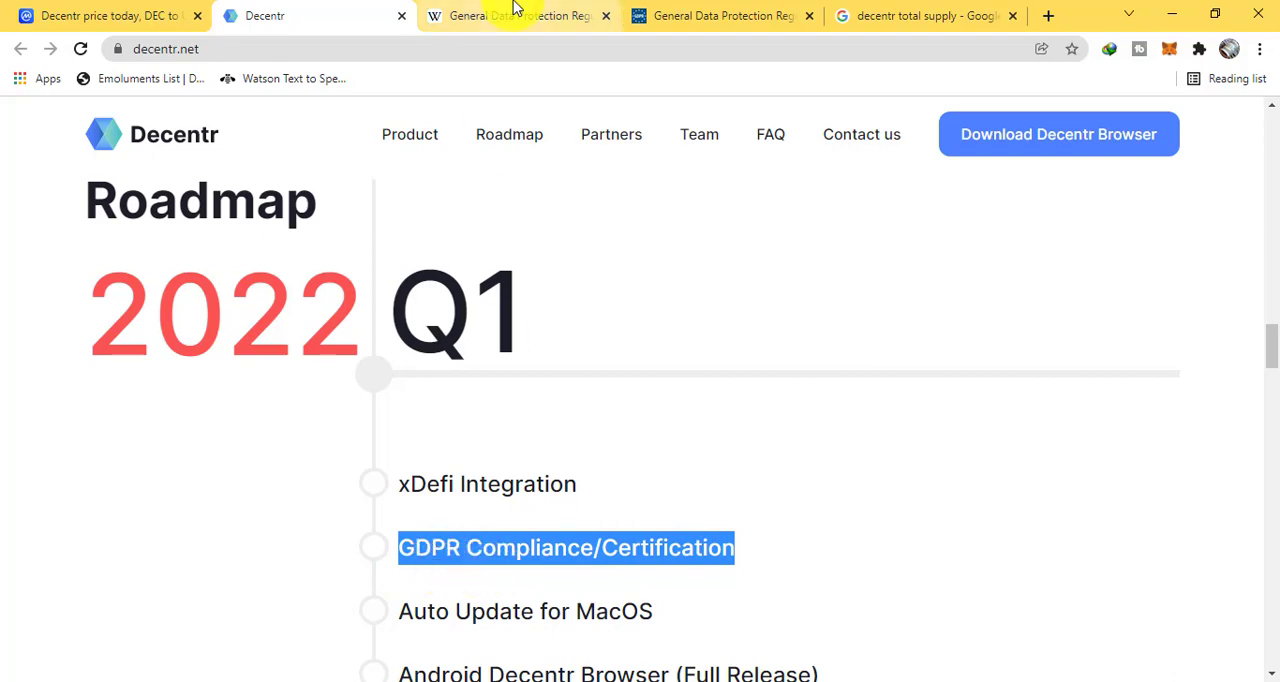
# Read the Wikipedia GDPR article, then return to the Decentr roadmap's 2022 Q1 items.
pyautogui.click(516, 16)
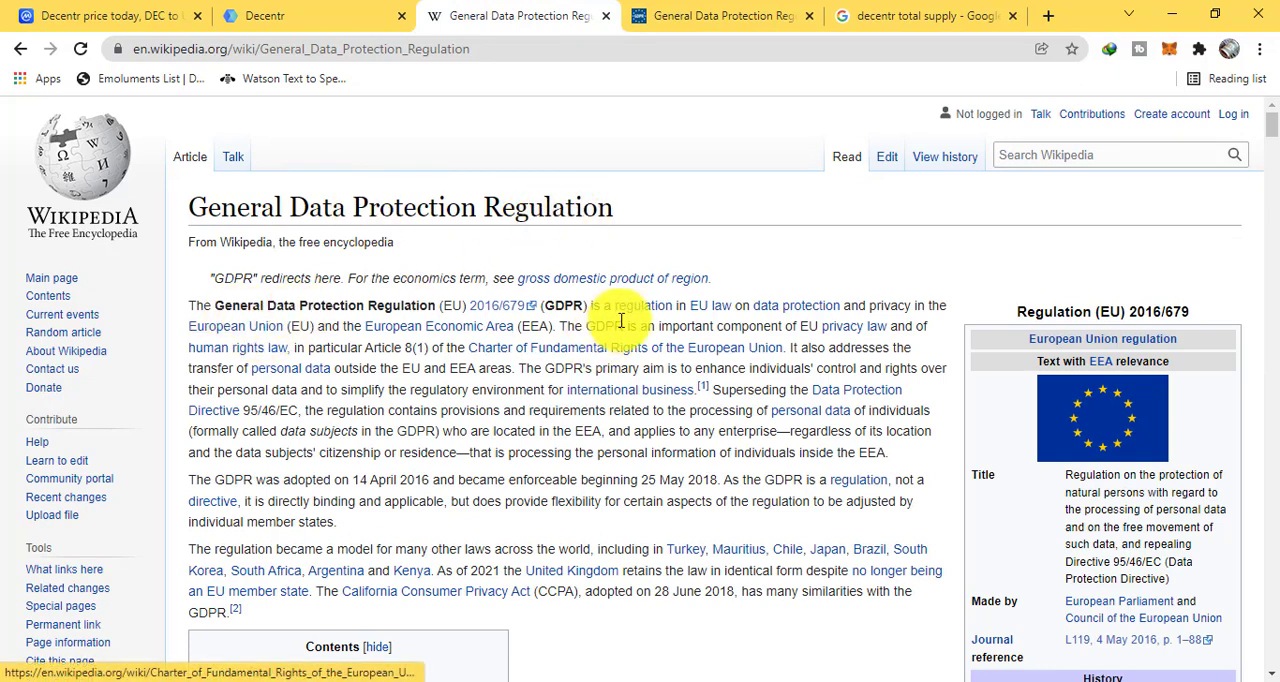
pyautogui.moveTo(760, 320)
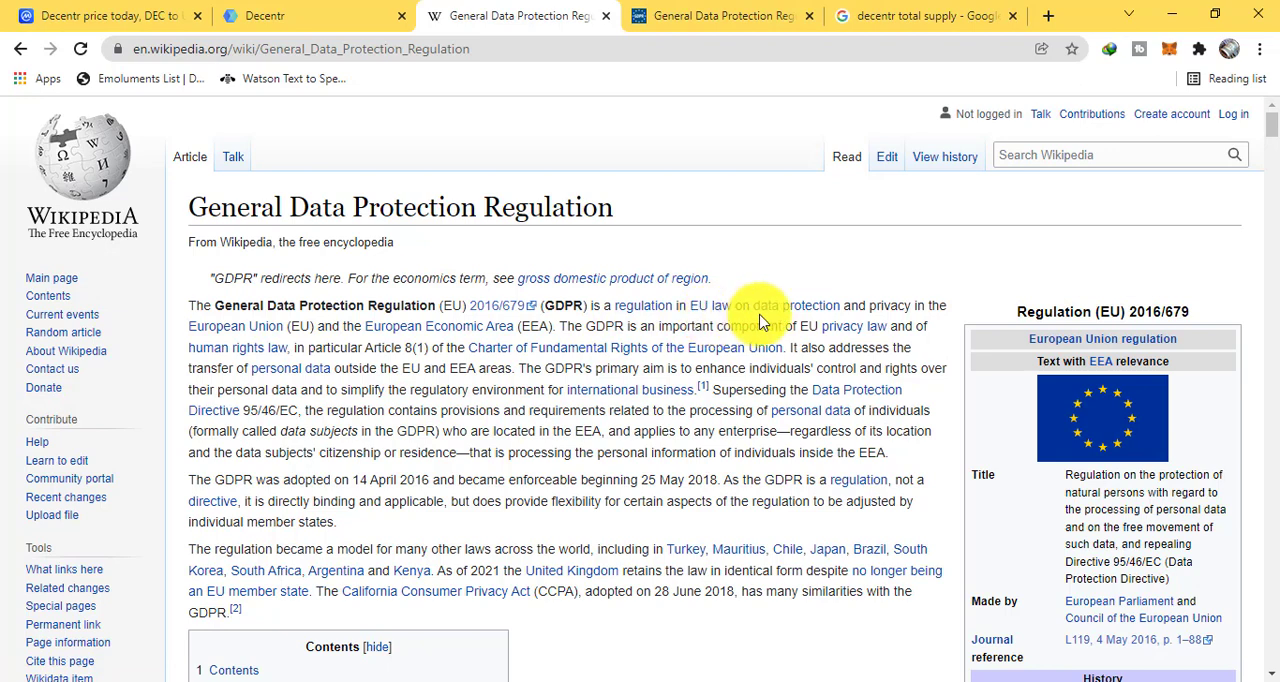
pyautogui.moveTo(860, 316)
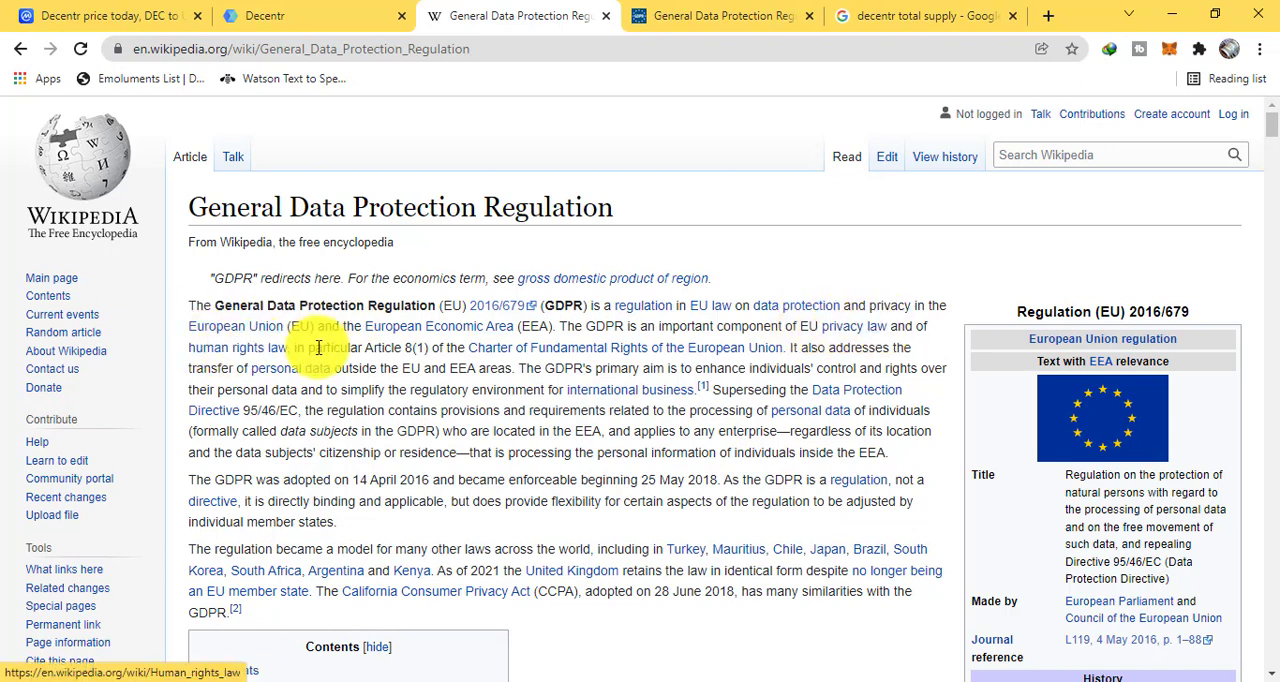
pyautogui.click(300, 16)
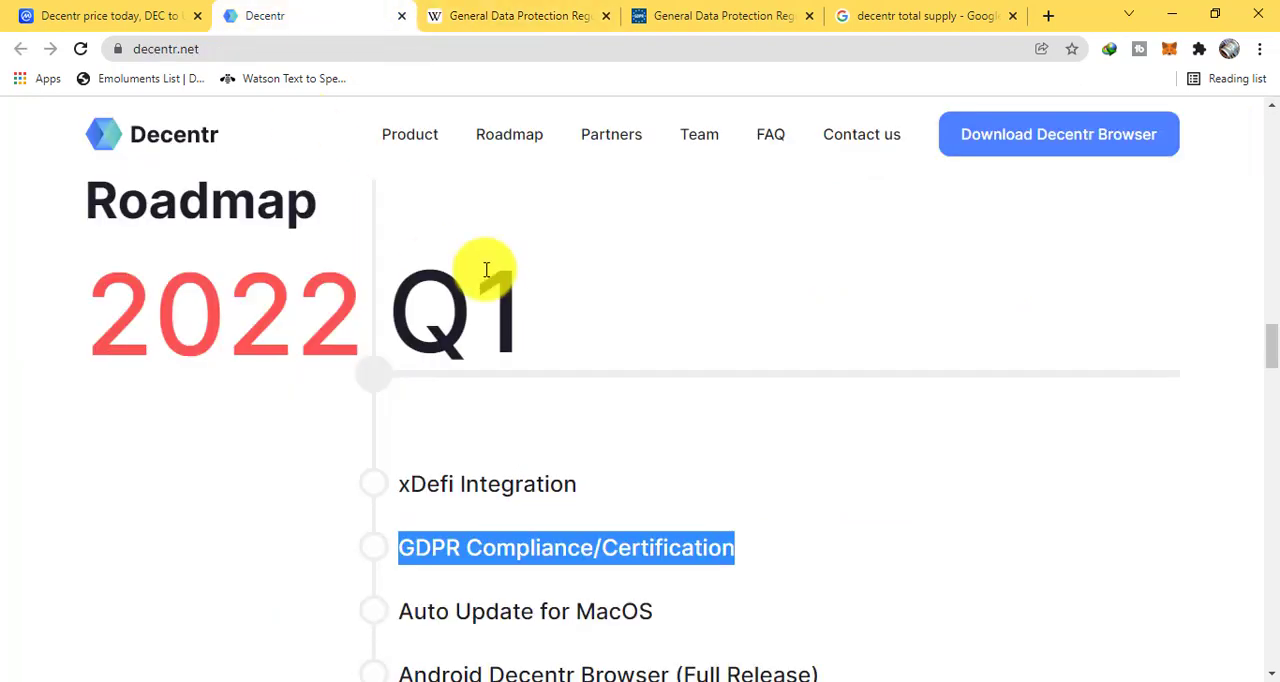
pyautogui.moveTo(590, 504)
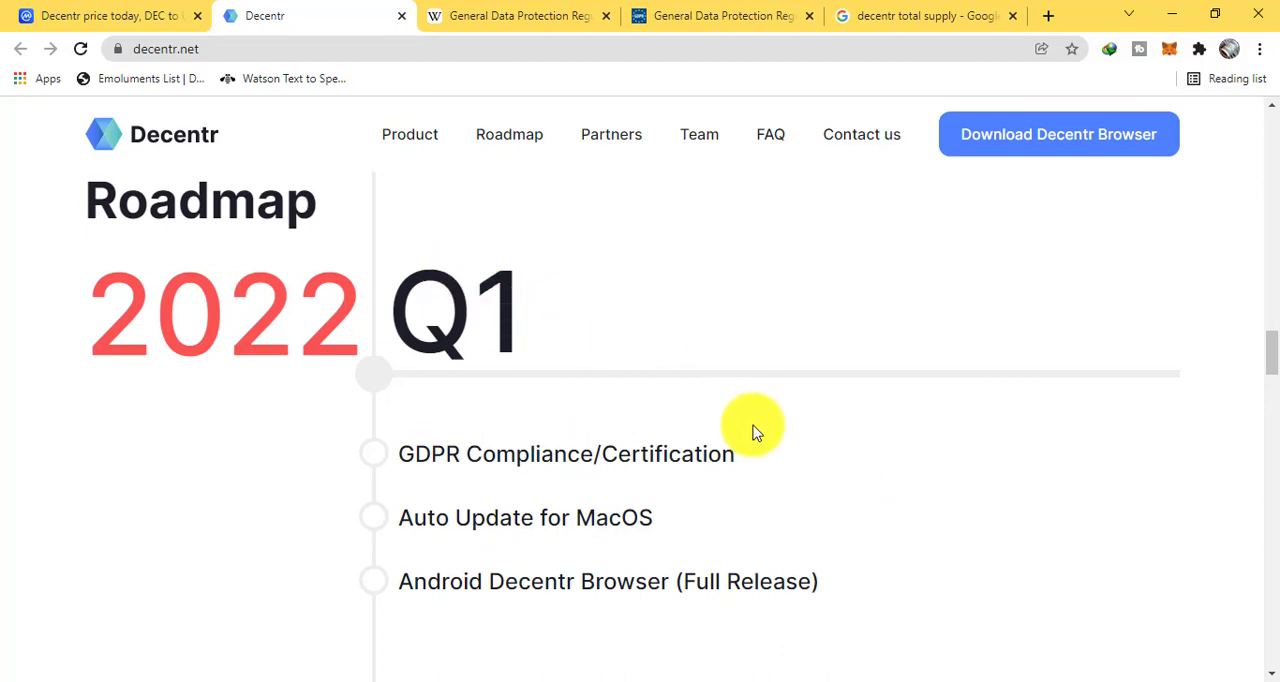
# Review Decentr's CoinMarketCap price stats, supply, all-time high/low and the Markets table.
pyautogui.click(100, 16)
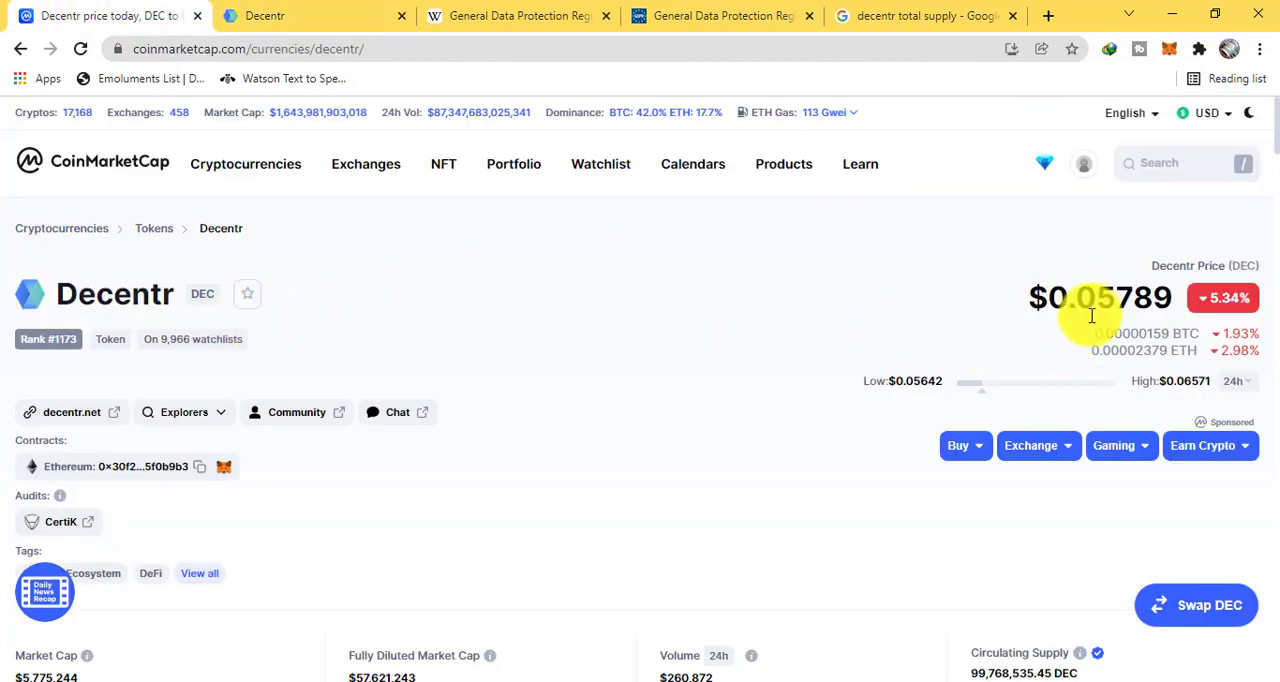
pyautogui.moveTo(100, 466)
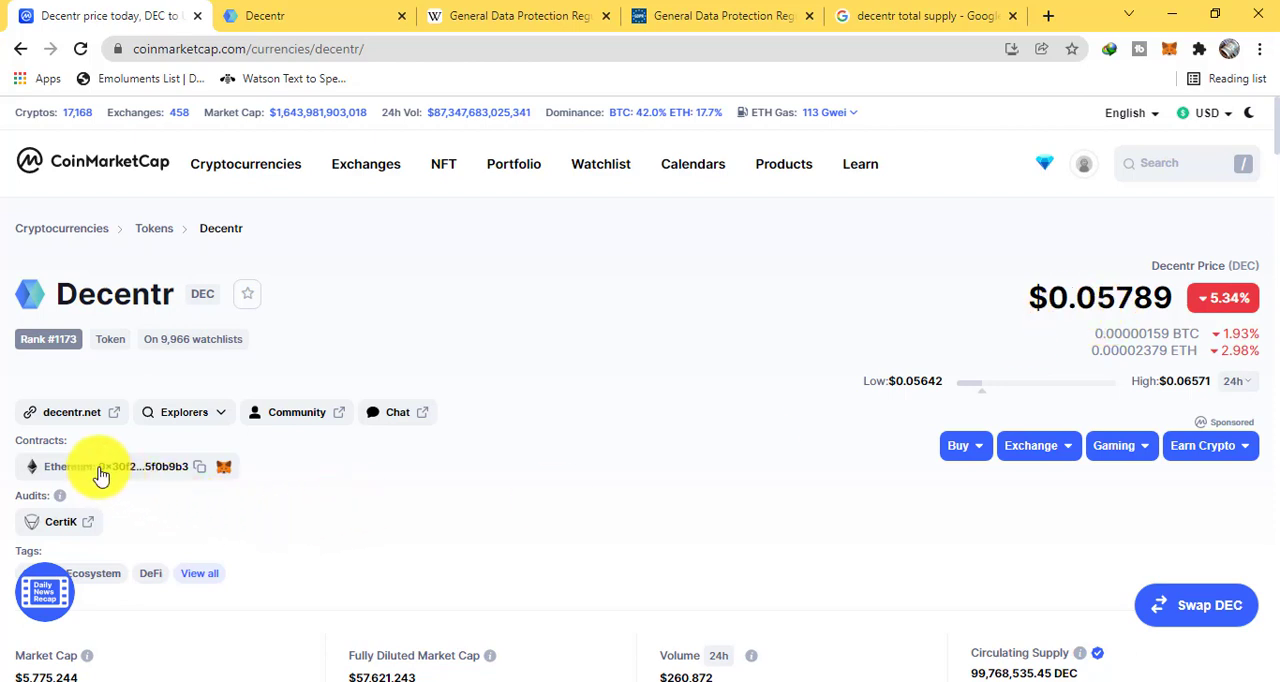
pyautogui.scroll(-3)
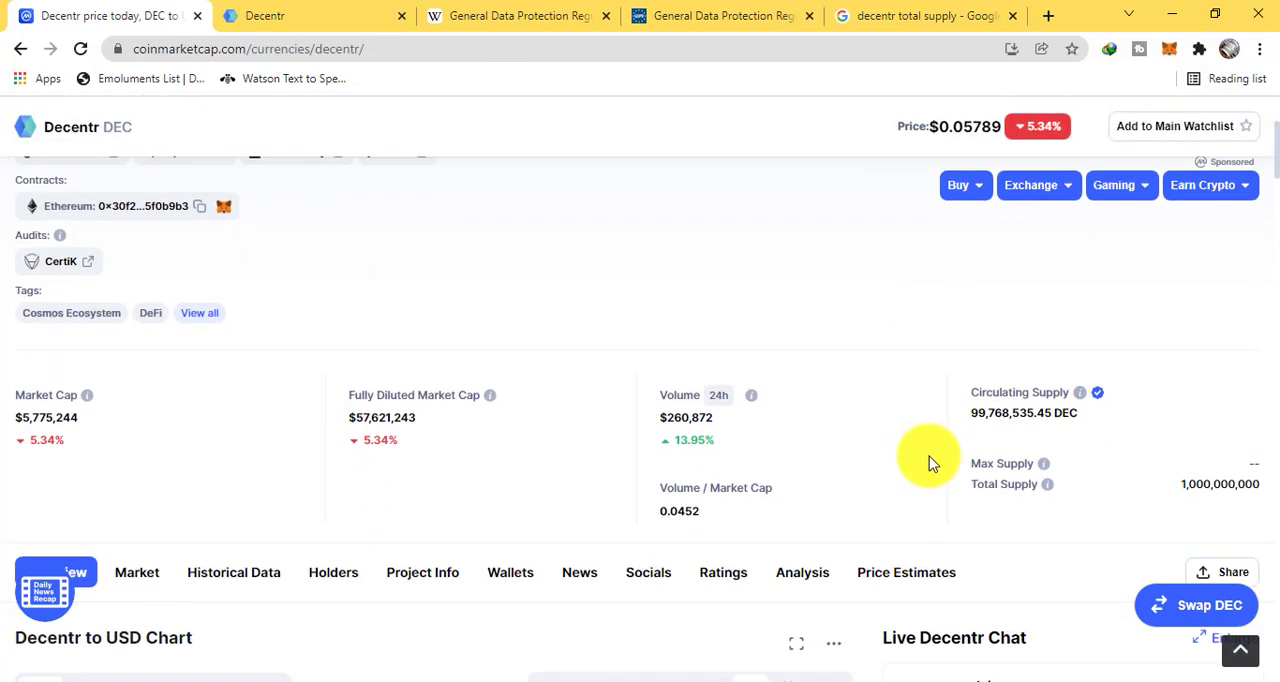
pyautogui.scroll(-3)
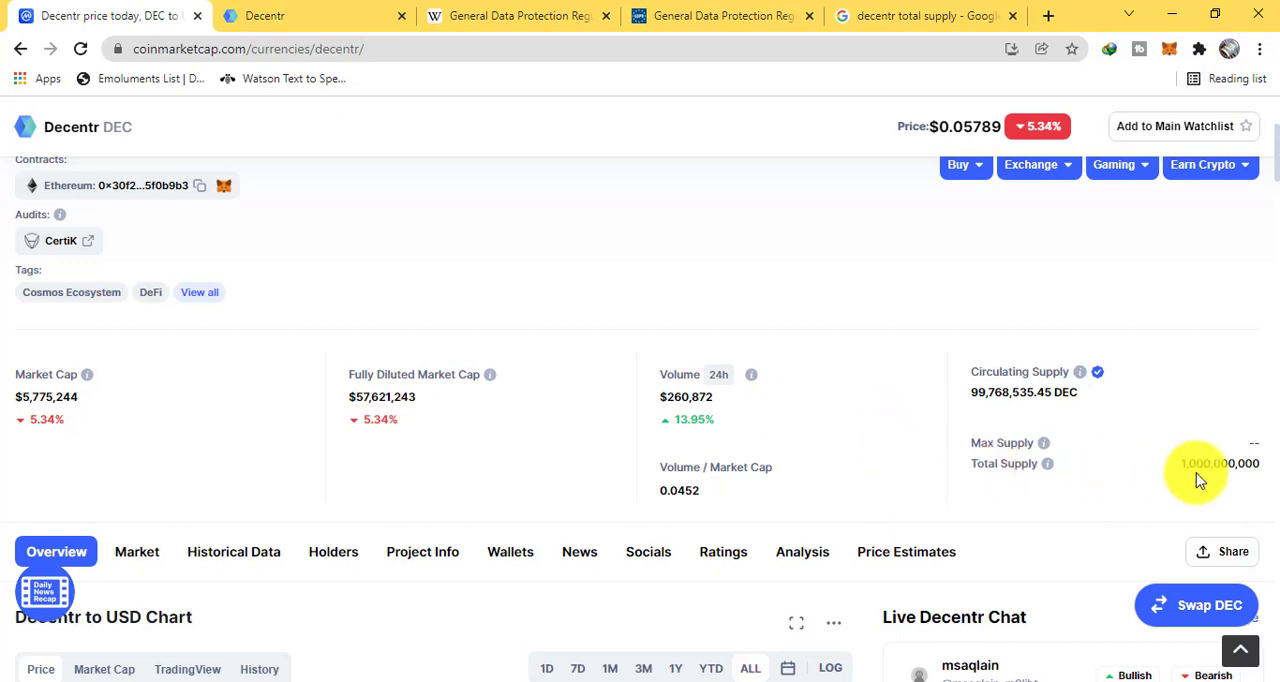
pyautogui.scroll(-3)
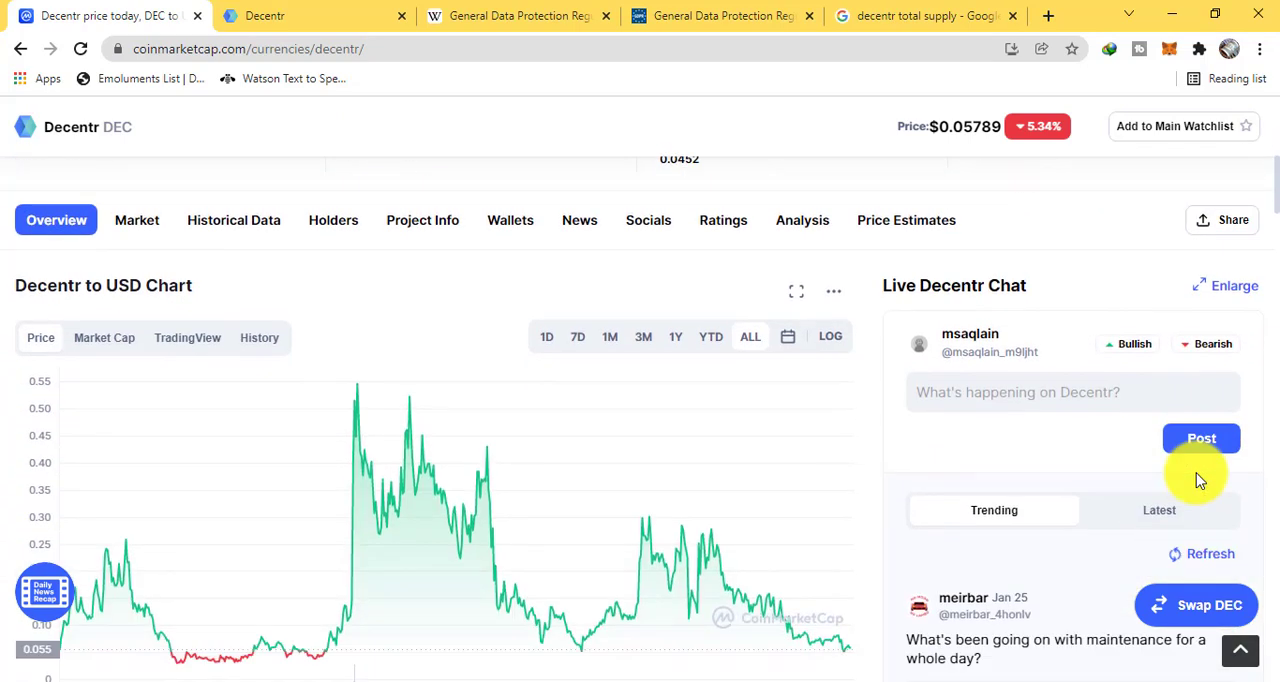
pyautogui.scroll(-3)
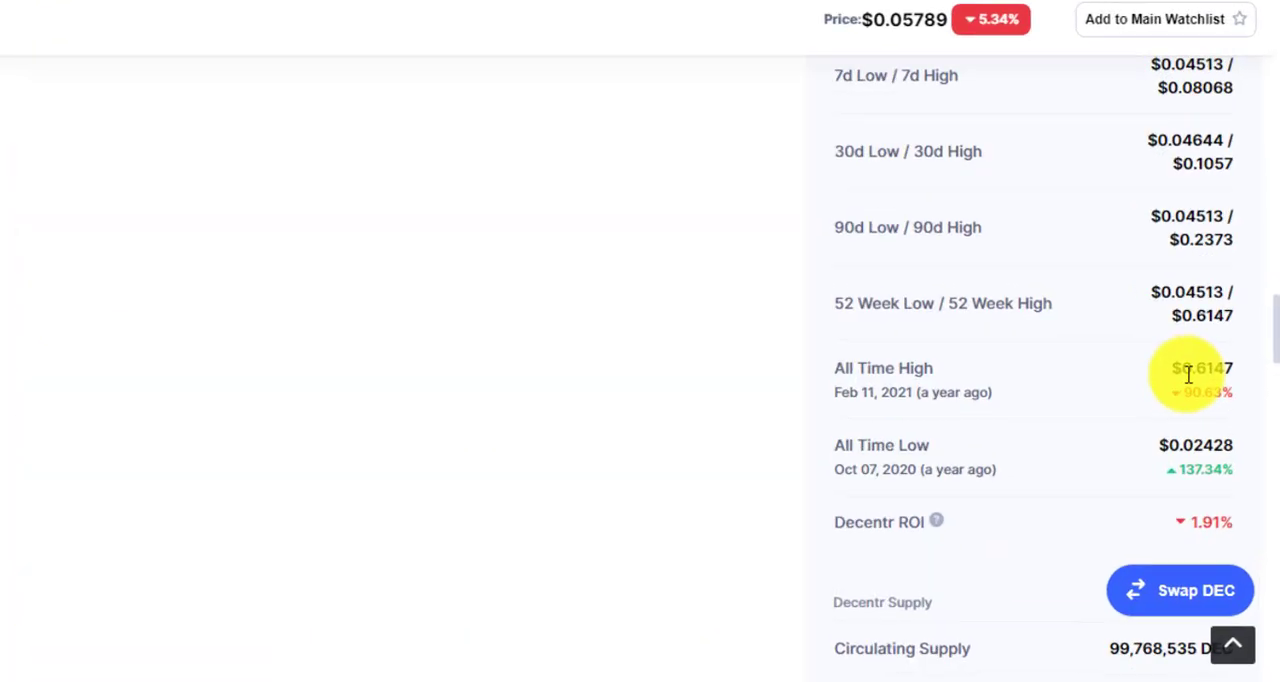
pyautogui.scroll(-3)
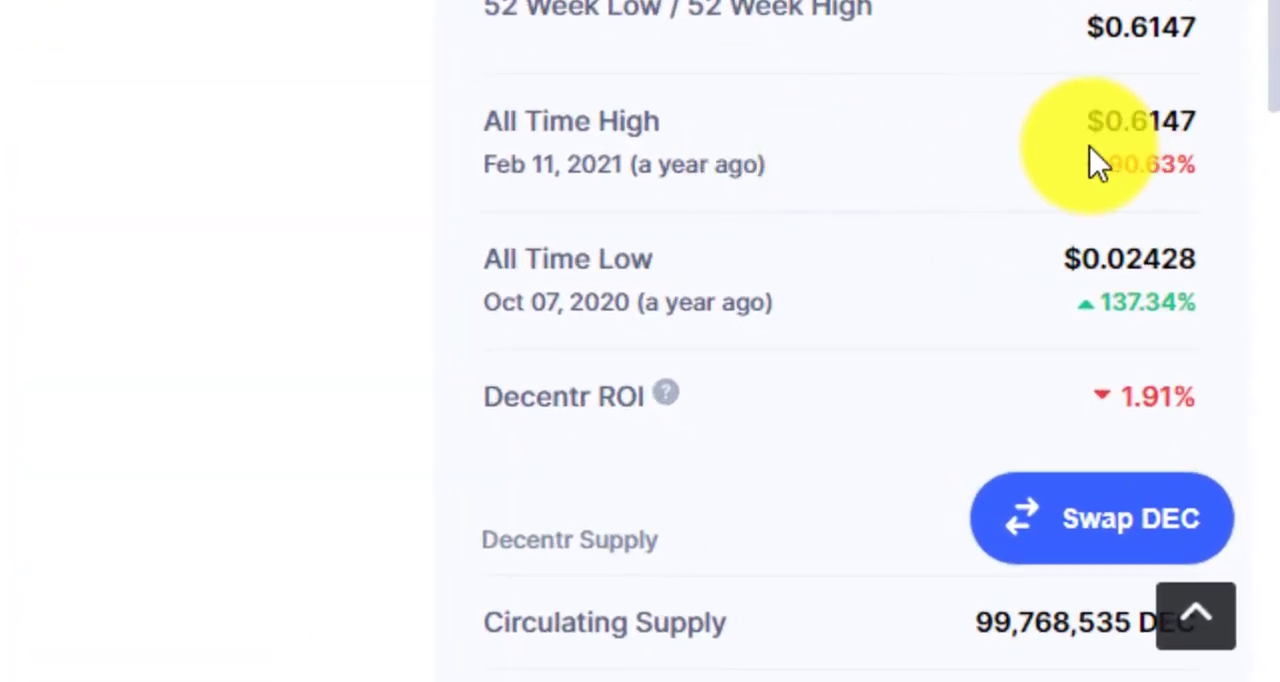
pyautogui.moveTo(1070, 284)
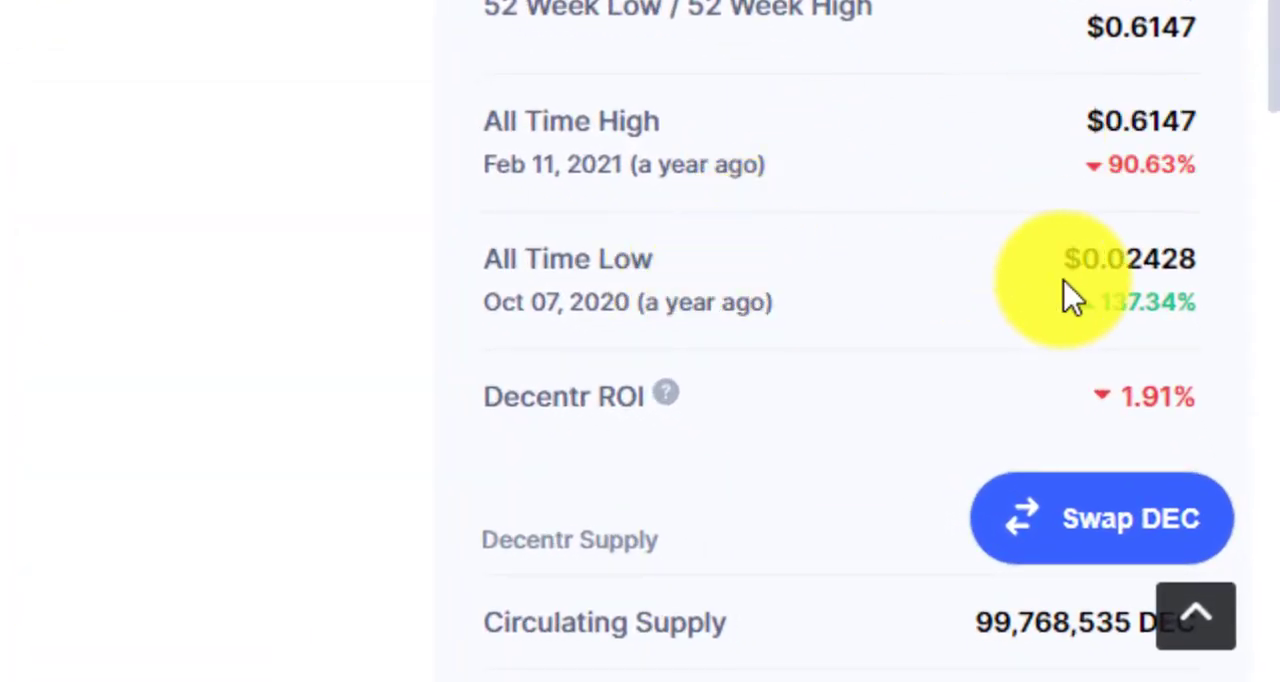
pyautogui.scroll(-3)
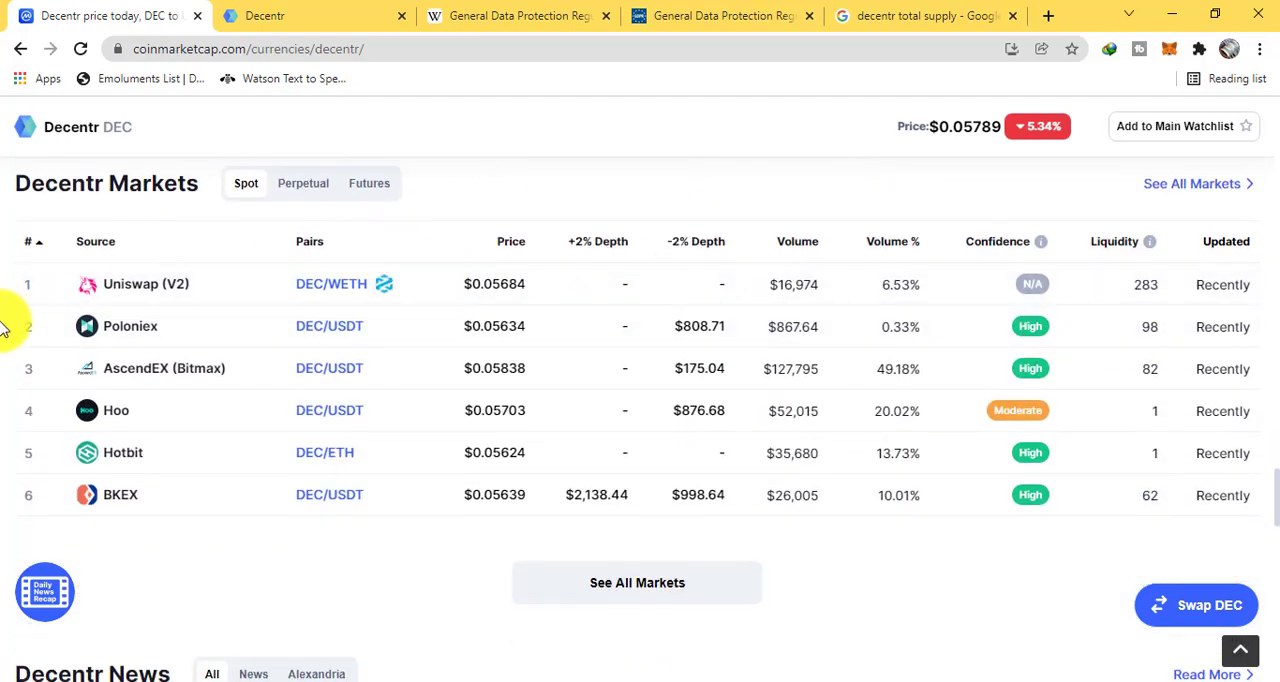
pyautogui.moveTo(136, 368)
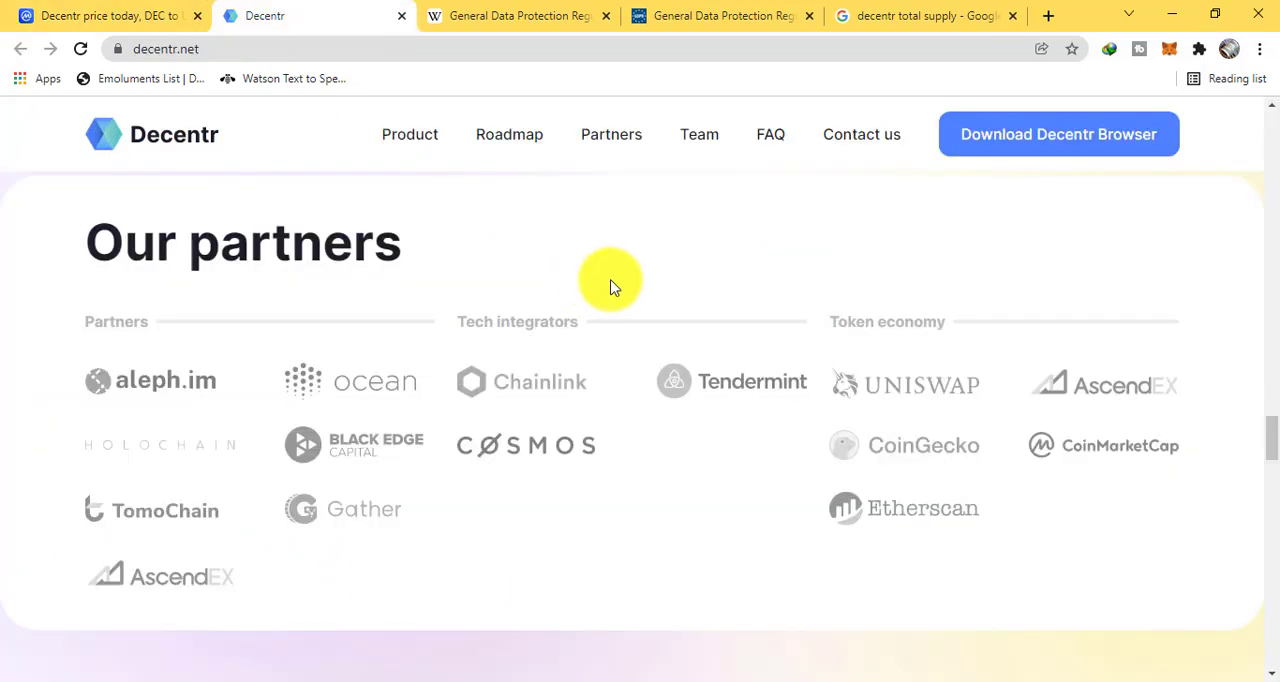
pyautogui.moveTo(408, 316)
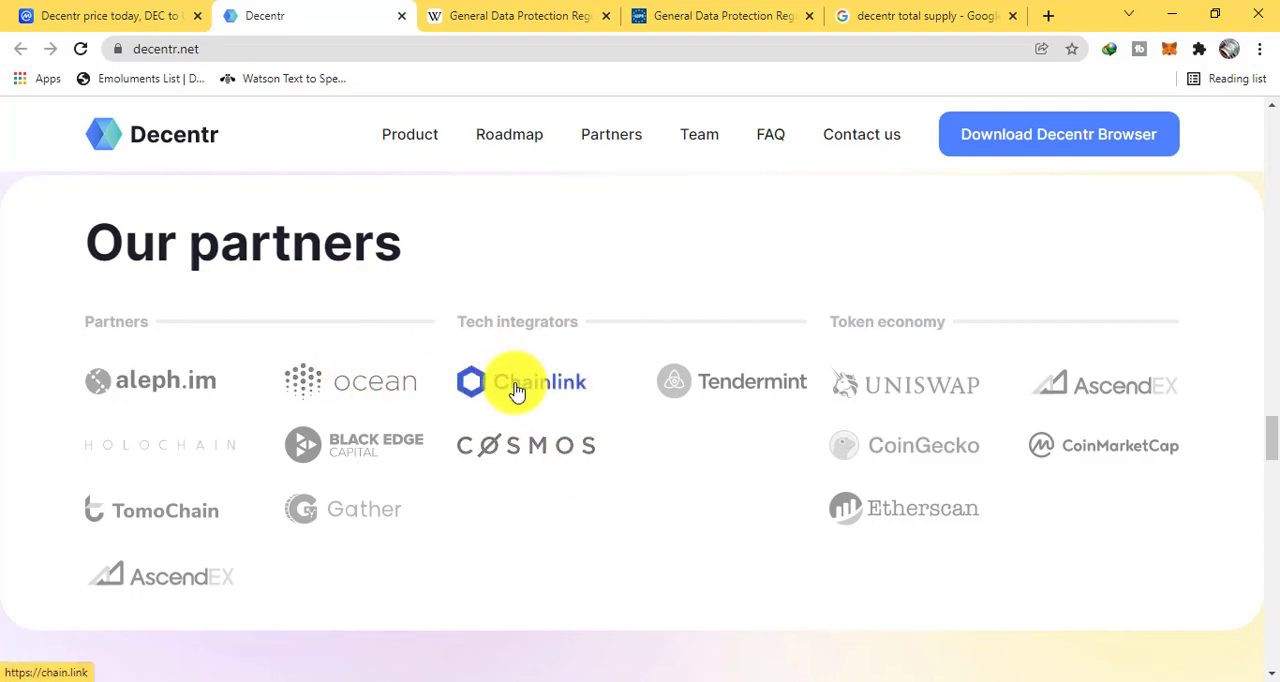
pyautogui.moveTo(904, 386)
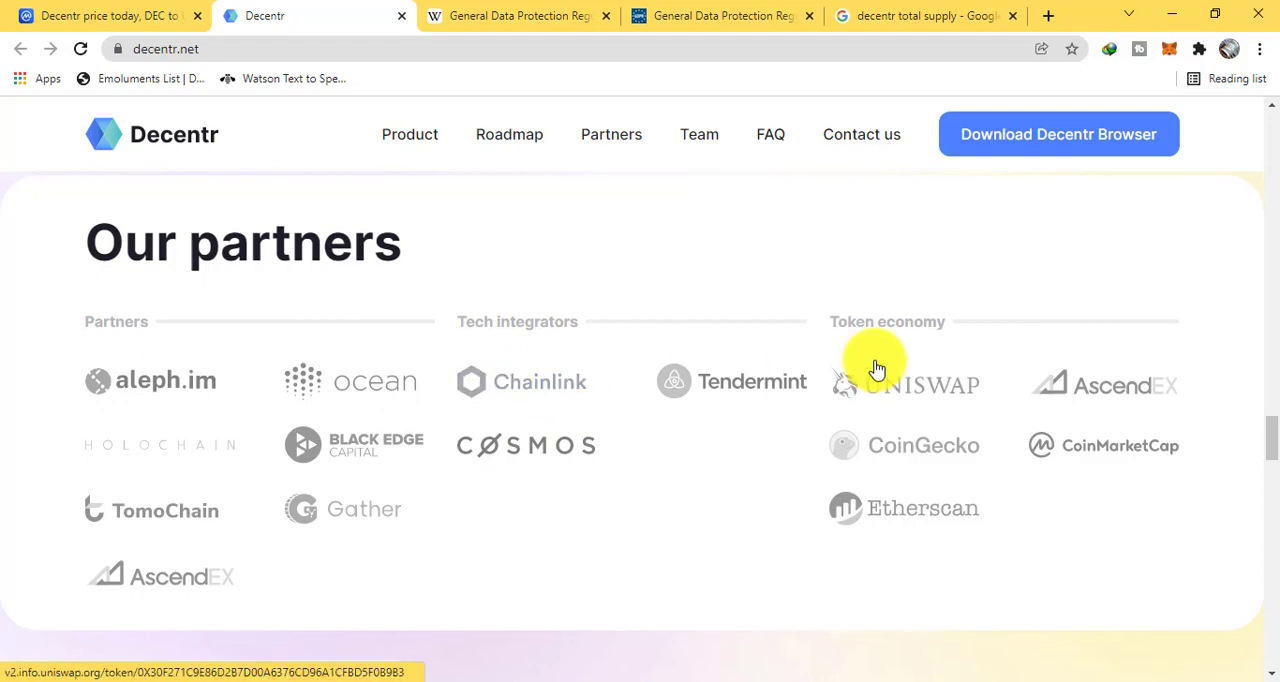
pyautogui.moveTo(132, 512)
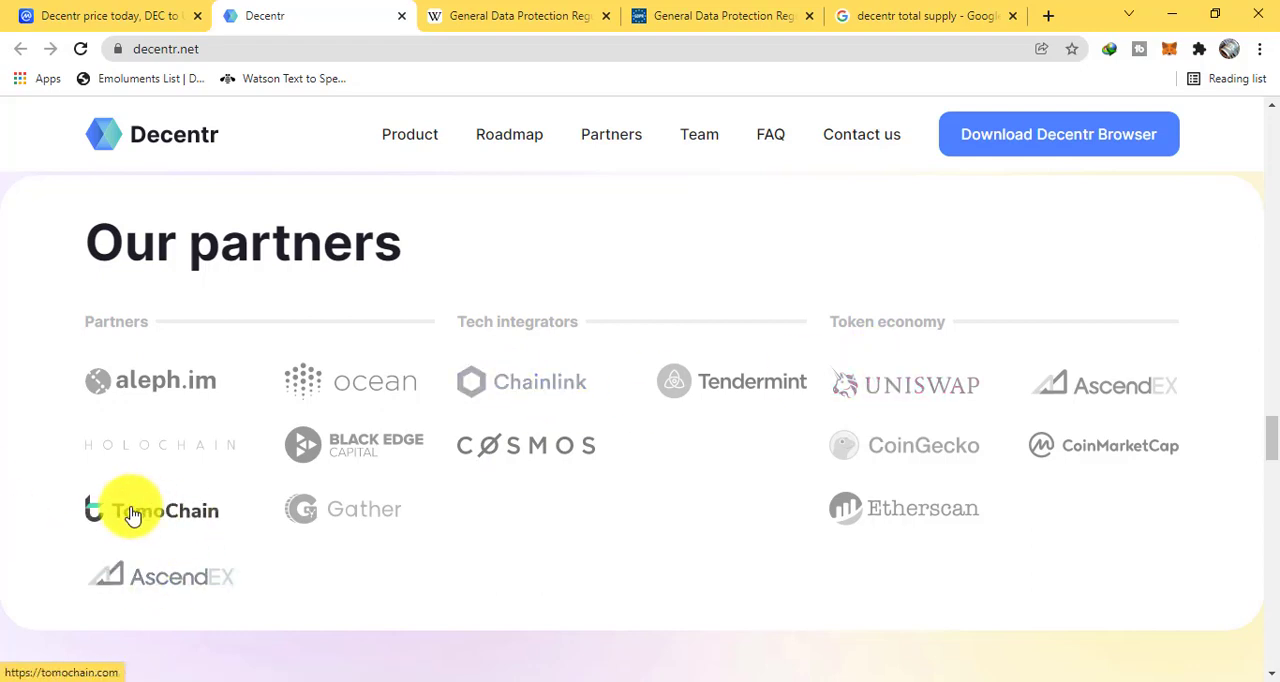
pyautogui.moveTo(792, 440)
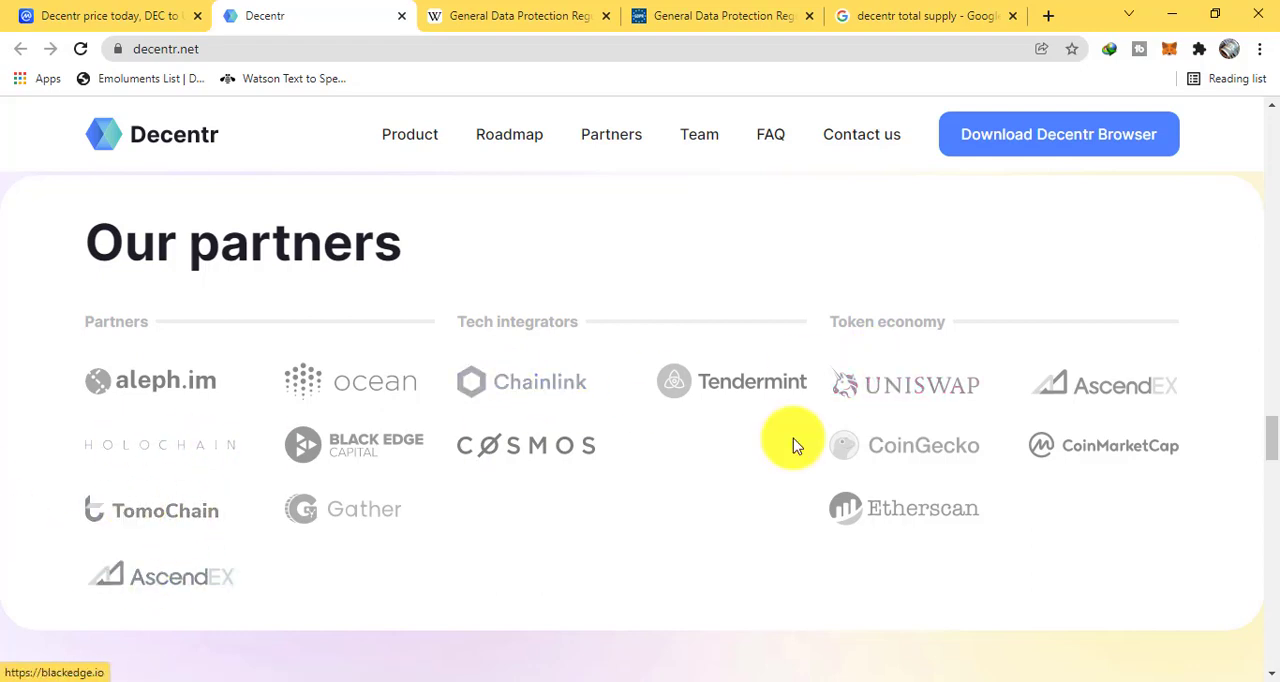
# Scroll through the Decentr site's Our partners, Meet Our Team and Our Advisors sections.
pyautogui.scroll(-3)
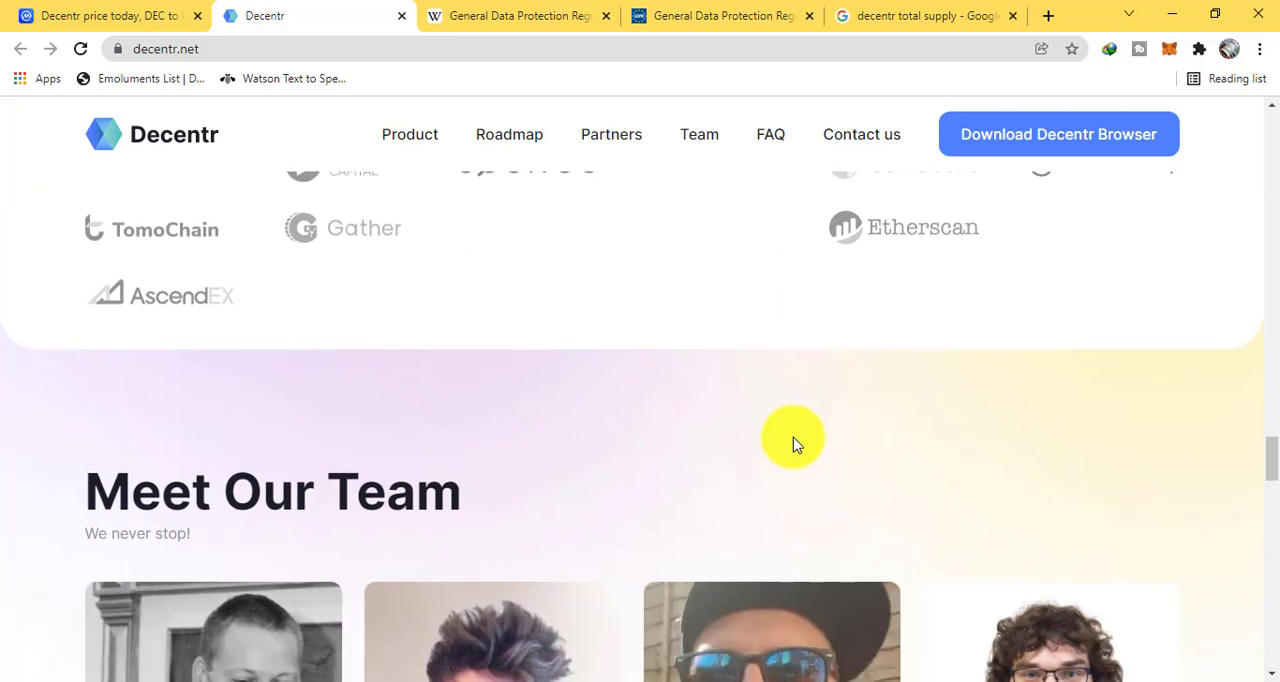
pyautogui.scroll(-3)
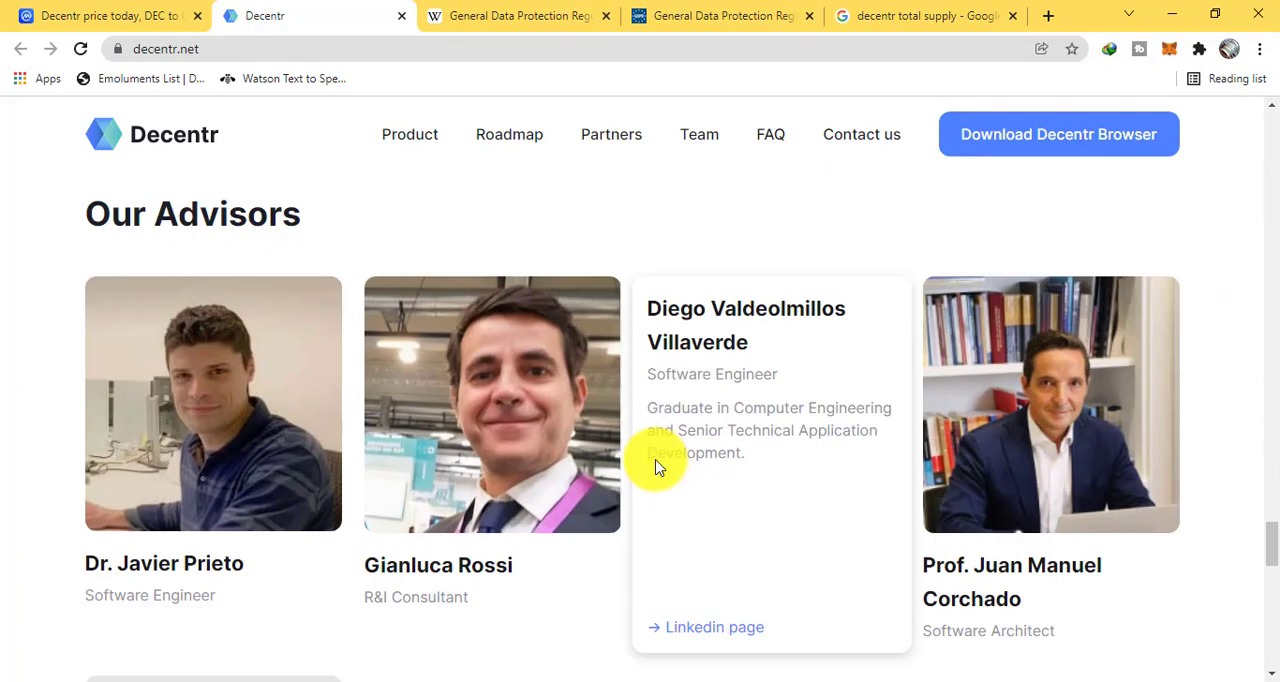
pyautogui.scroll(-3)
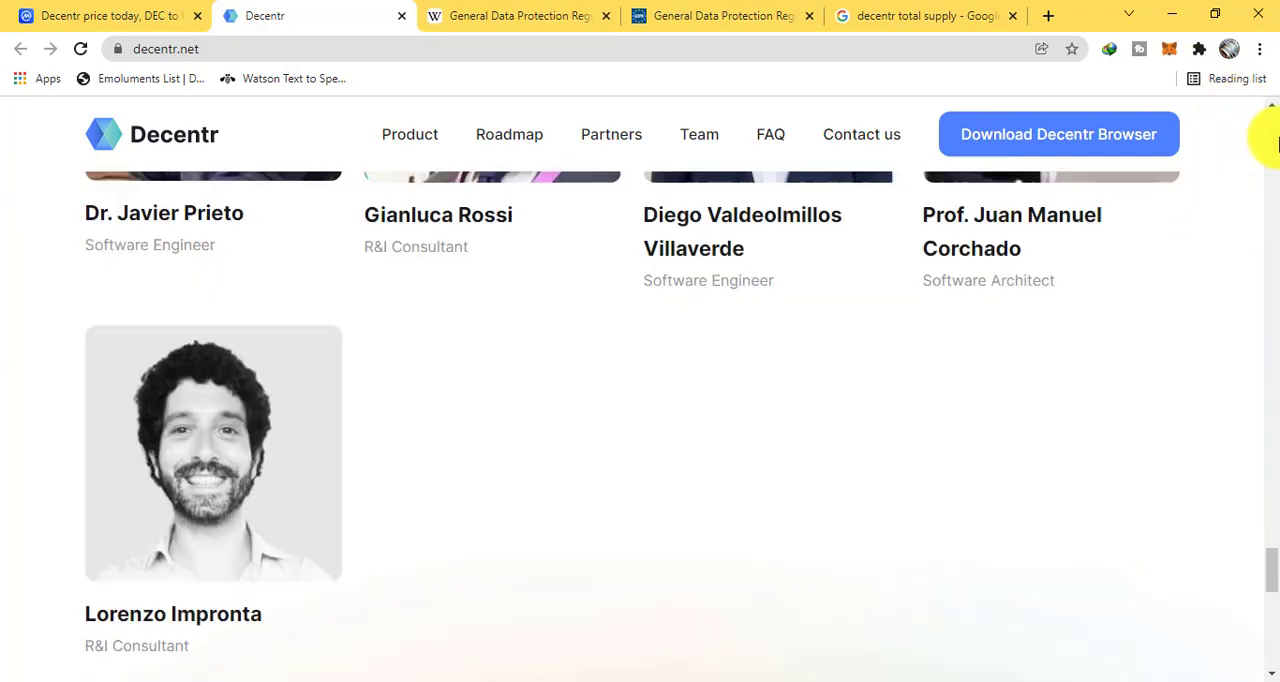
pyautogui.scroll(3)
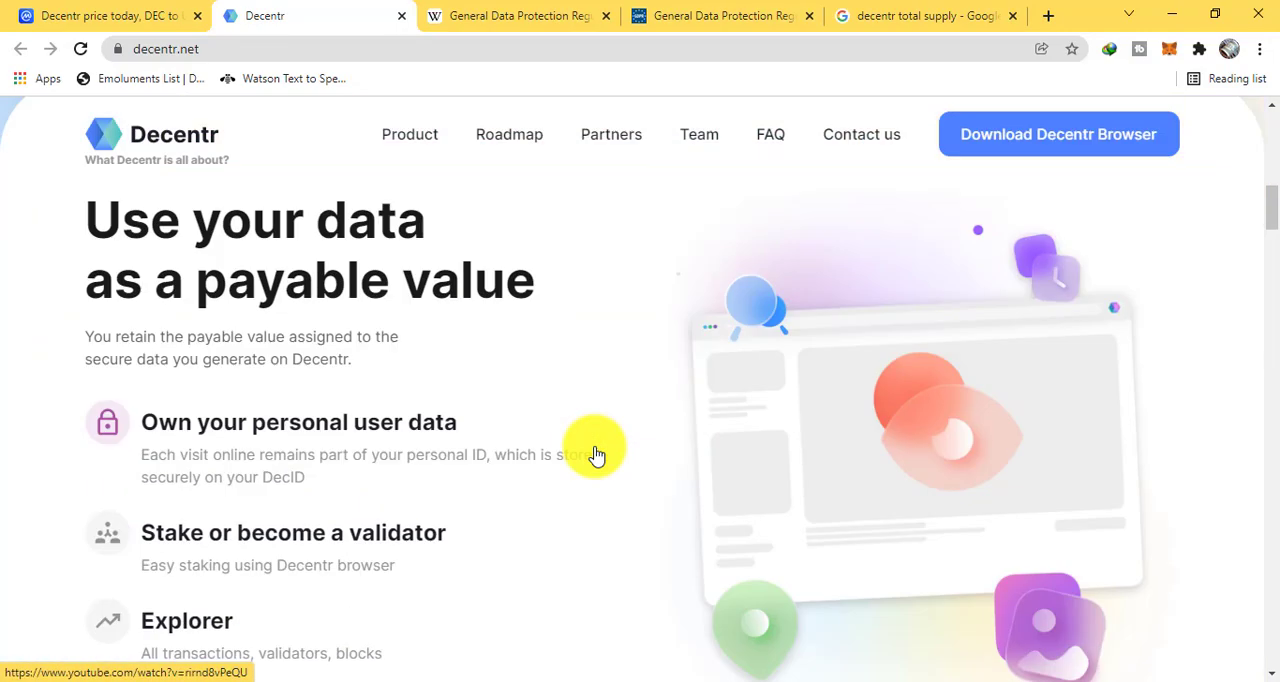
# Download the Decentr browser for Windows and open the downloaded DecentrSetupWin.zip.
pyautogui.scroll(-3)
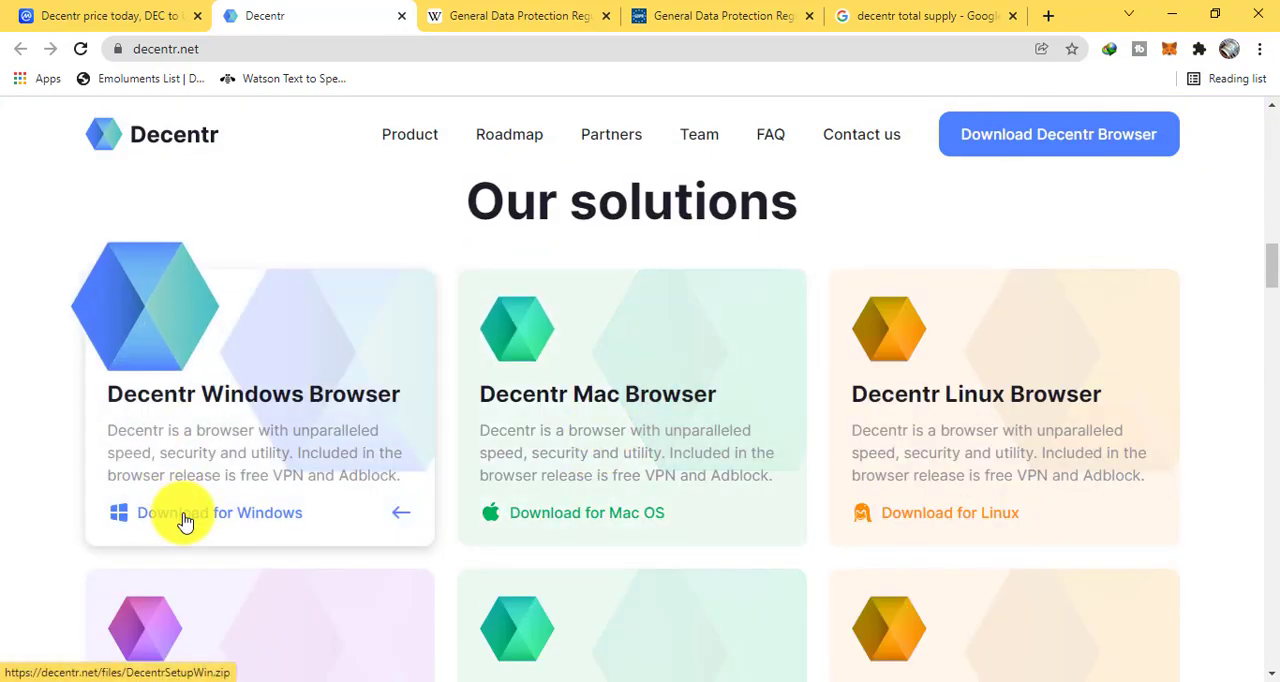
pyautogui.click(184, 512)
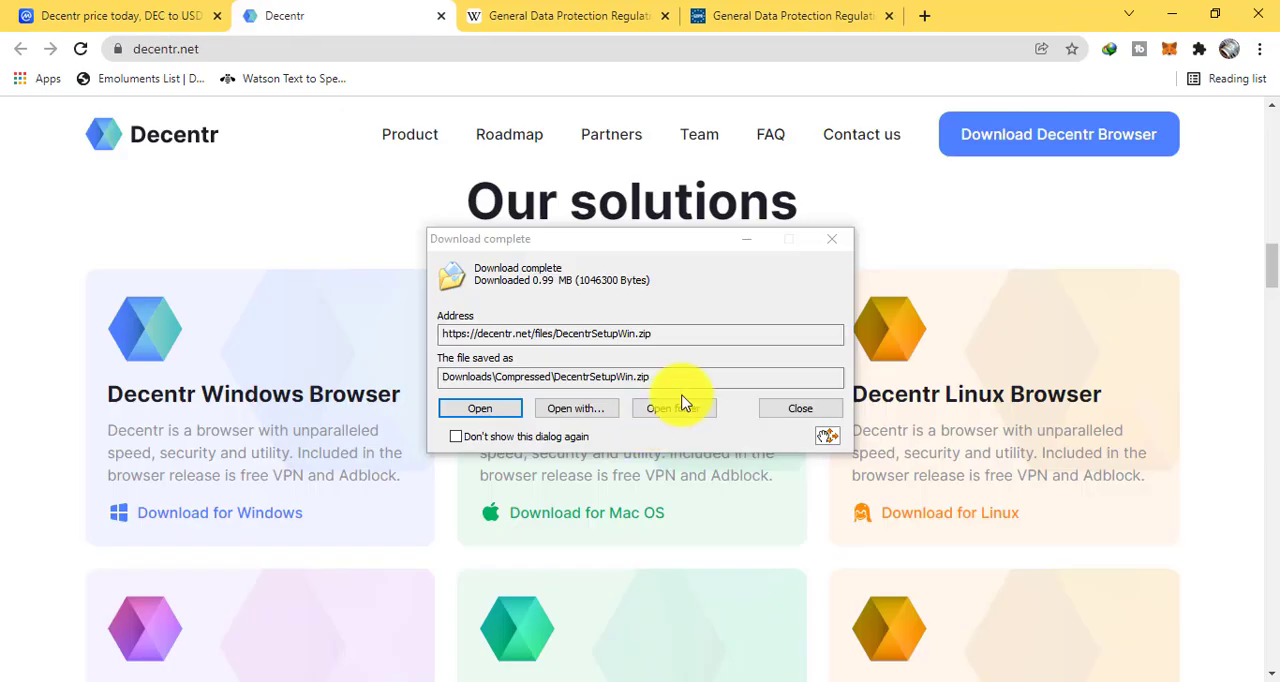
pyautogui.click(480, 408)
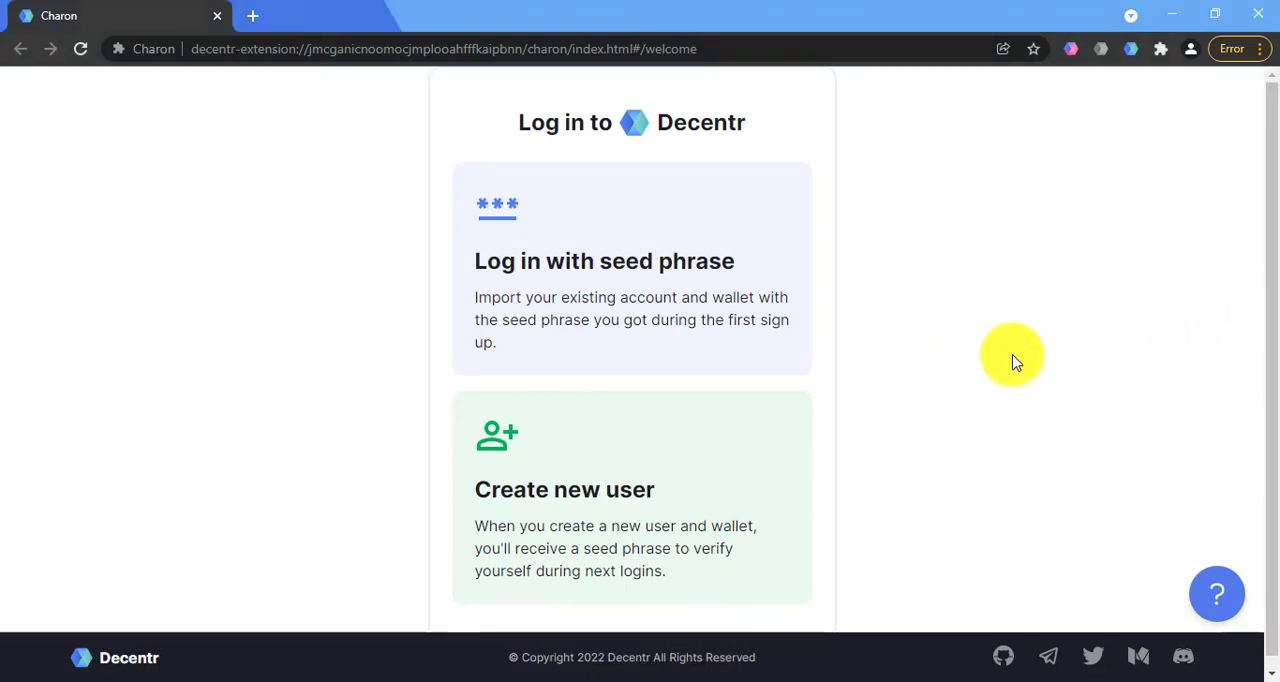
pyautogui.moveTo(592, 276)
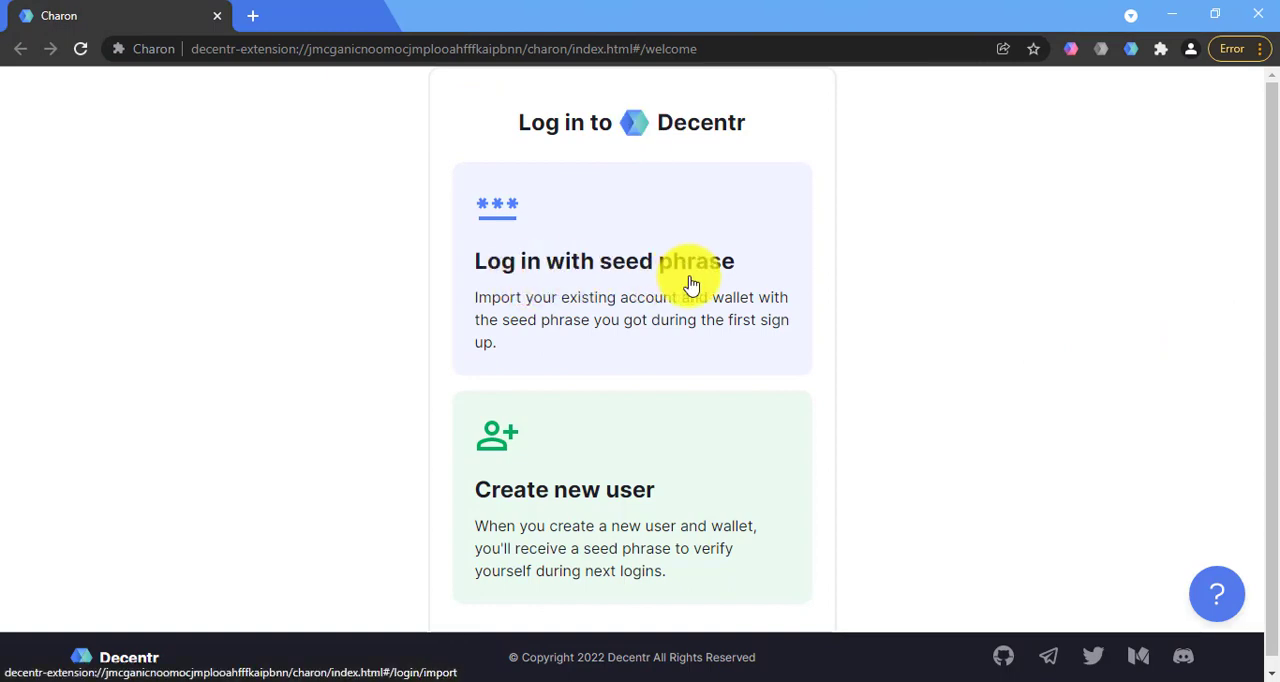
pyautogui.moveTo(912, 312)
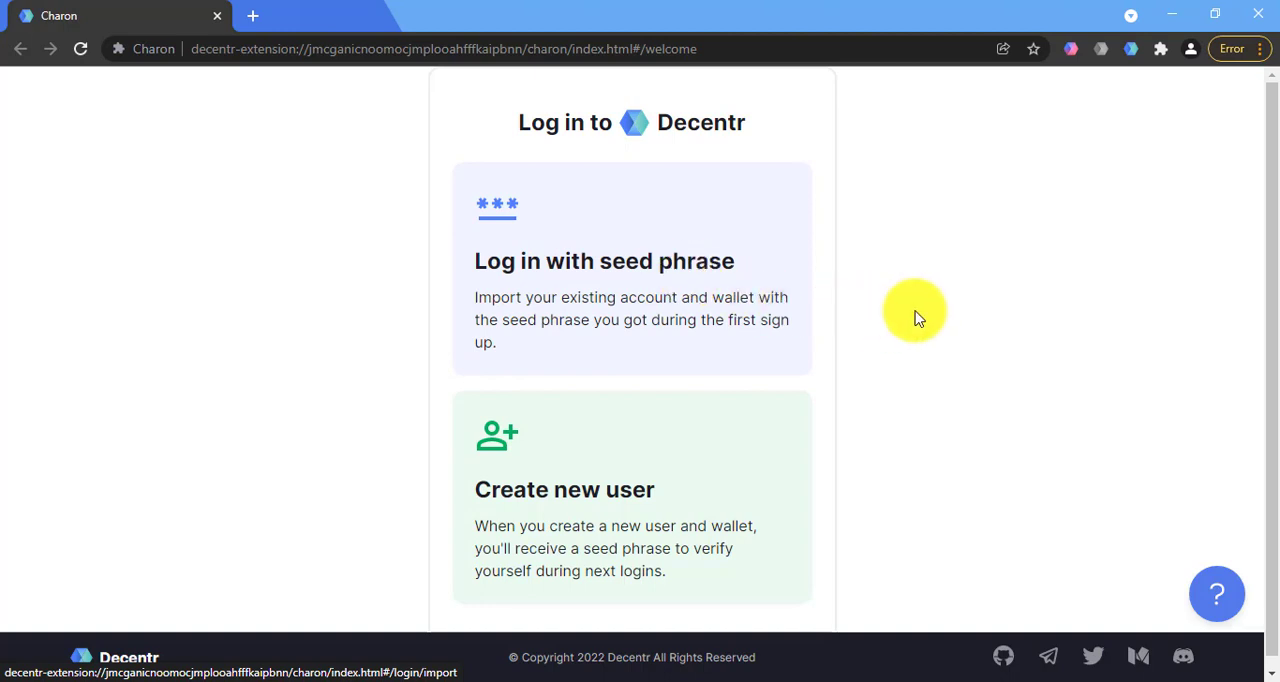
# Create a new user and save the generated seed phrase as seed-phrase.pdf.
pyautogui.scroll(-3)
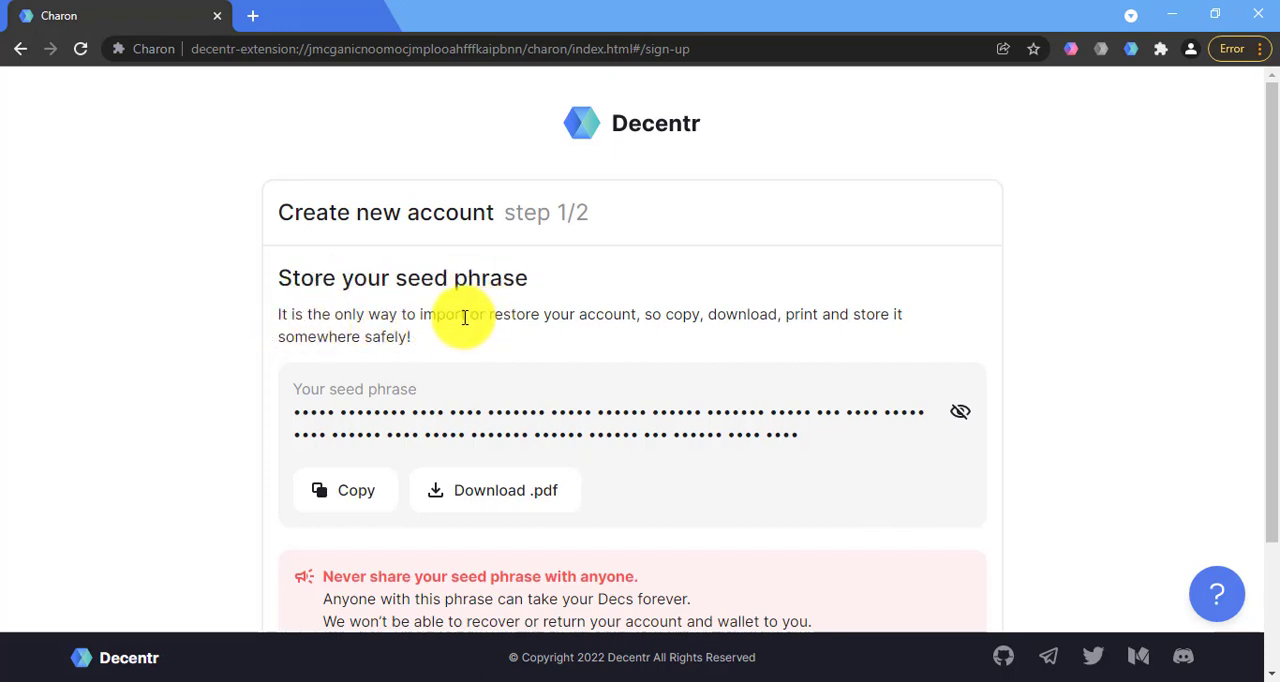
pyautogui.moveTo(784, 328)
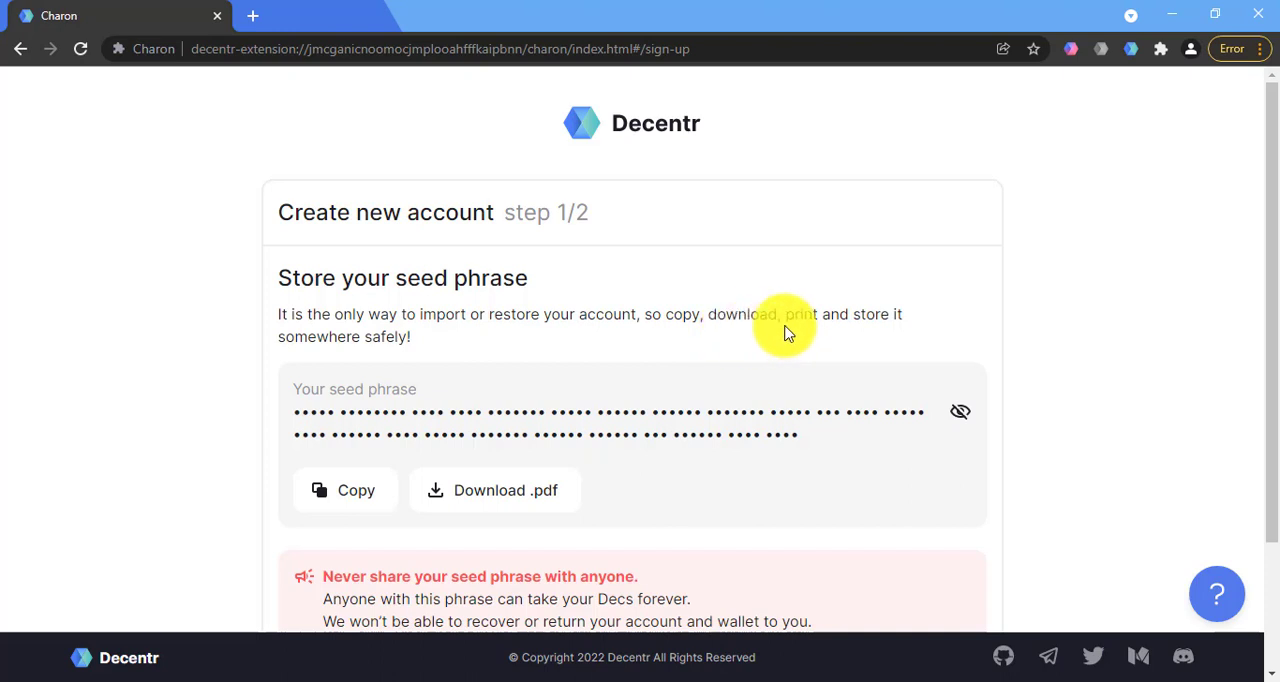
pyautogui.moveTo(620, 330)
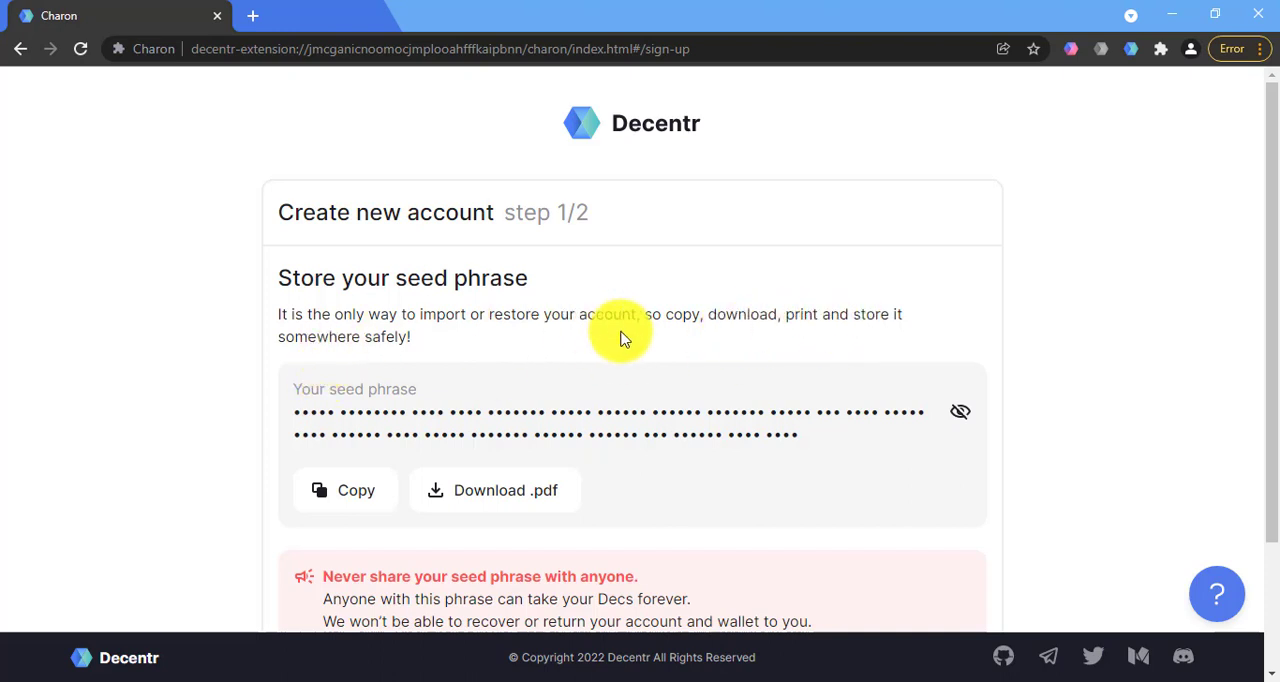
pyautogui.moveTo(318, 330)
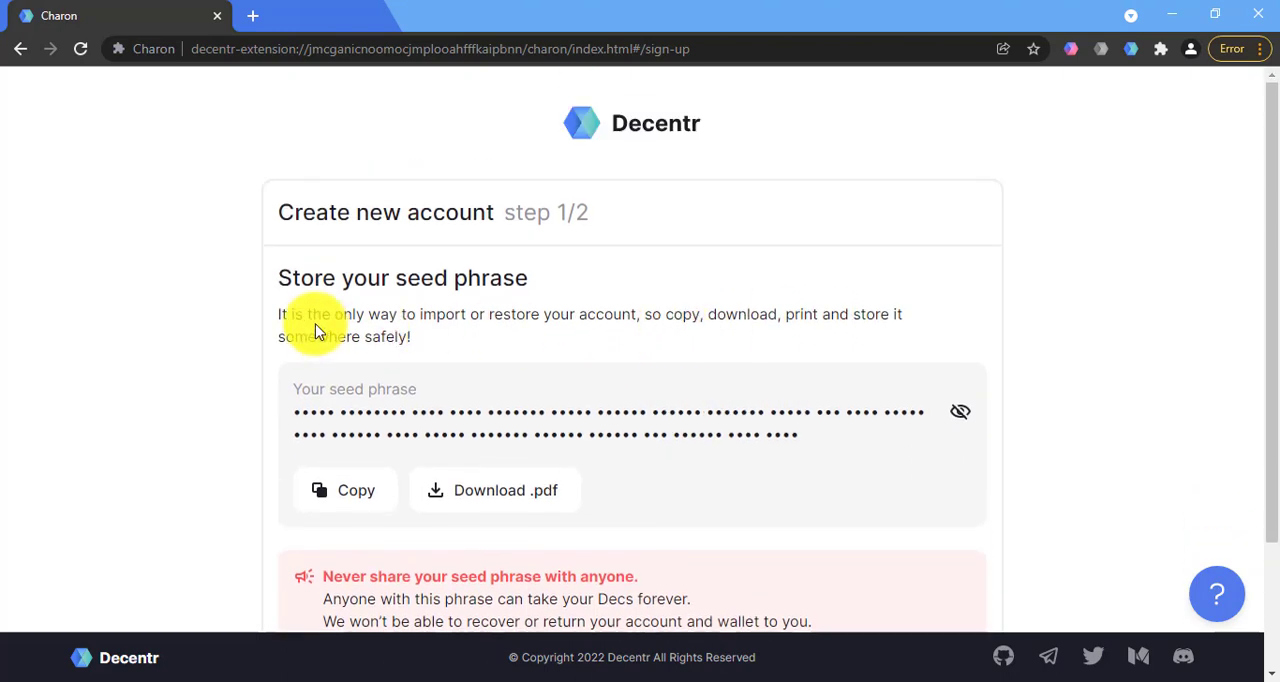
pyautogui.click(494, 490)
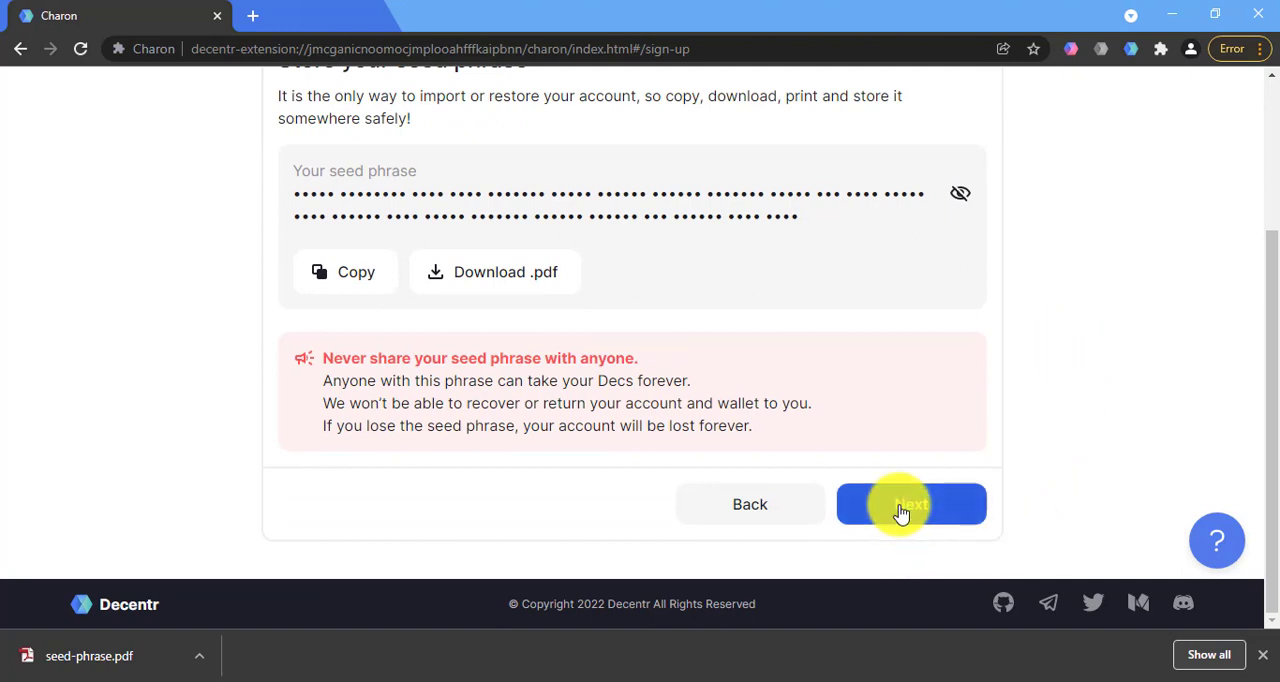
# Consent to tracking advertiser id, cookie, location and search history and confirm to finish sign-up.
pyautogui.click(910, 504)
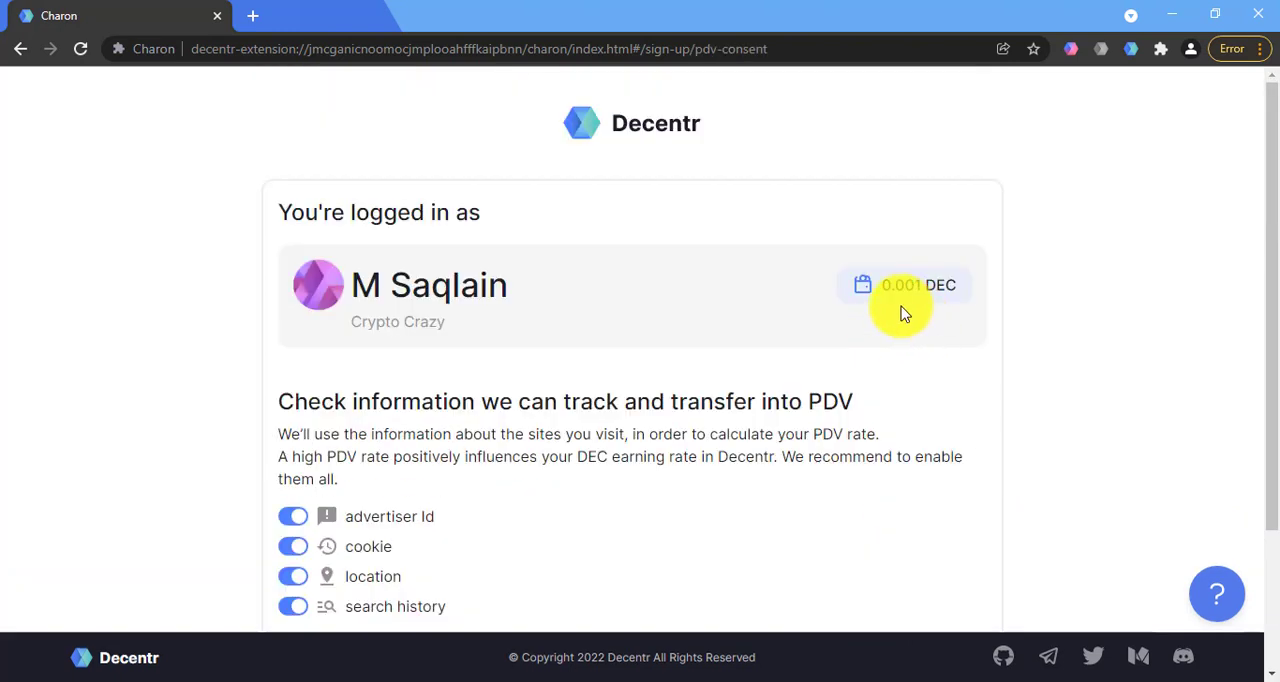
pyautogui.moveTo(624, 228)
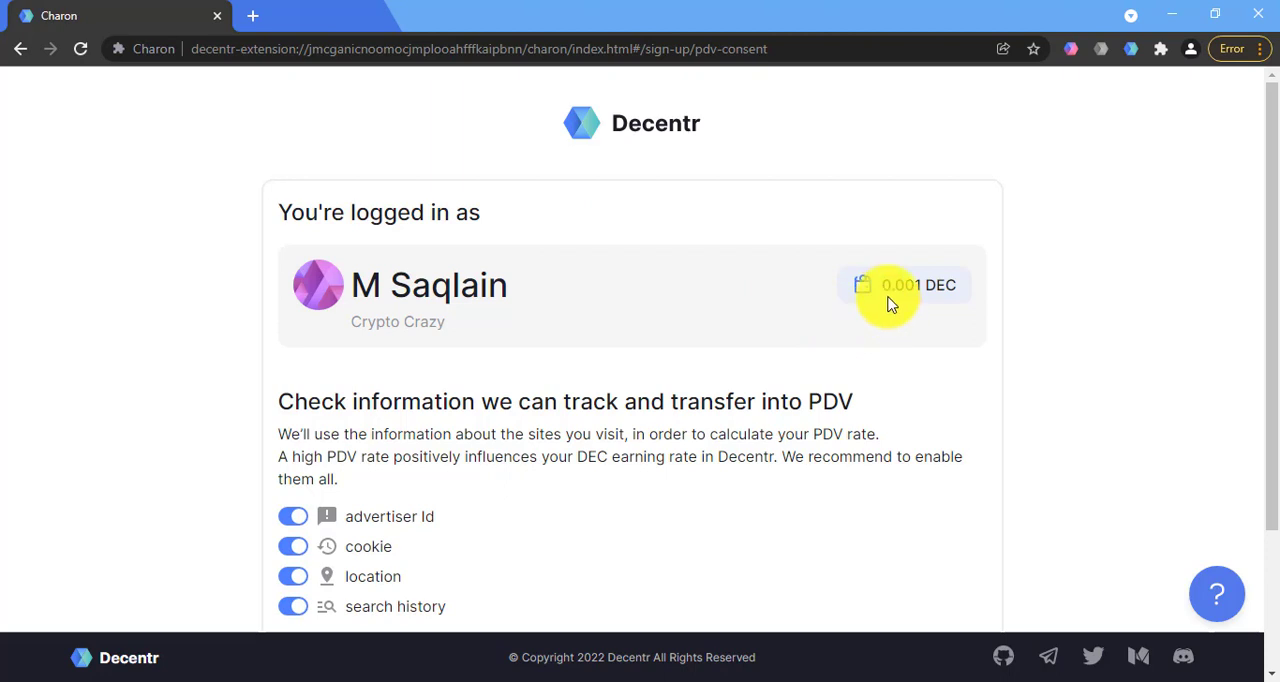
pyautogui.scroll(-3)
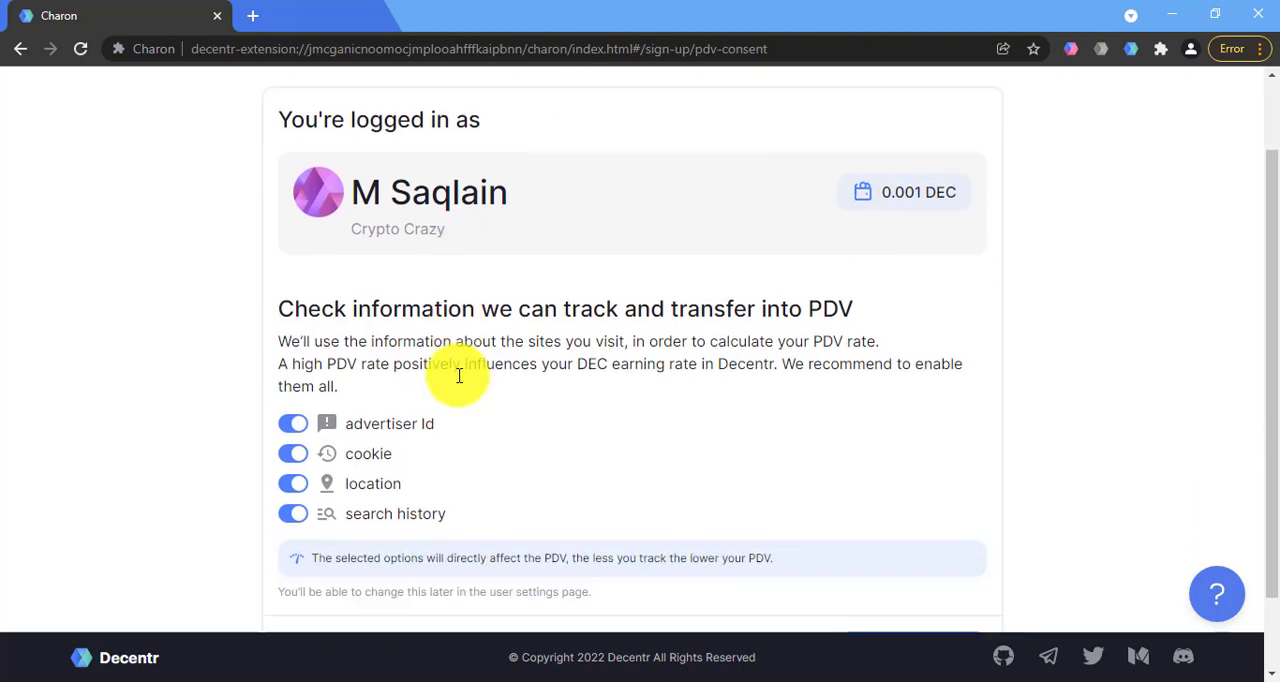
pyautogui.moveTo(600, 332)
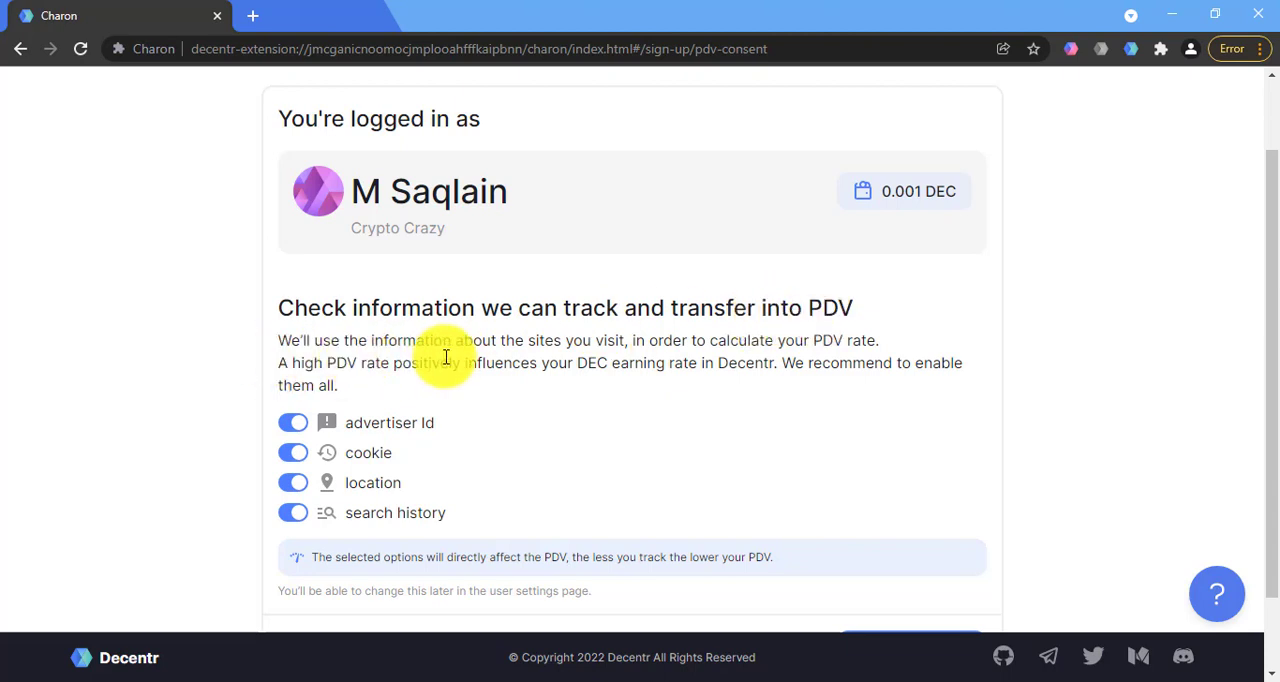
pyautogui.moveTo(624, 354)
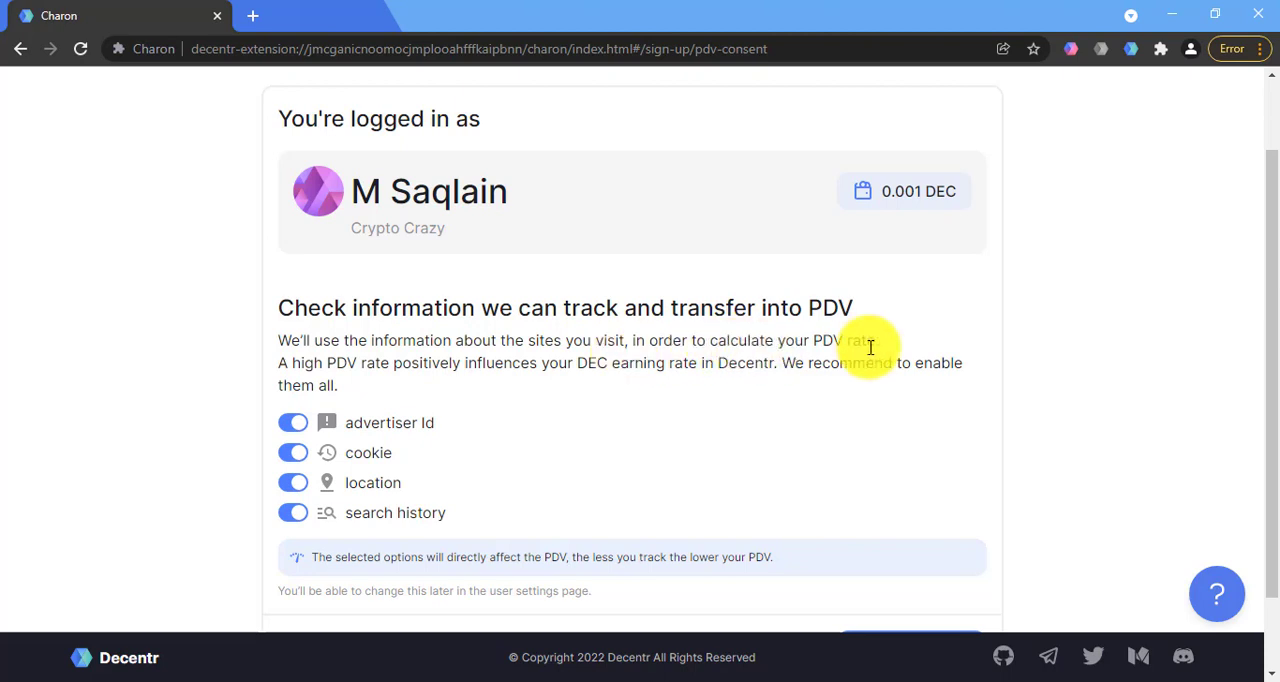
pyautogui.moveTo(376, 390)
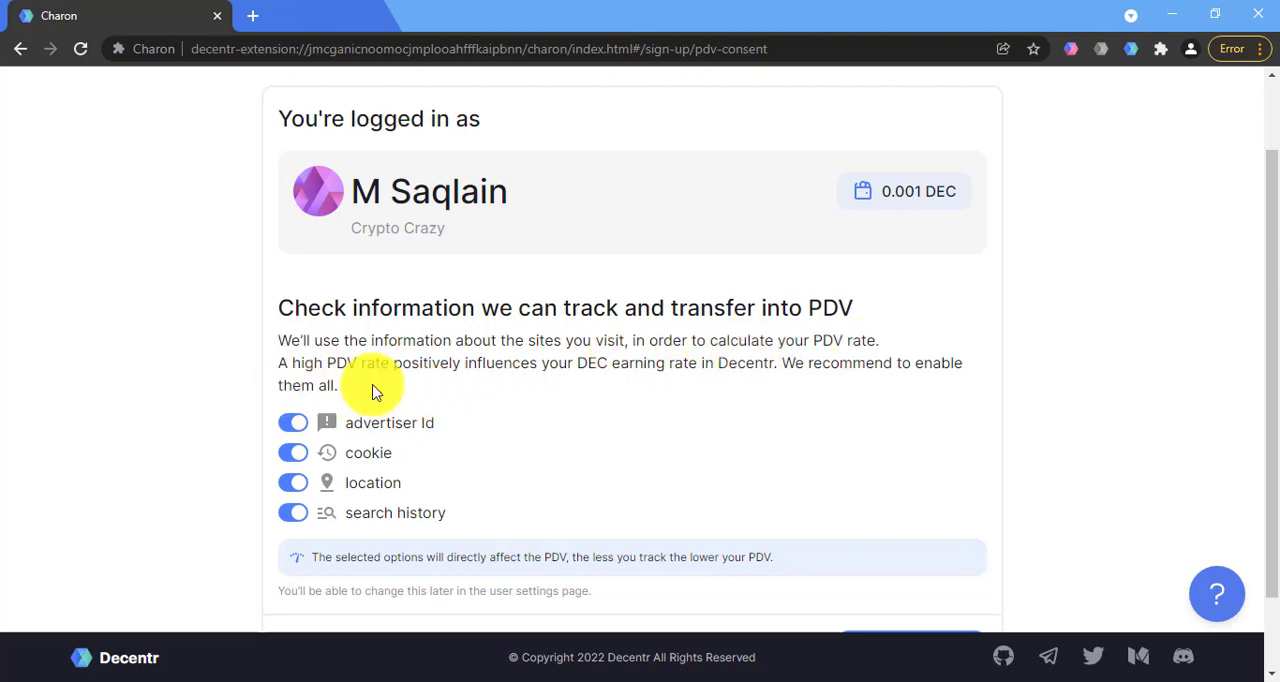
pyautogui.moveTo(668, 372)
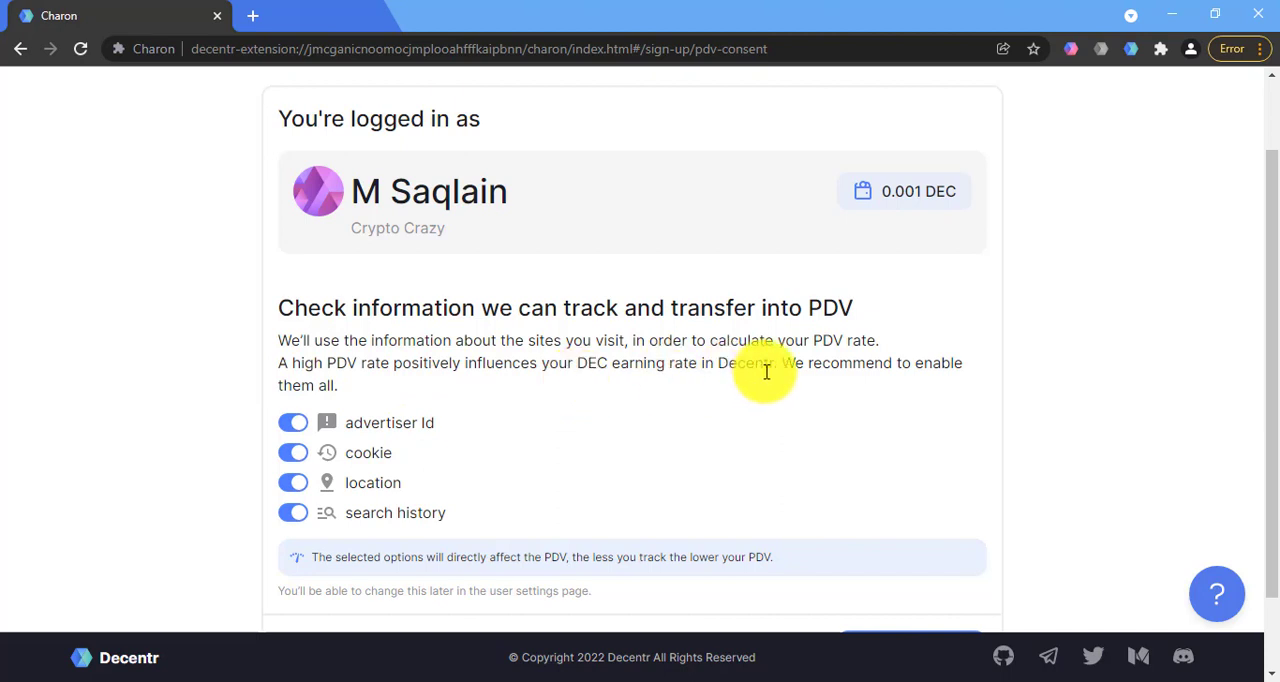
pyautogui.moveTo(838, 388)
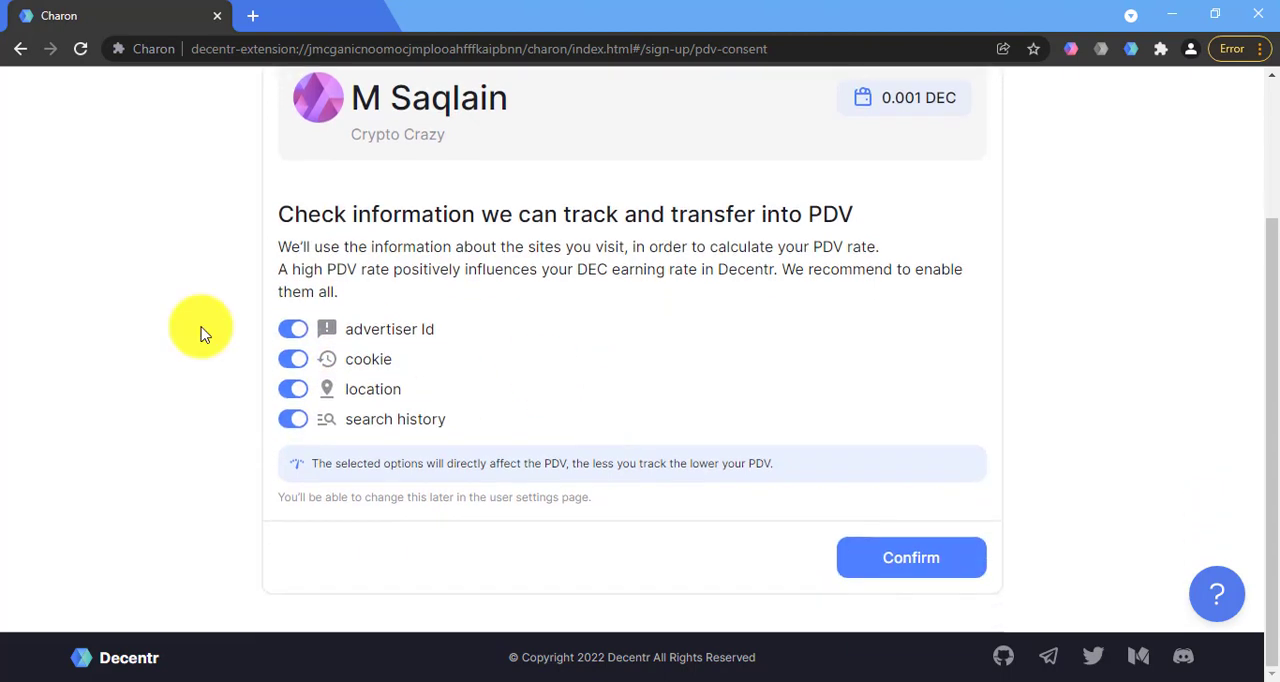
pyautogui.moveTo(324, 484)
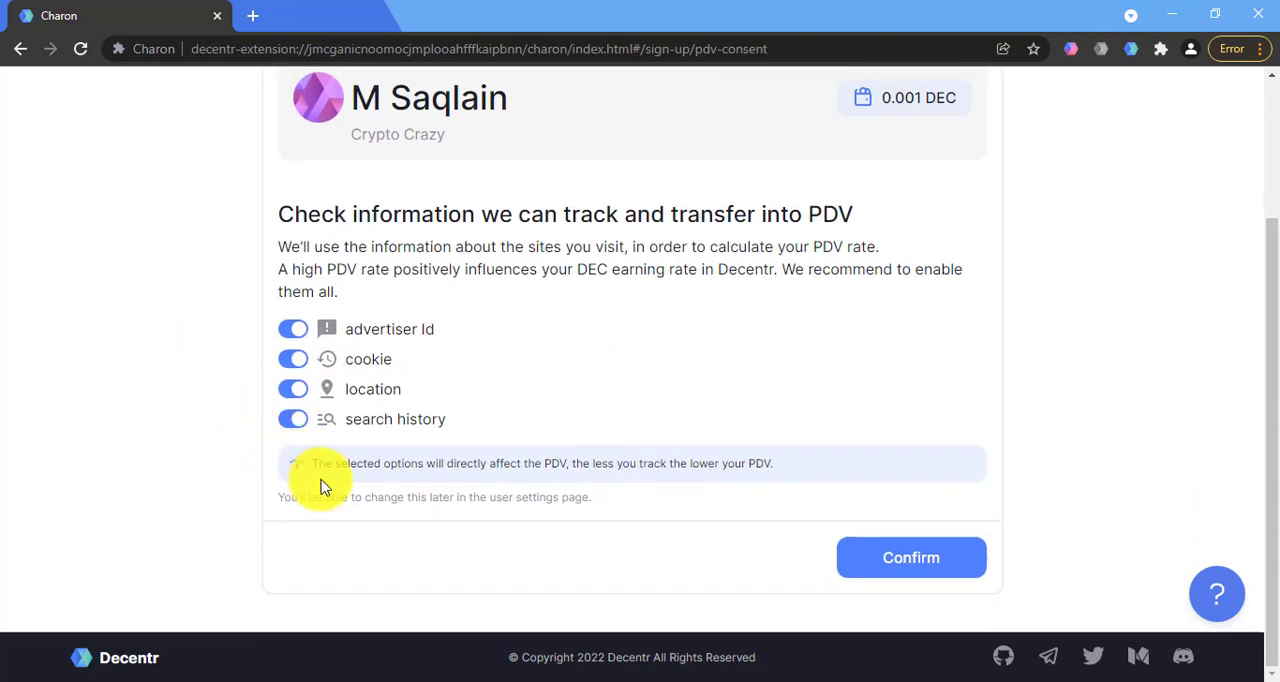
pyautogui.moveTo(388, 484)
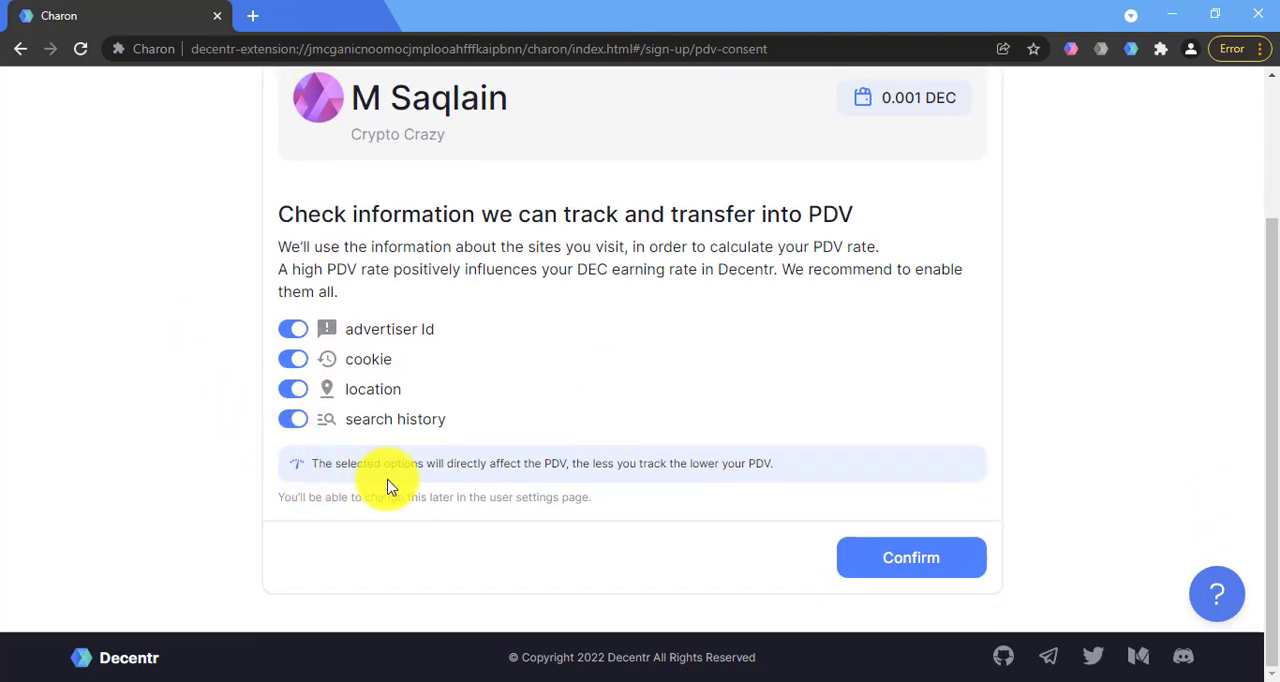
pyautogui.moveTo(576, 480)
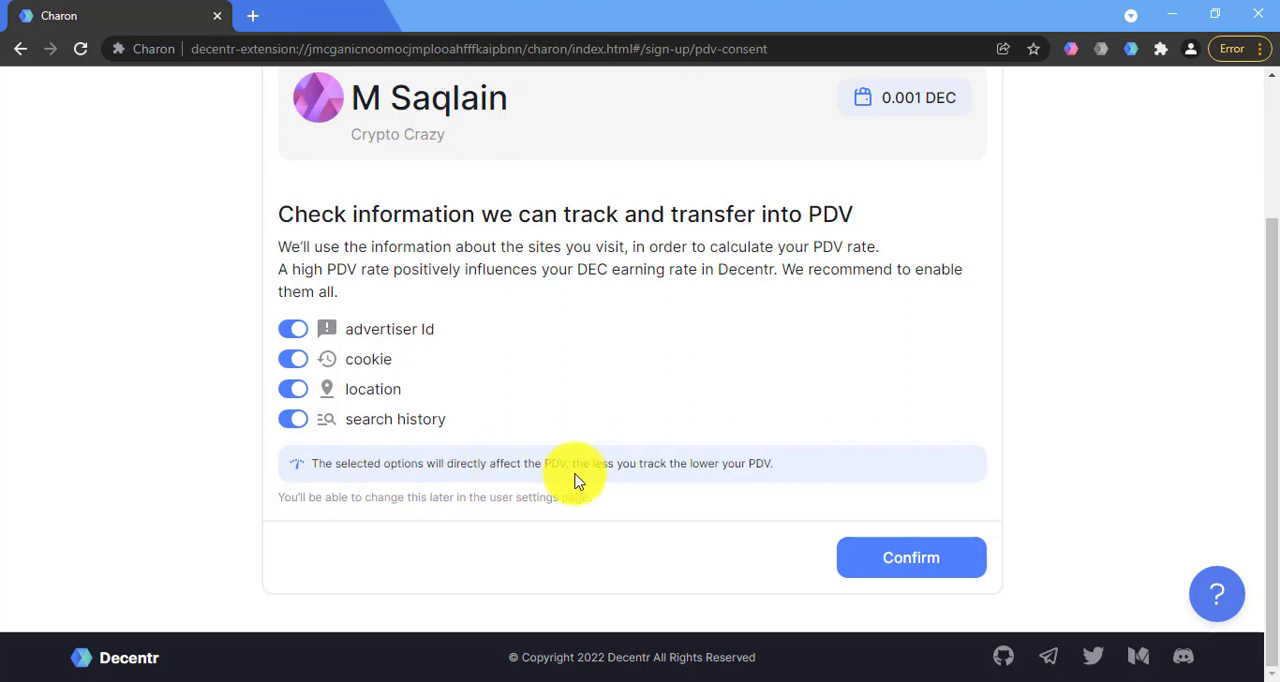
pyautogui.moveTo(750, 440)
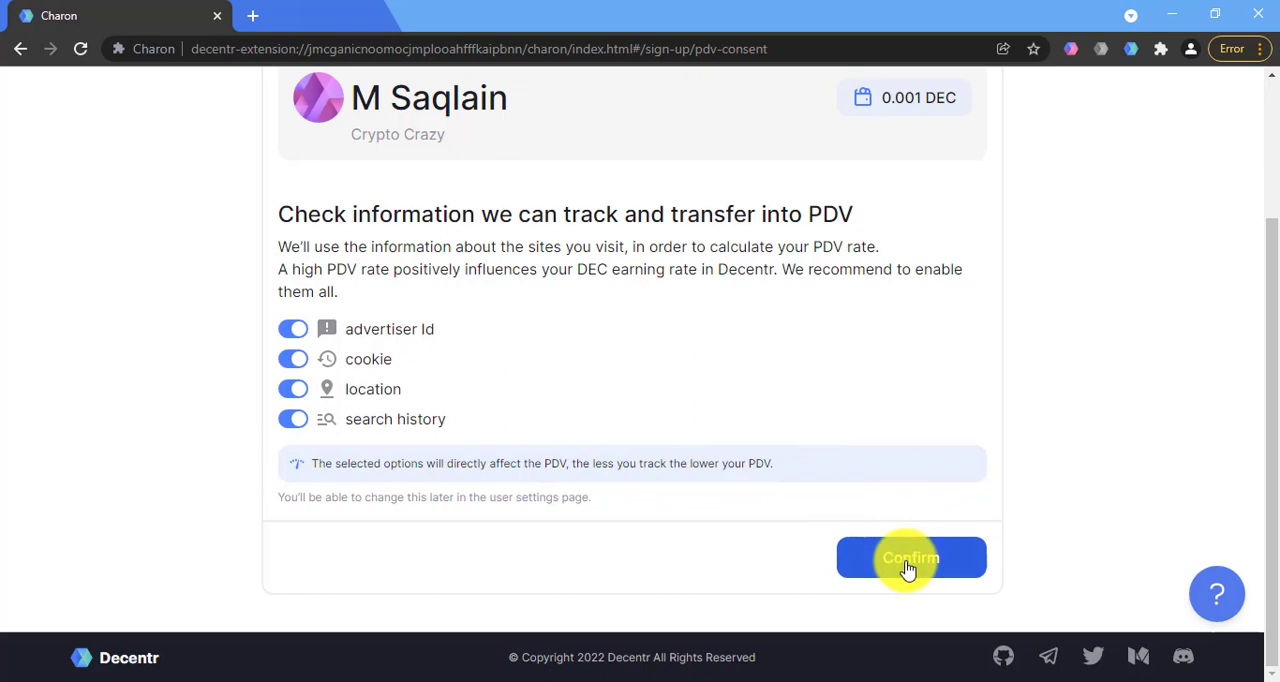
pyautogui.click(910, 556)
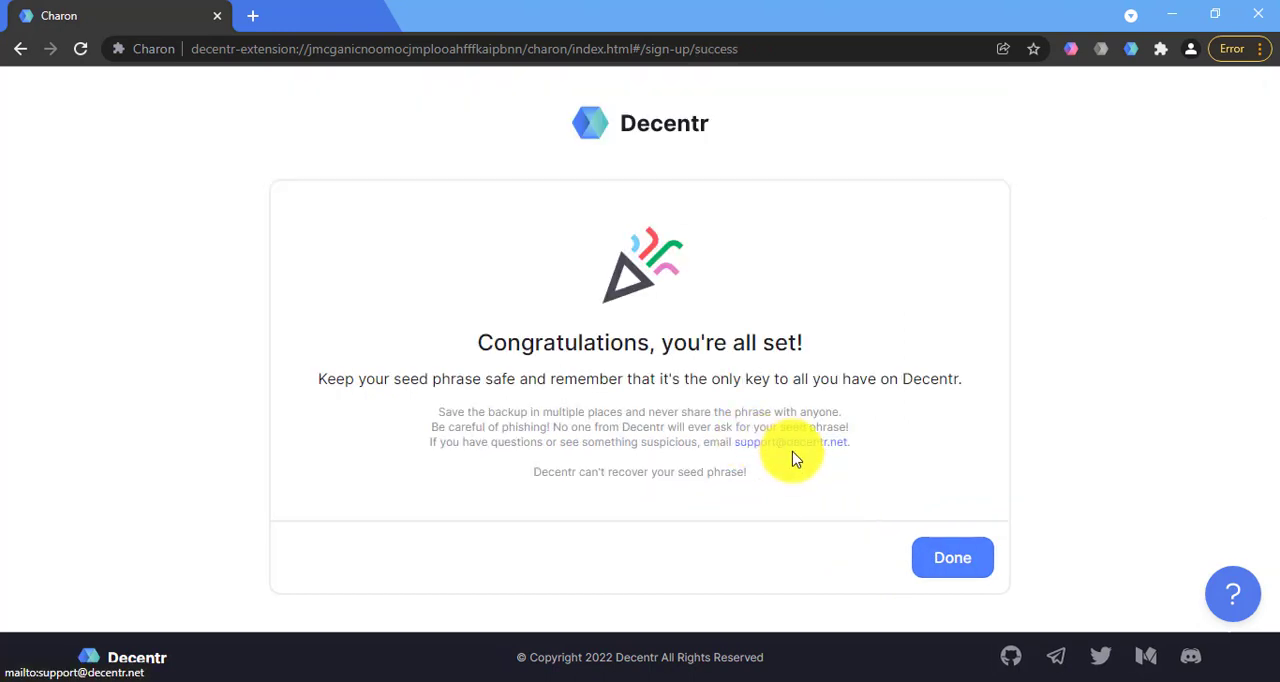
pyautogui.moveTo(862, 360)
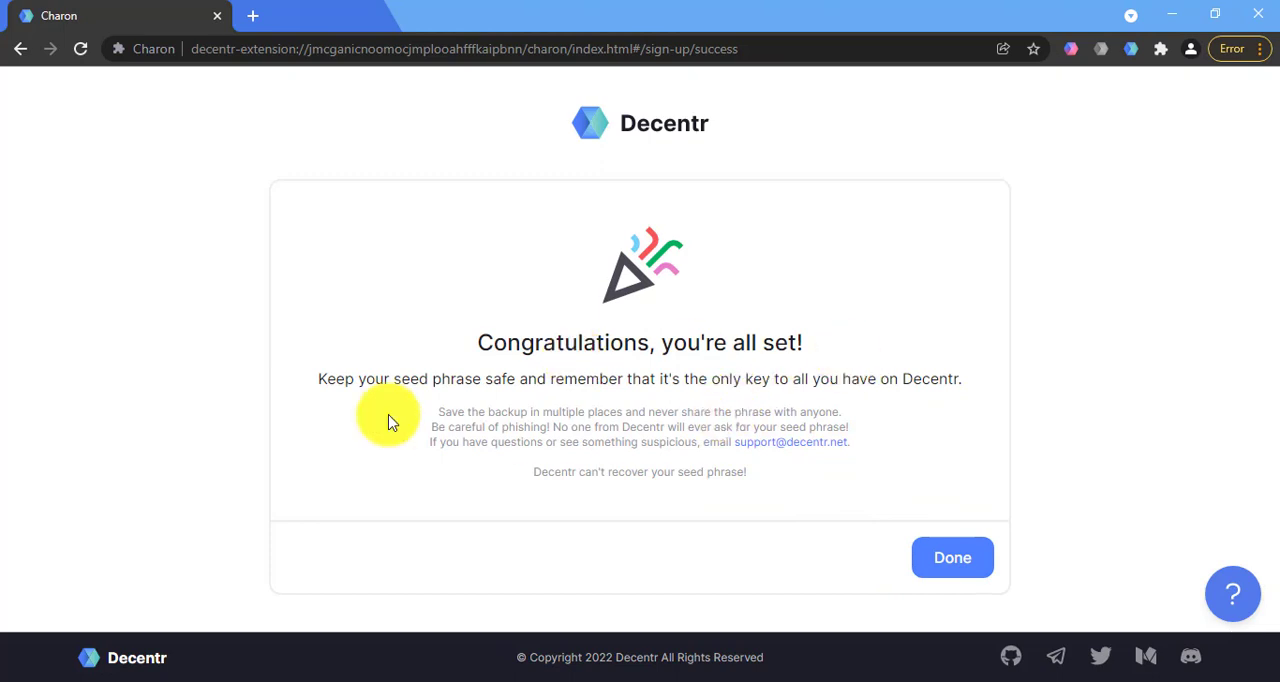
pyautogui.moveTo(756, 410)
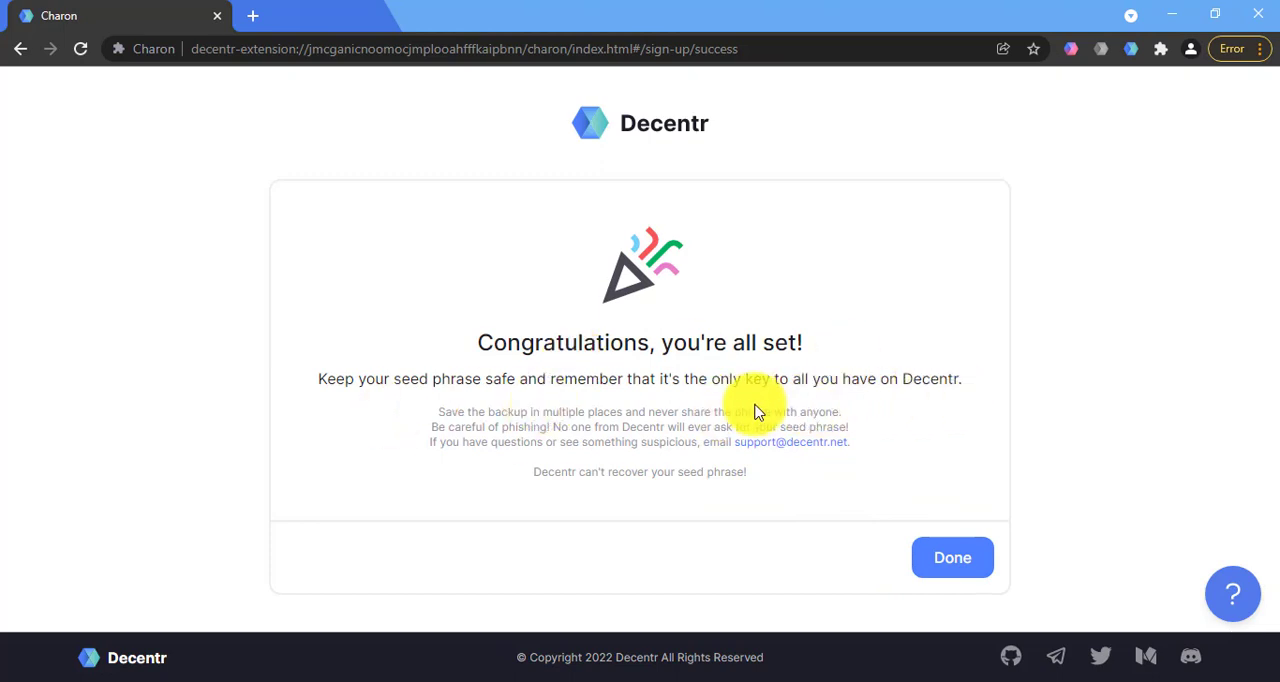
pyautogui.moveTo(836, 416)
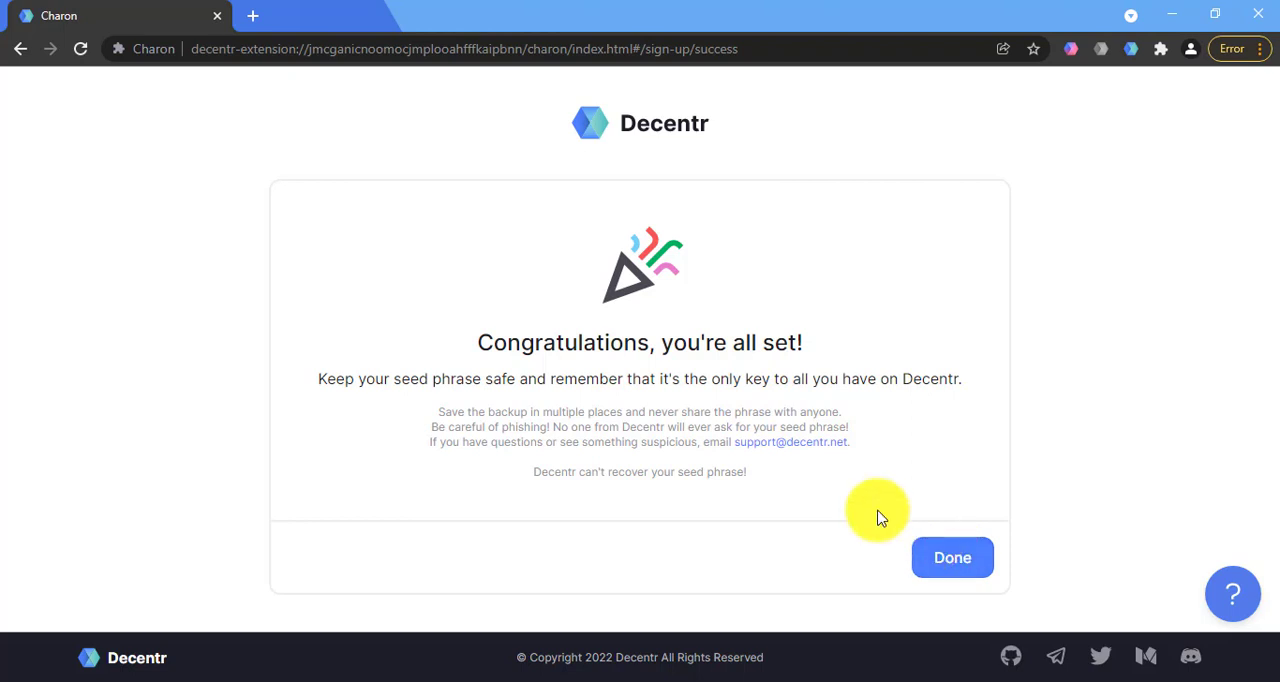
# Enter the World News feed and open the account menu listing dHub, dFeed, dPortal and dExplorer.
pyautogui.click(952, 556)
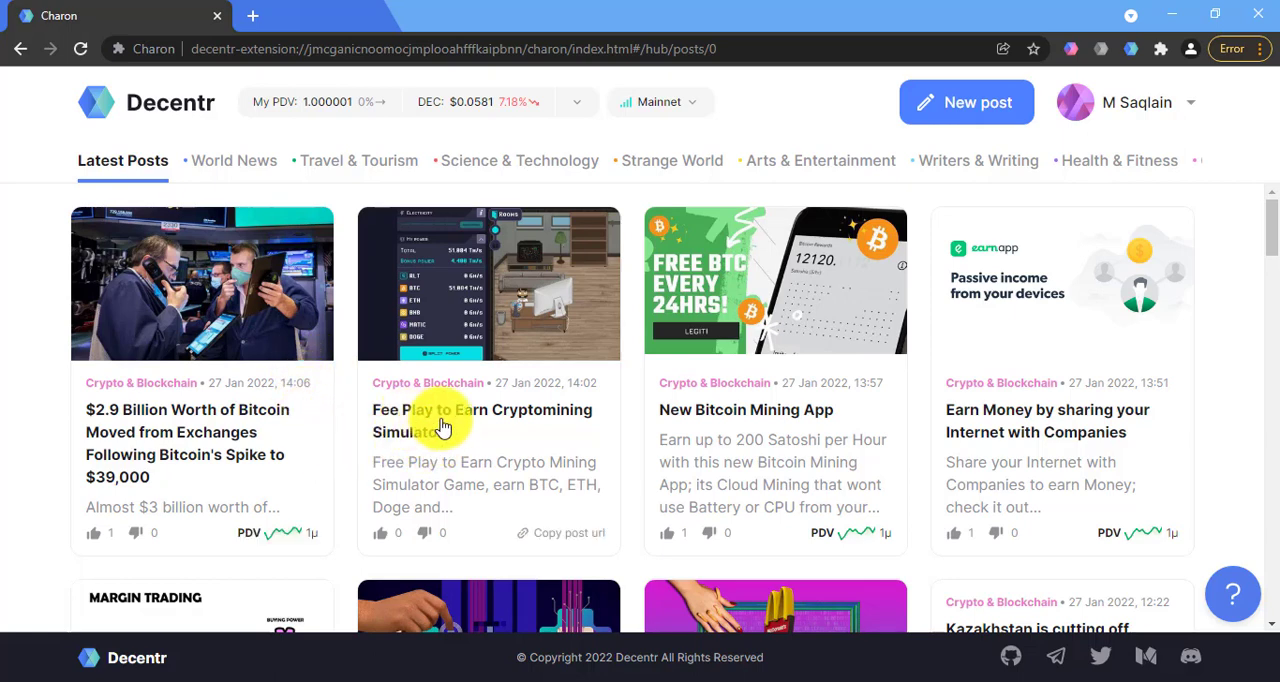
pyautogui.moveTo(612, 462)
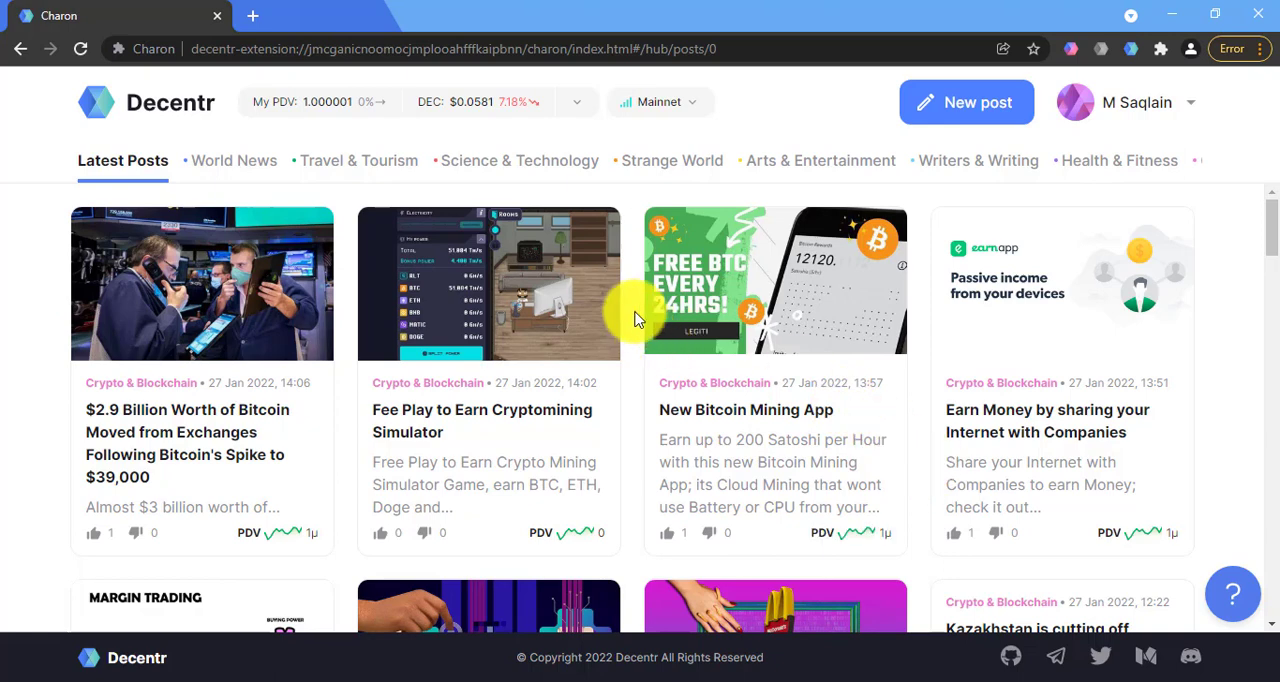
pyautogui.click(236, 160)
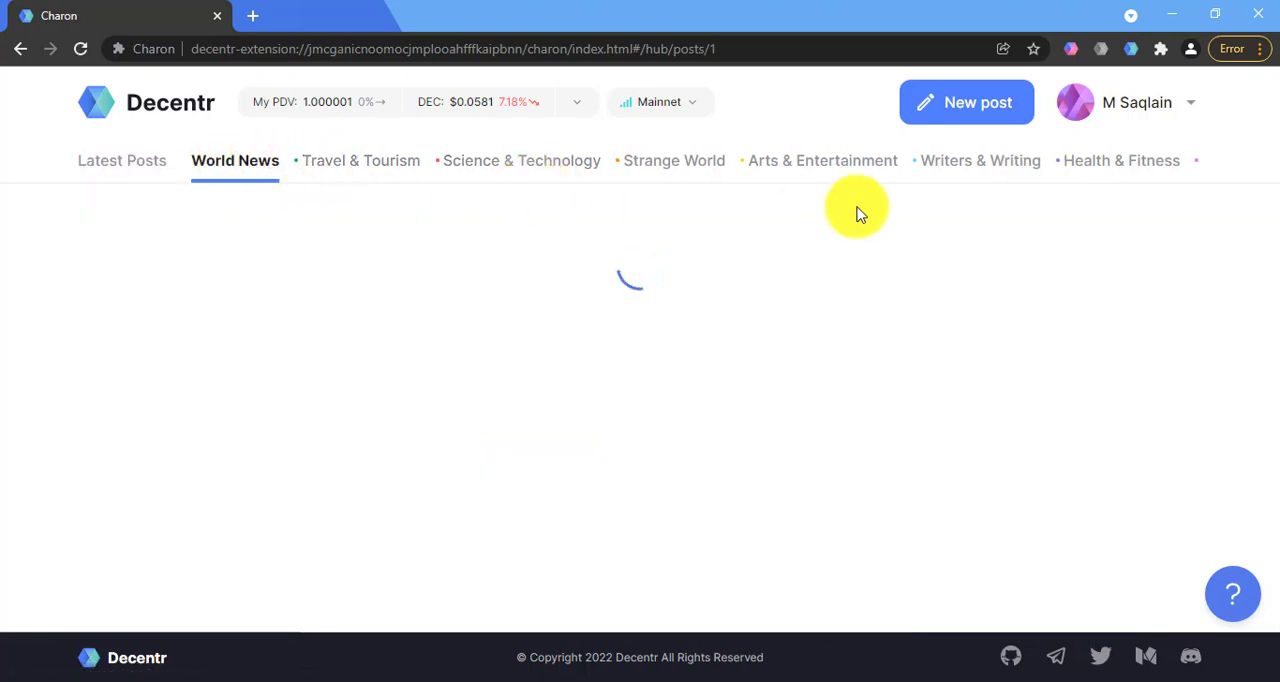
pyautogui.moveTo(1168, 112)
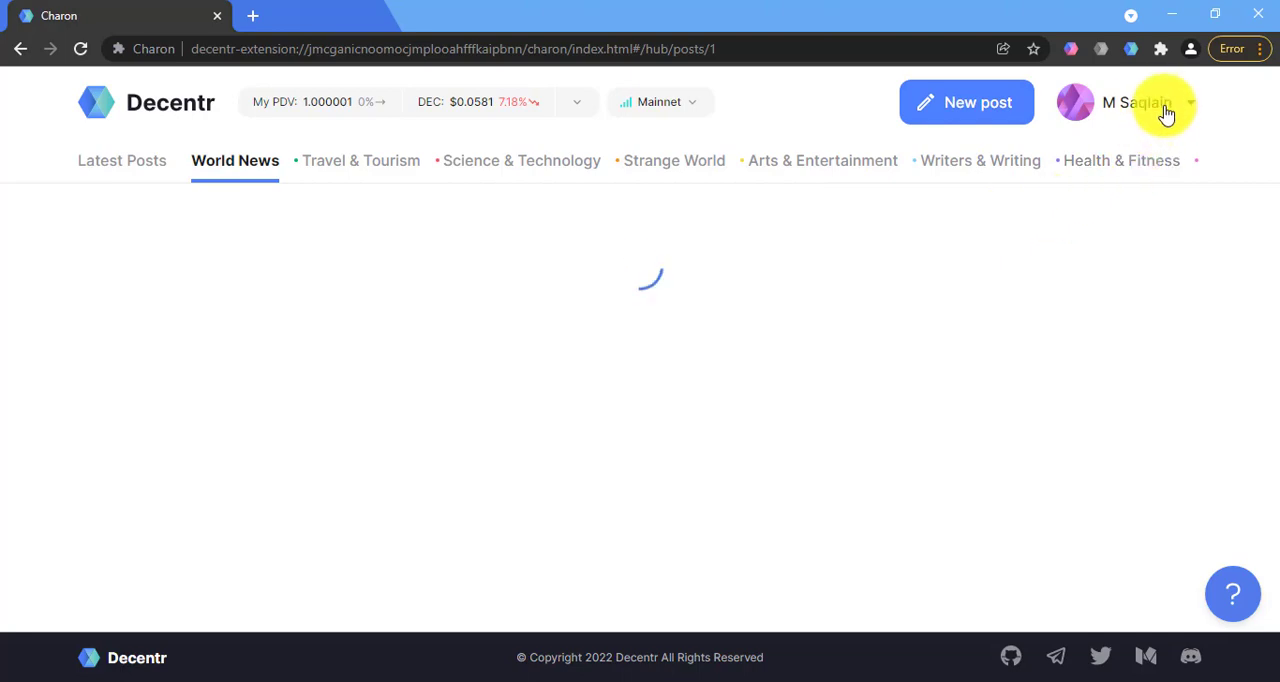
pyautogui.click(1136, 102)
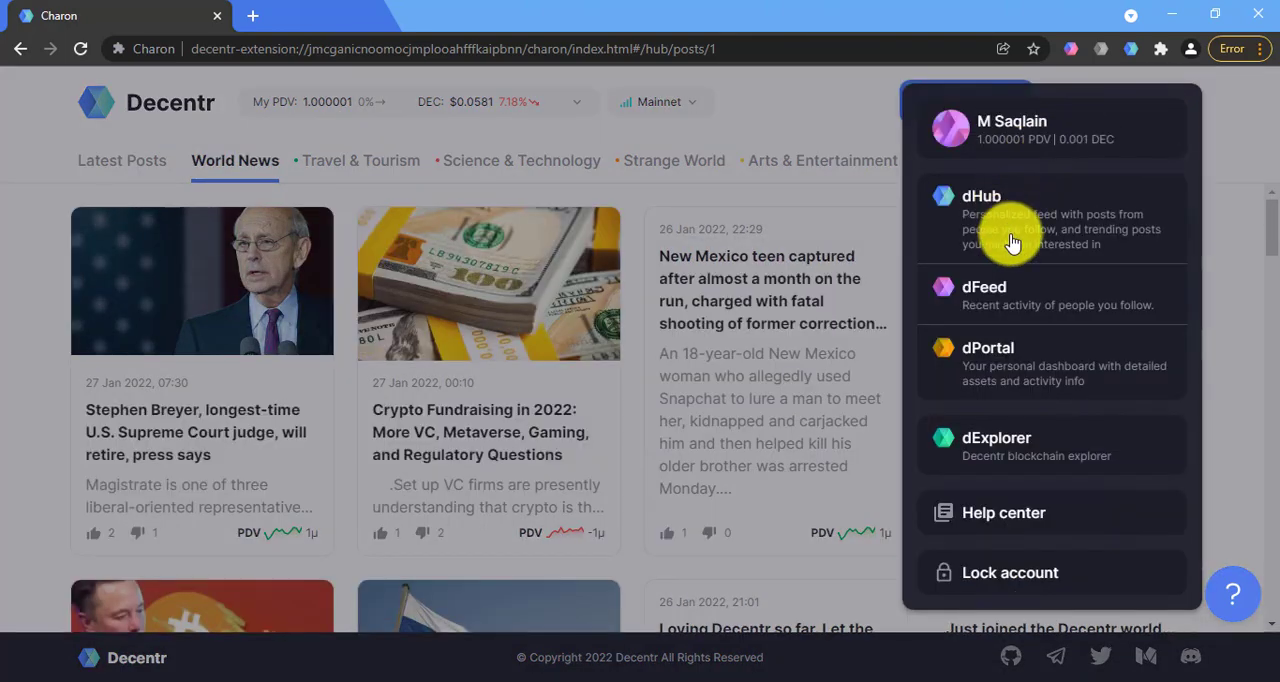
pyautogui.moveTo(948, 356)
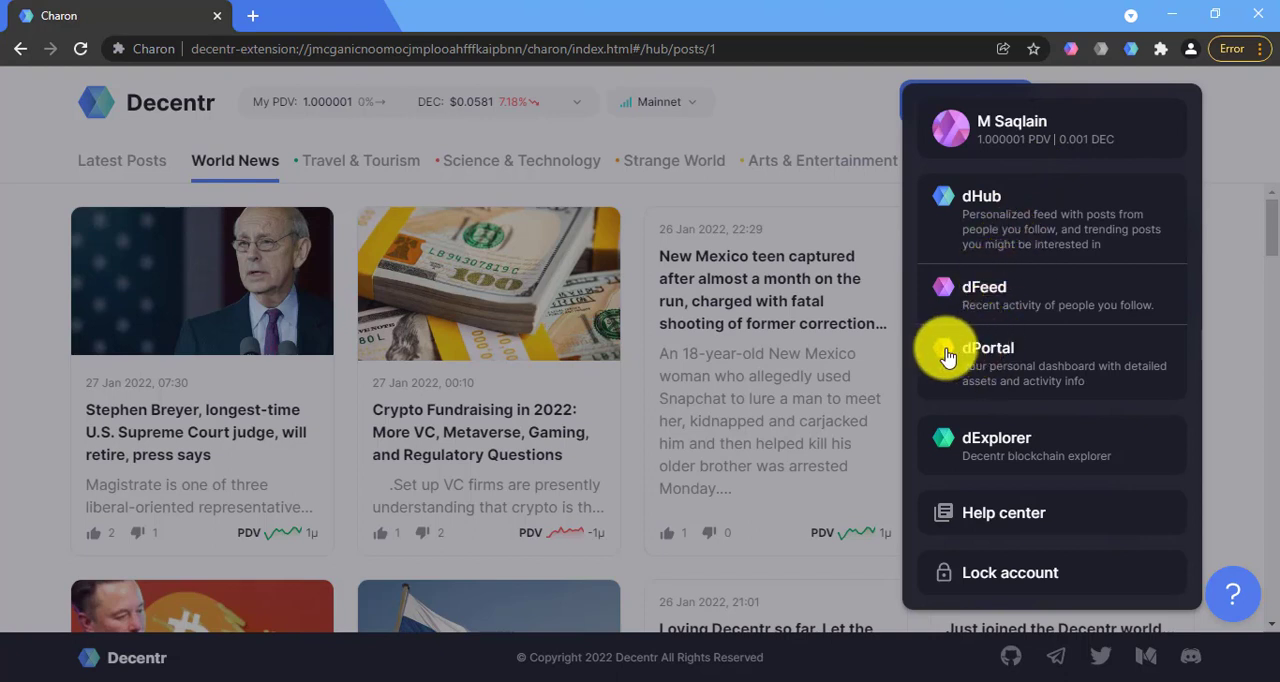
pyautogui.moveTo(968, 382)
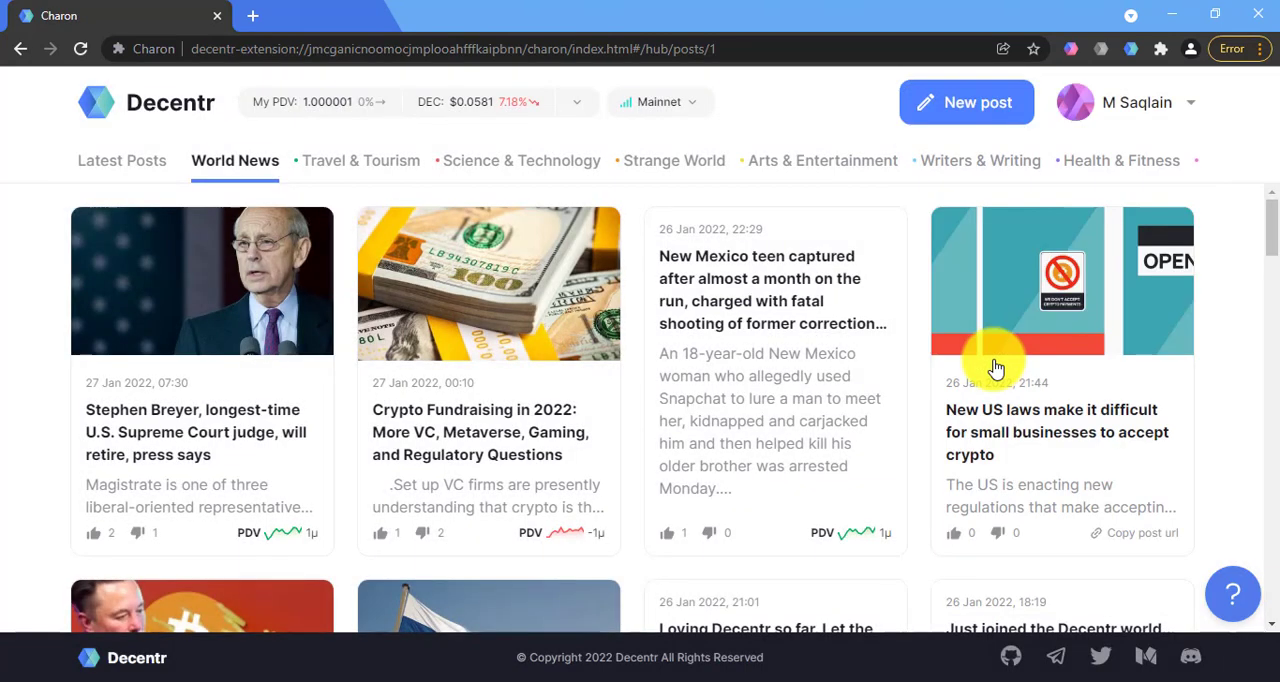
pyautogui.moveTo(1004, 332)
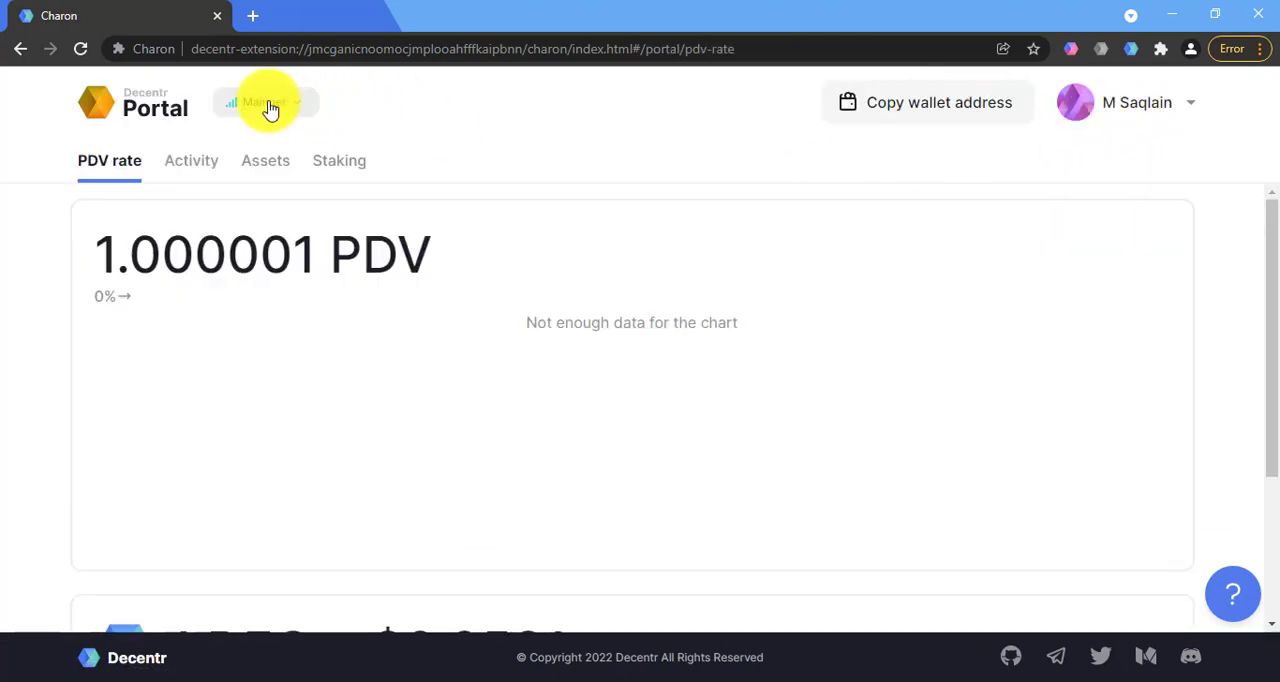
pyautogui.moveTo(556, 112)
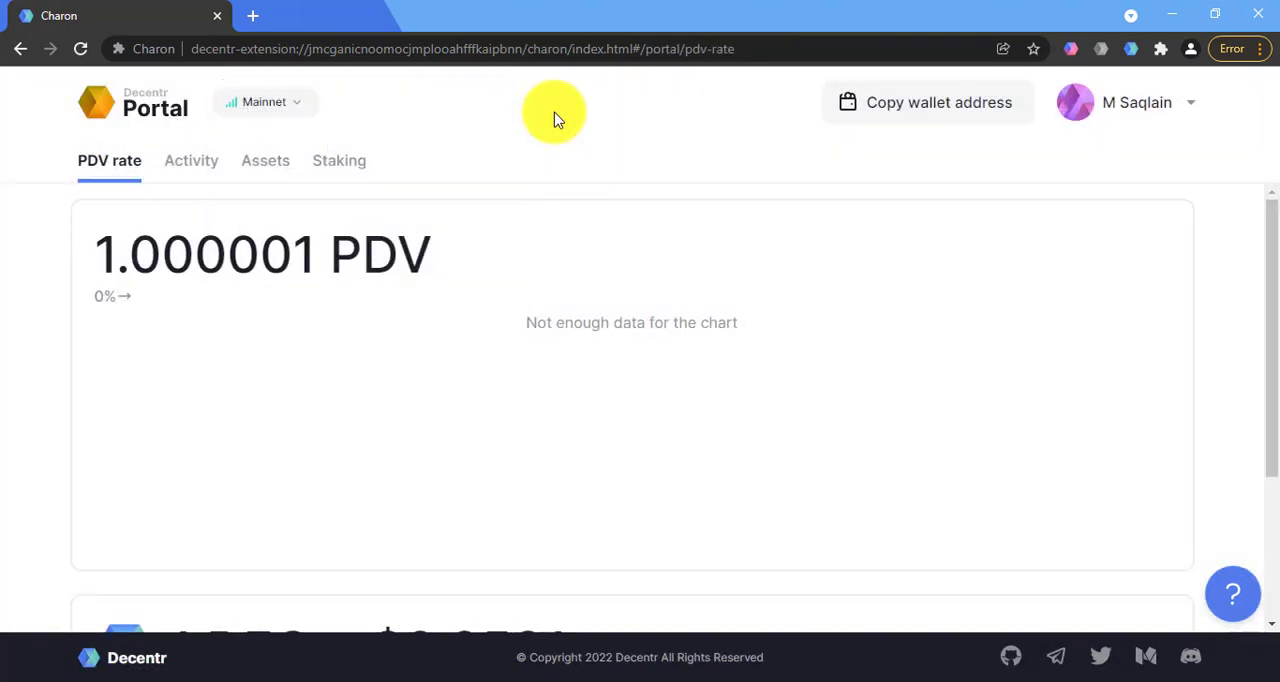
pyautogui.moveTo(588, 284)
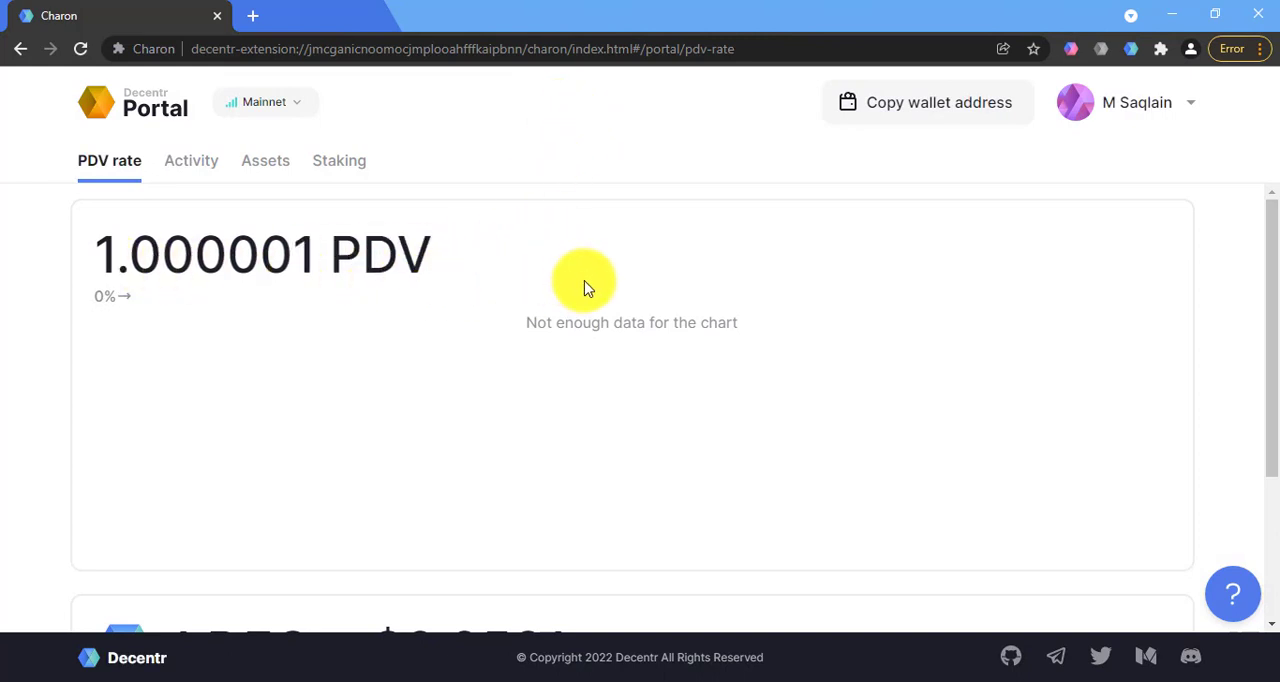
# View the Portal's PDV rate 1.000001, DEC price and rewards, and copy the wallet address.
pyautogui.scroll(-3)
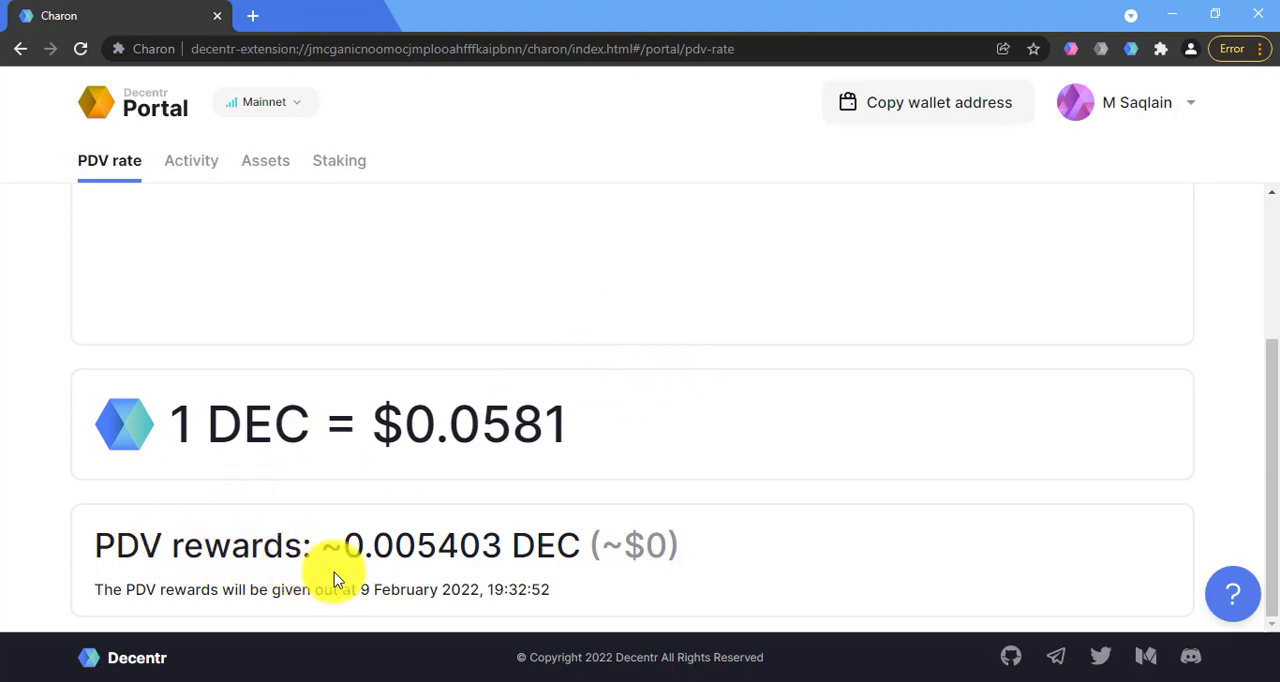
pyautogui.moveTo(382, 562)
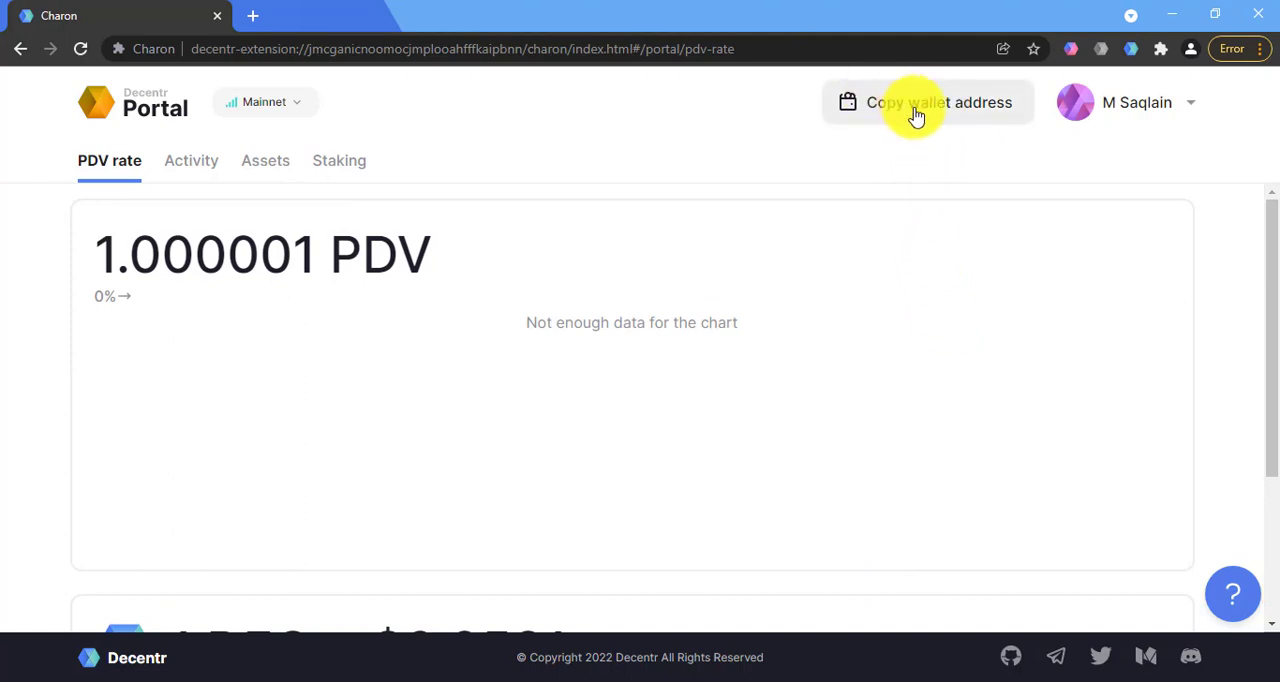
pyautogui.click(938, 102)
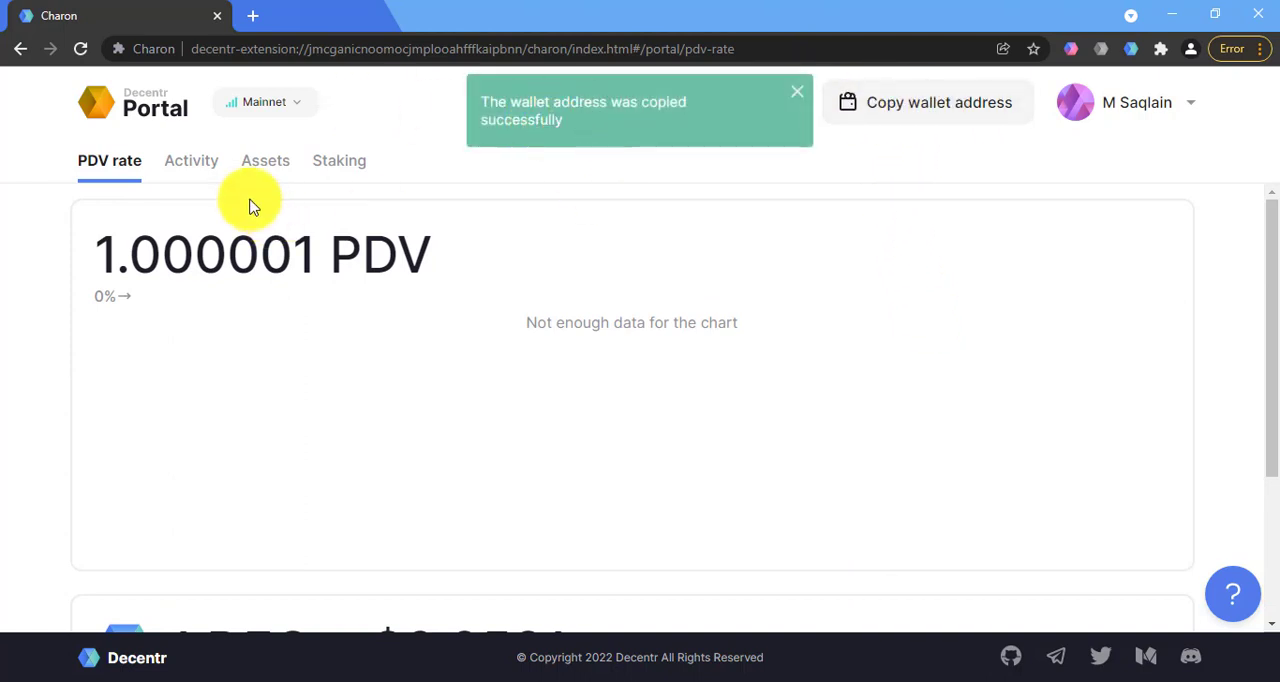
# Check the Portal's Activity, Assets (0.001 DEC received) and Staking views listing bonded validators.
pyautogui.click(192, 160)
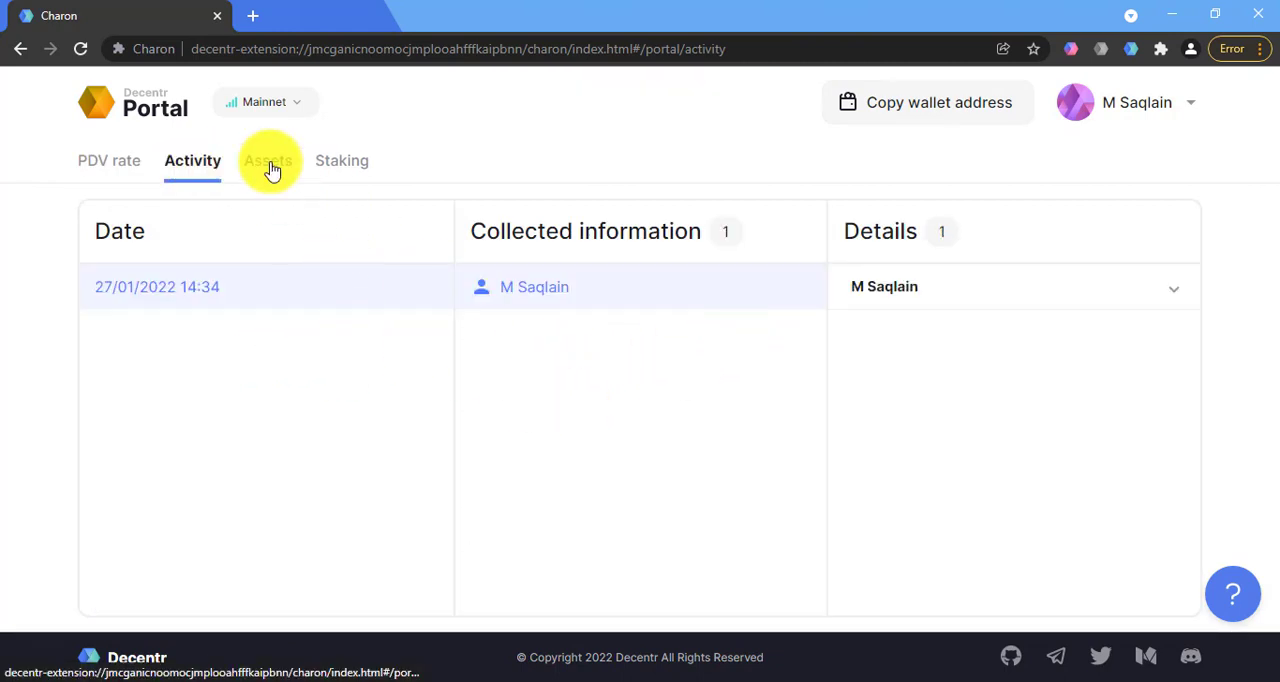
pyautogui.click(268, 160)
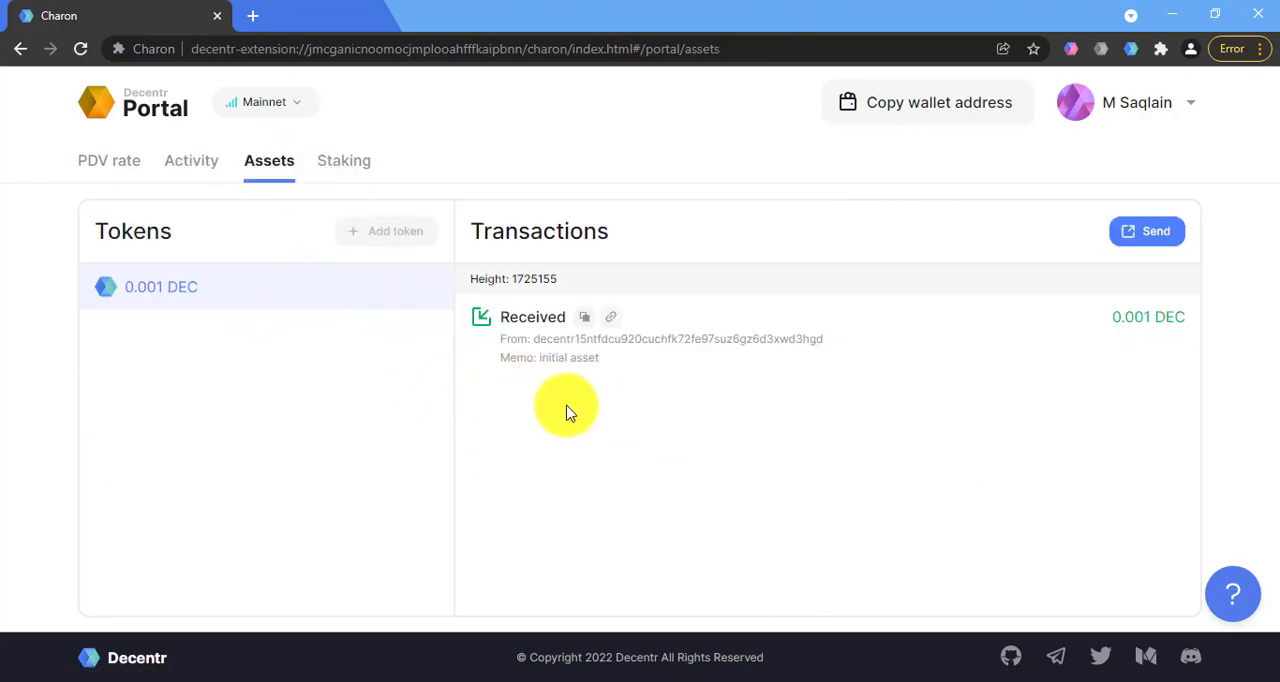
pyautogui.moveTo(380, 380)
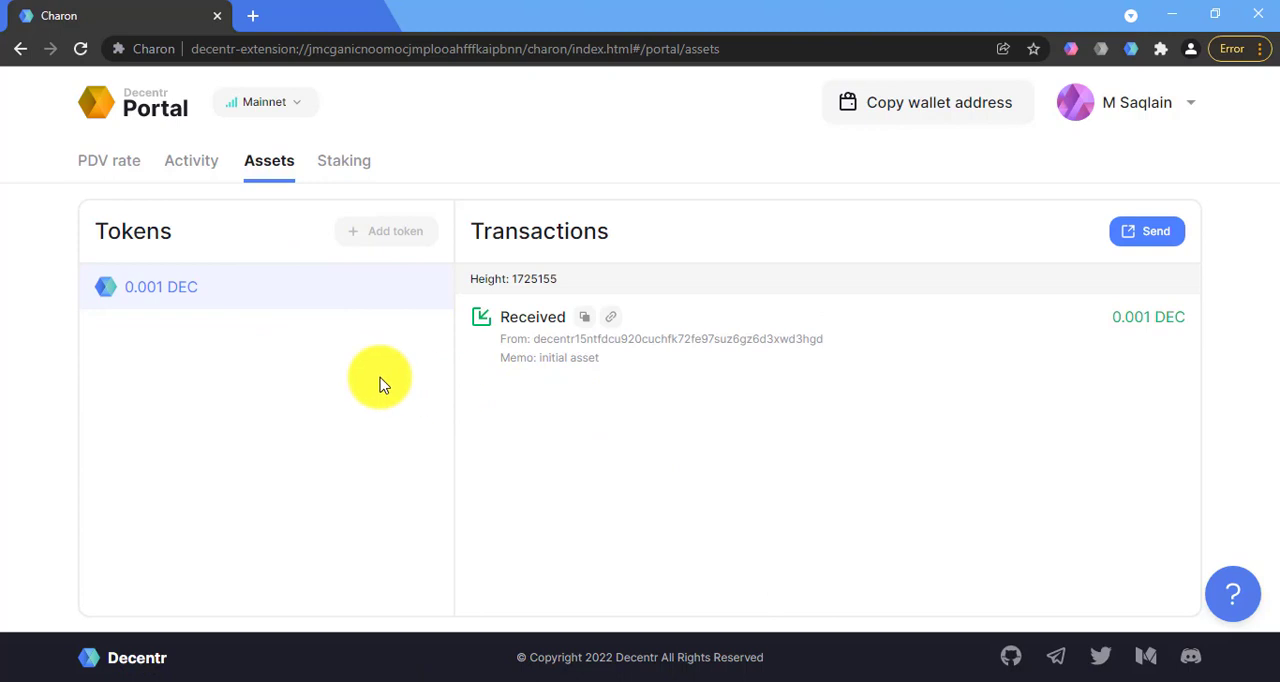
pyautogui.moveTo(196, 316)
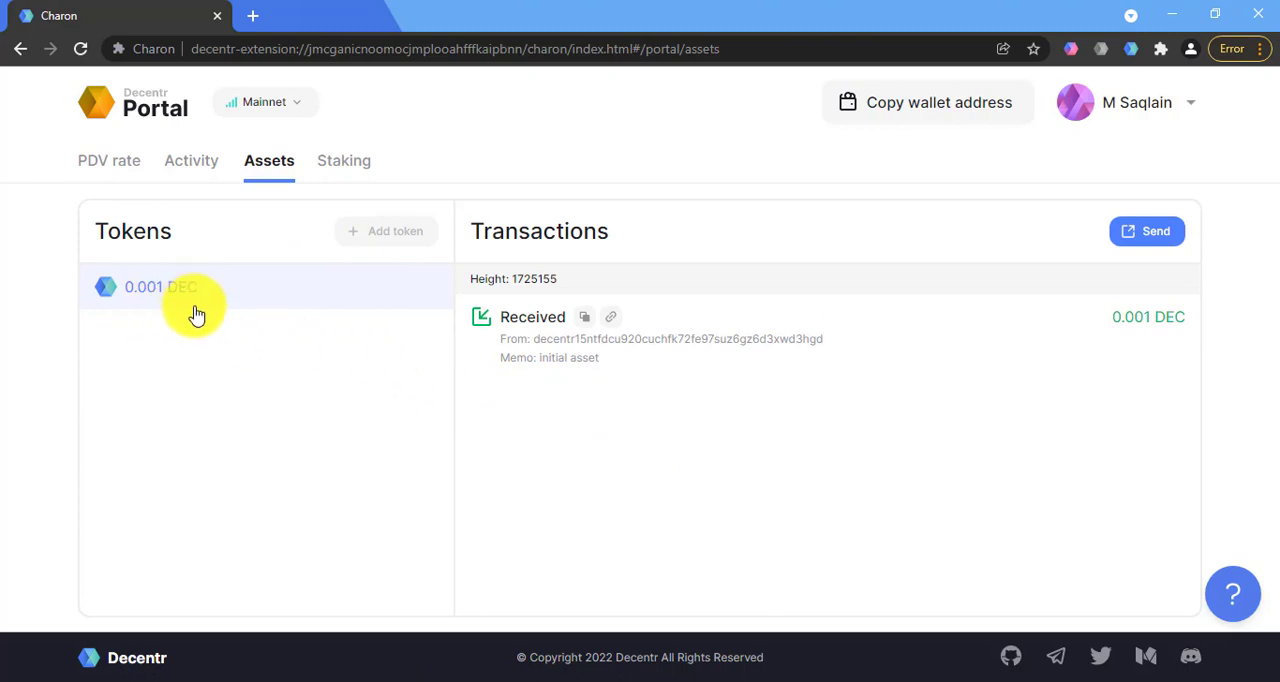
pyautogui.moveTo(336, 184)
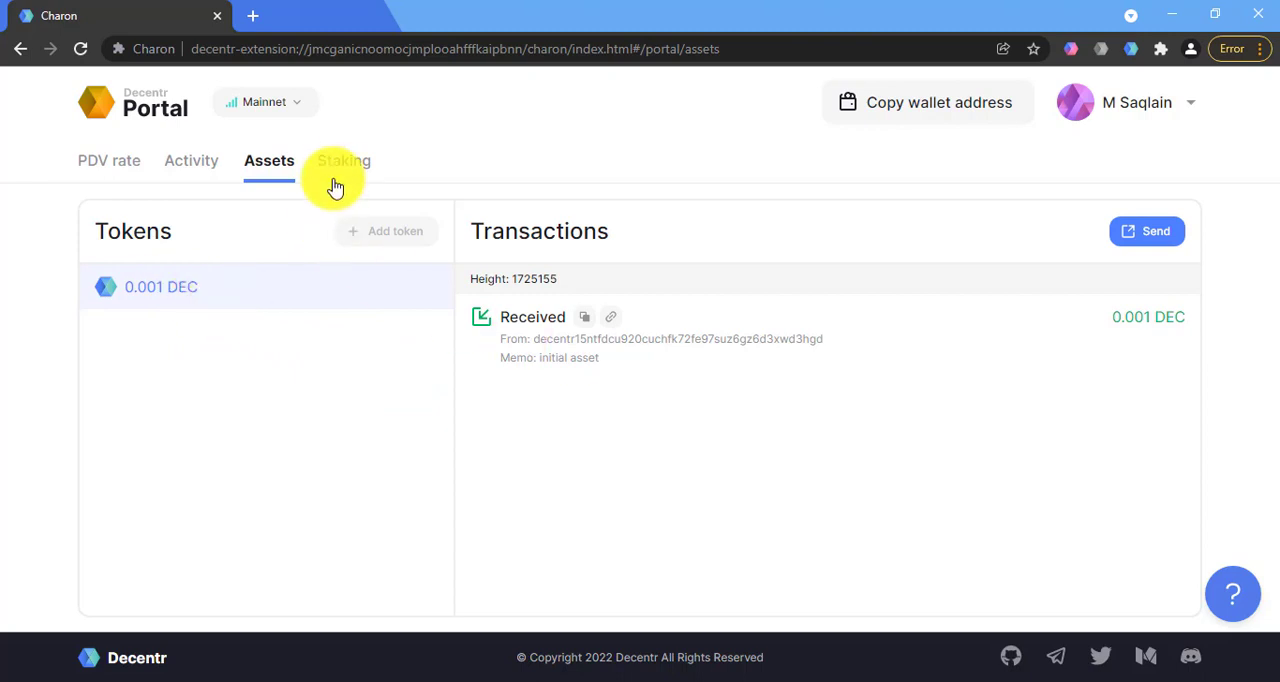
pyautogui.click(344, 160)
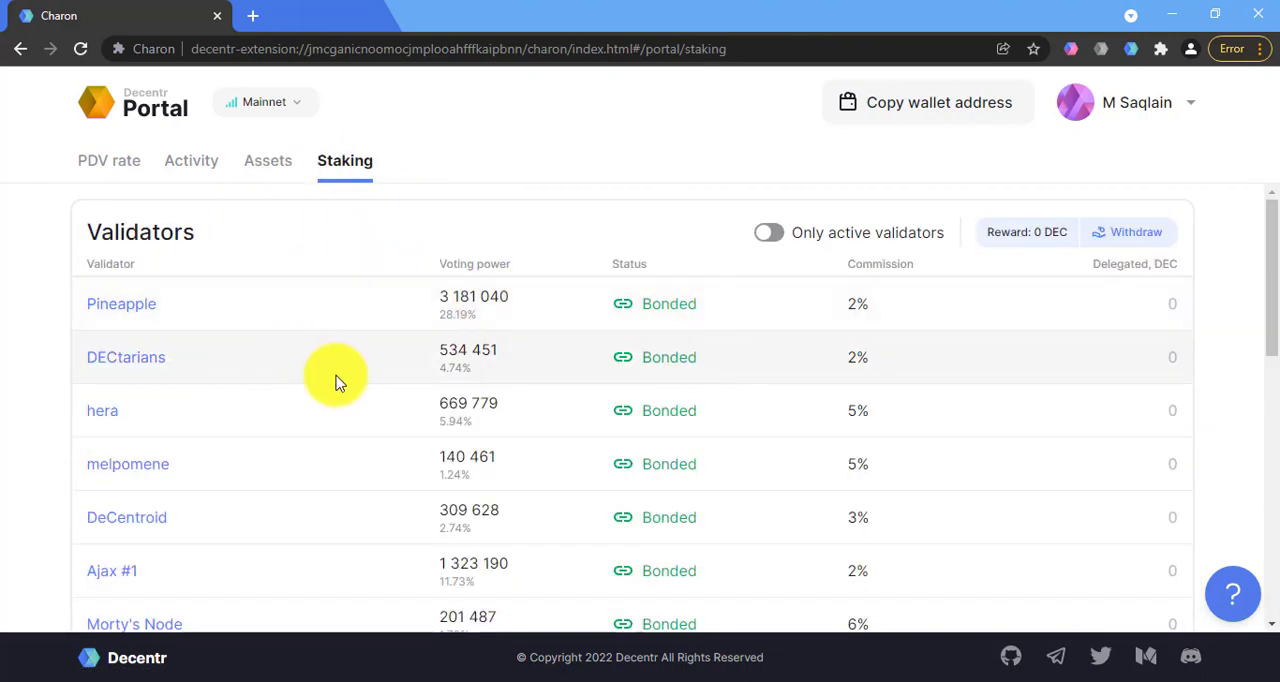
pyautogui.click(1072, 48)
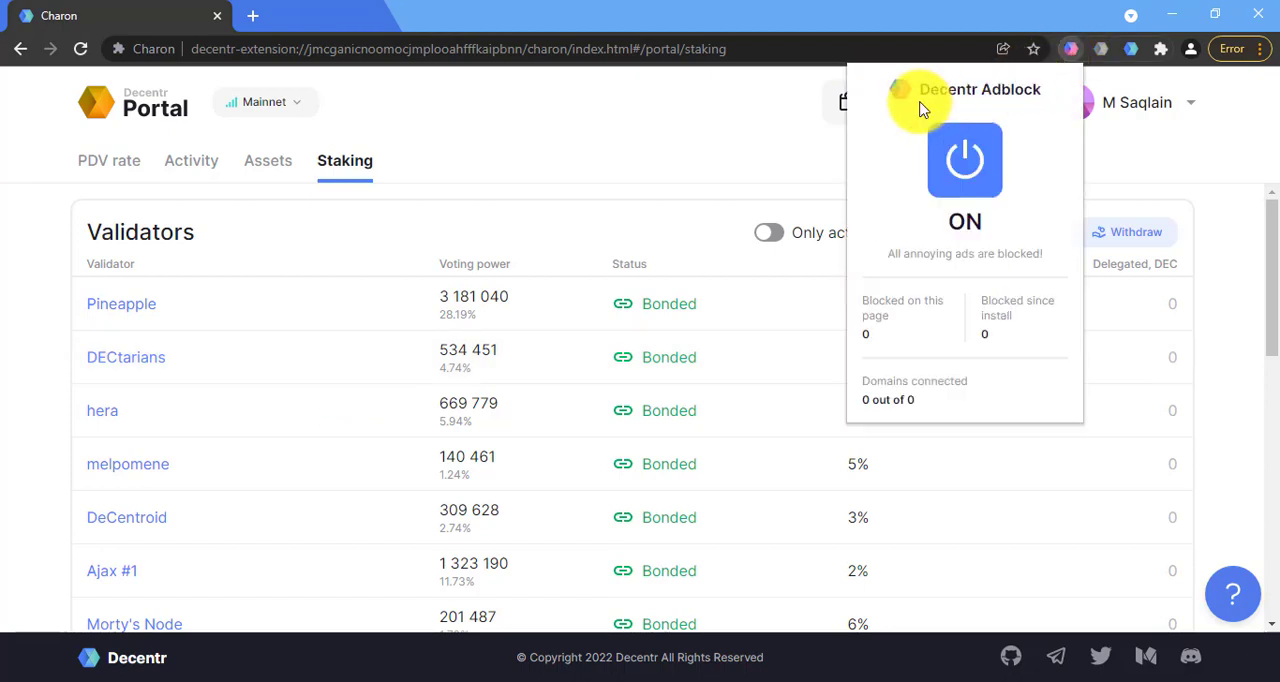
pyautogui.moveTo(1108, 96)
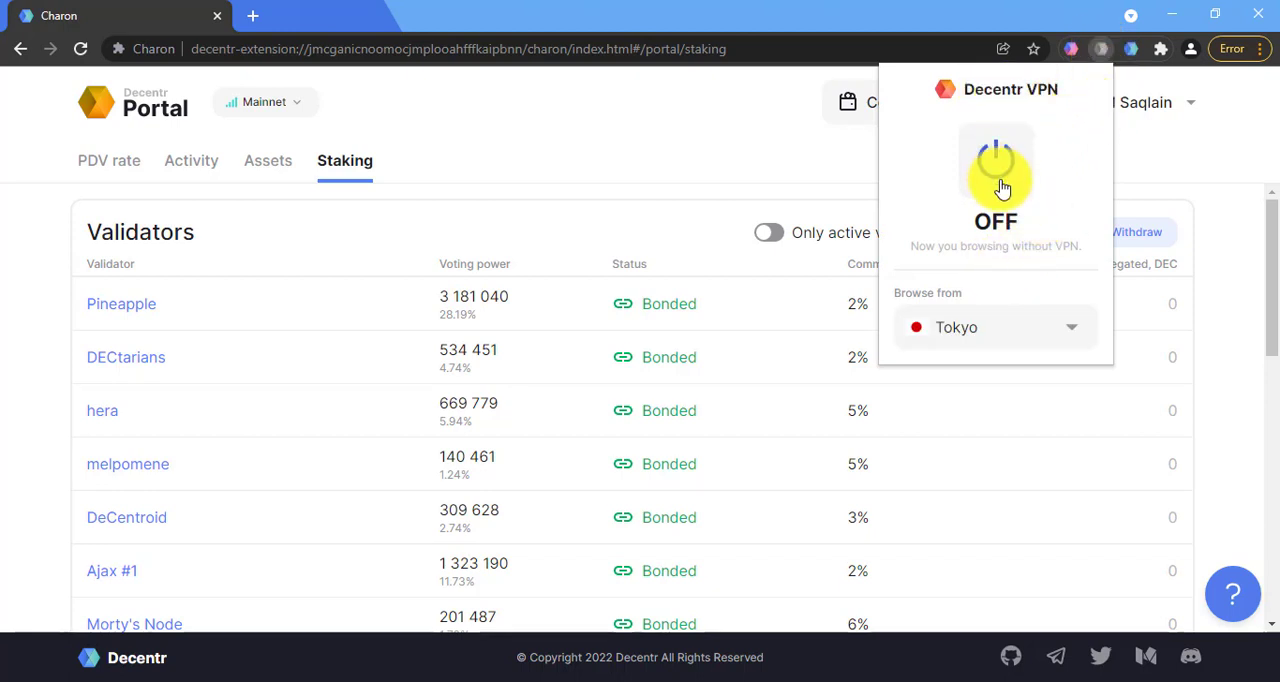
pyautogui.click(1132, 48)
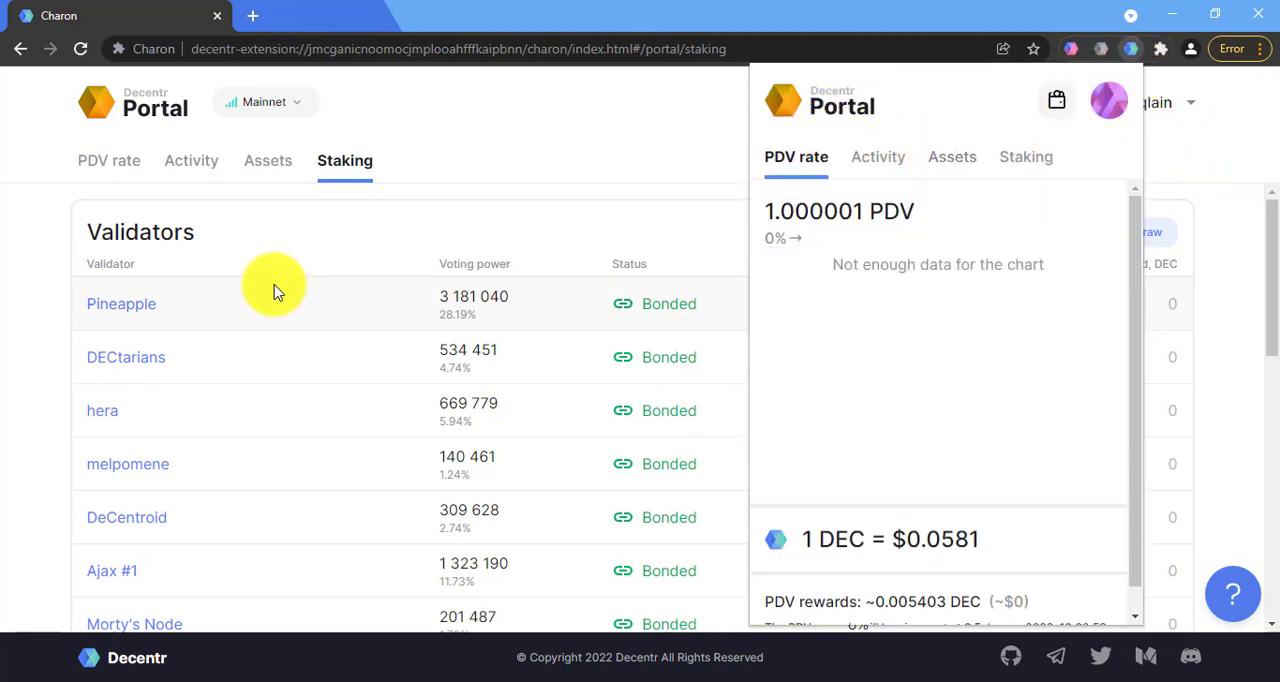
pyautogui.moveTo(772, 344)
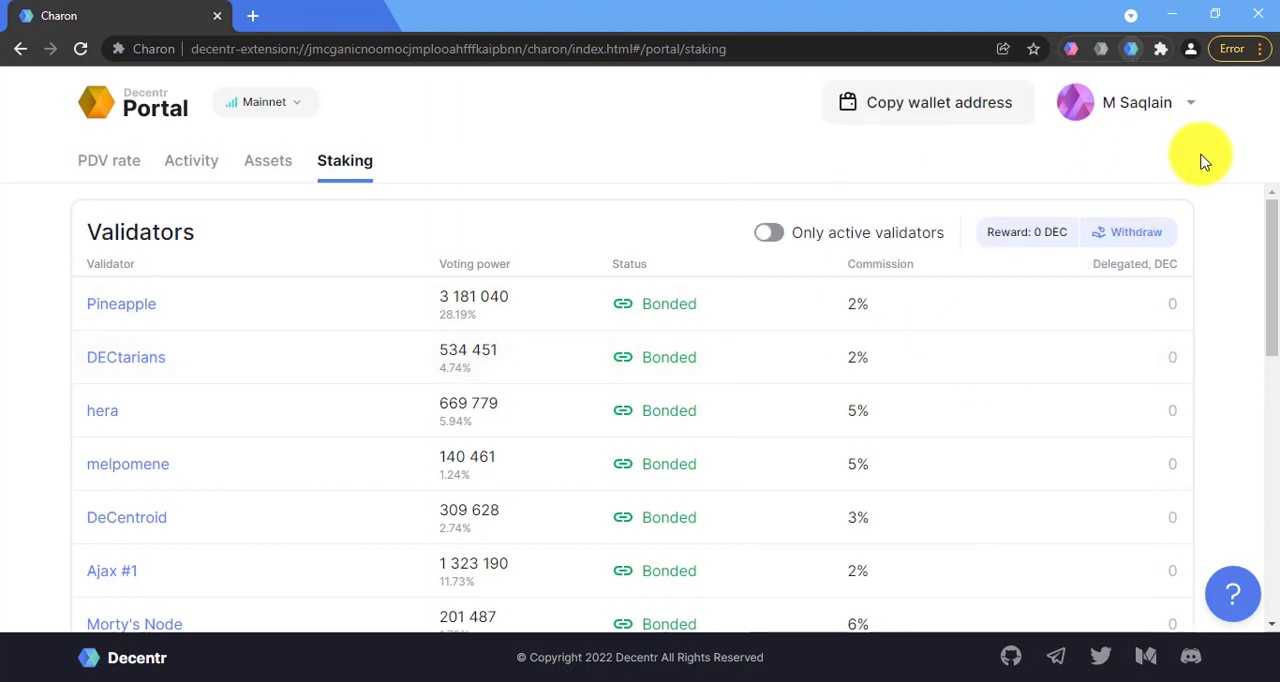
pyautogui.moveTo(816, 168)
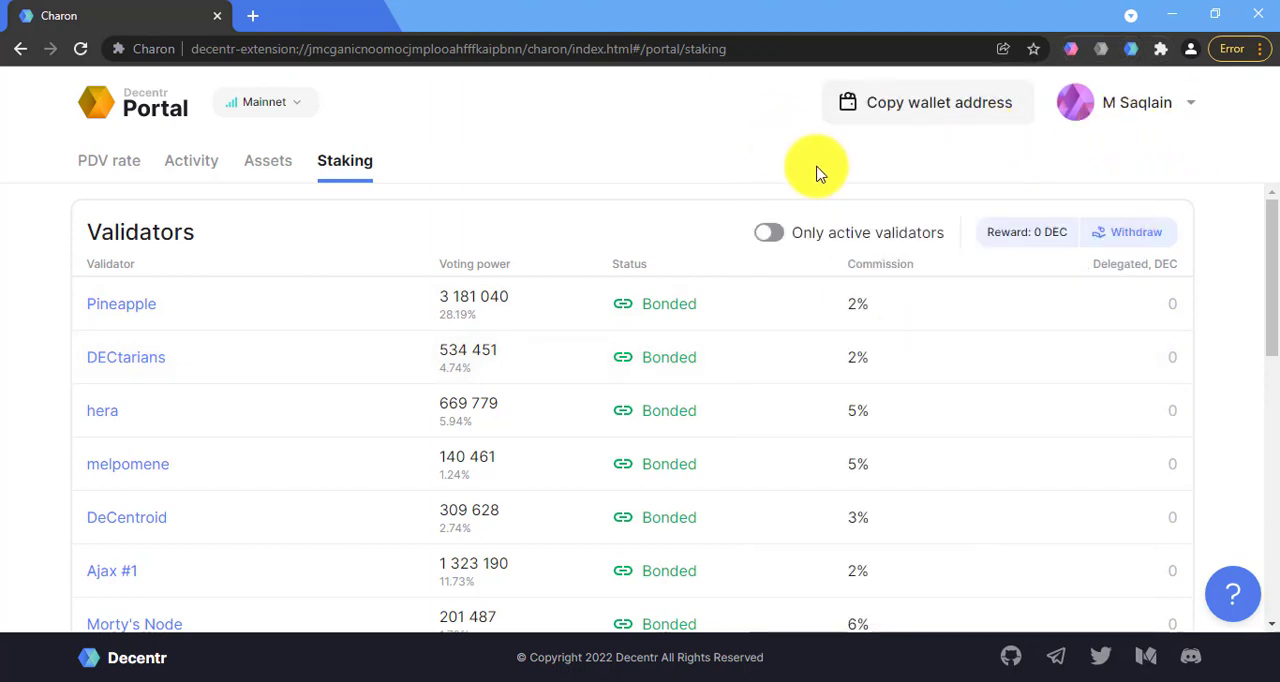
pyautogui.moveTo(610, 200)
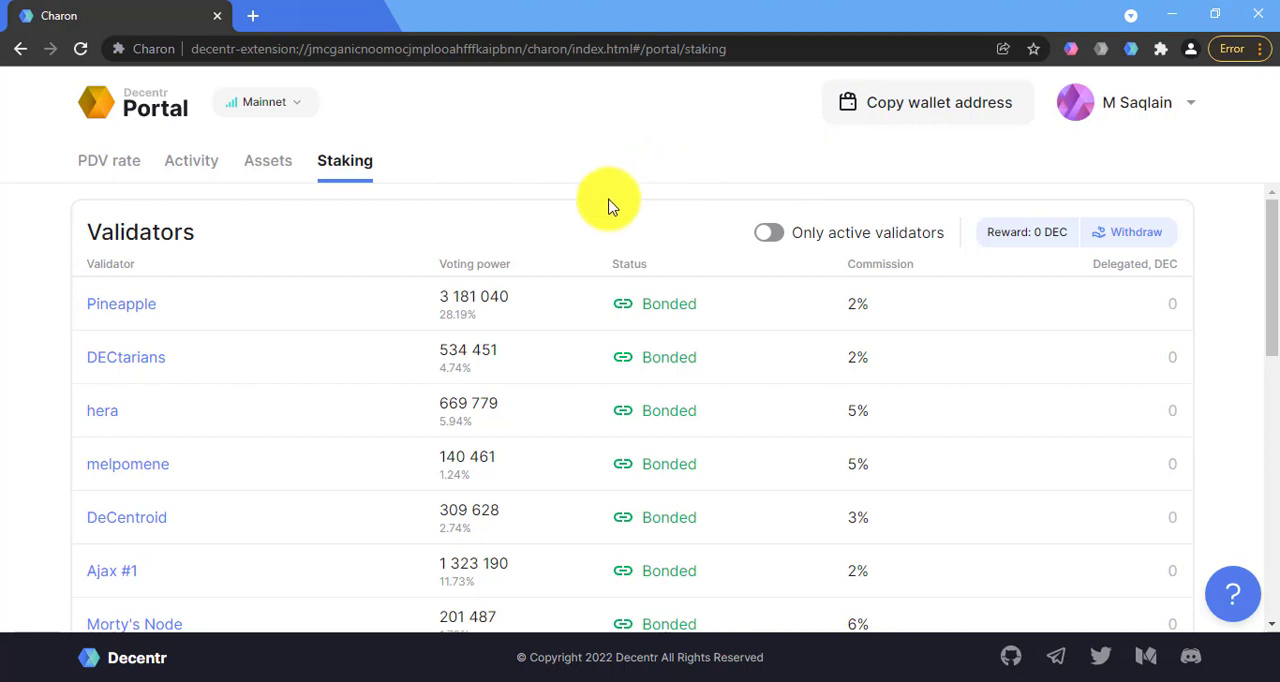
pyautogui.moveTo(524, 244)
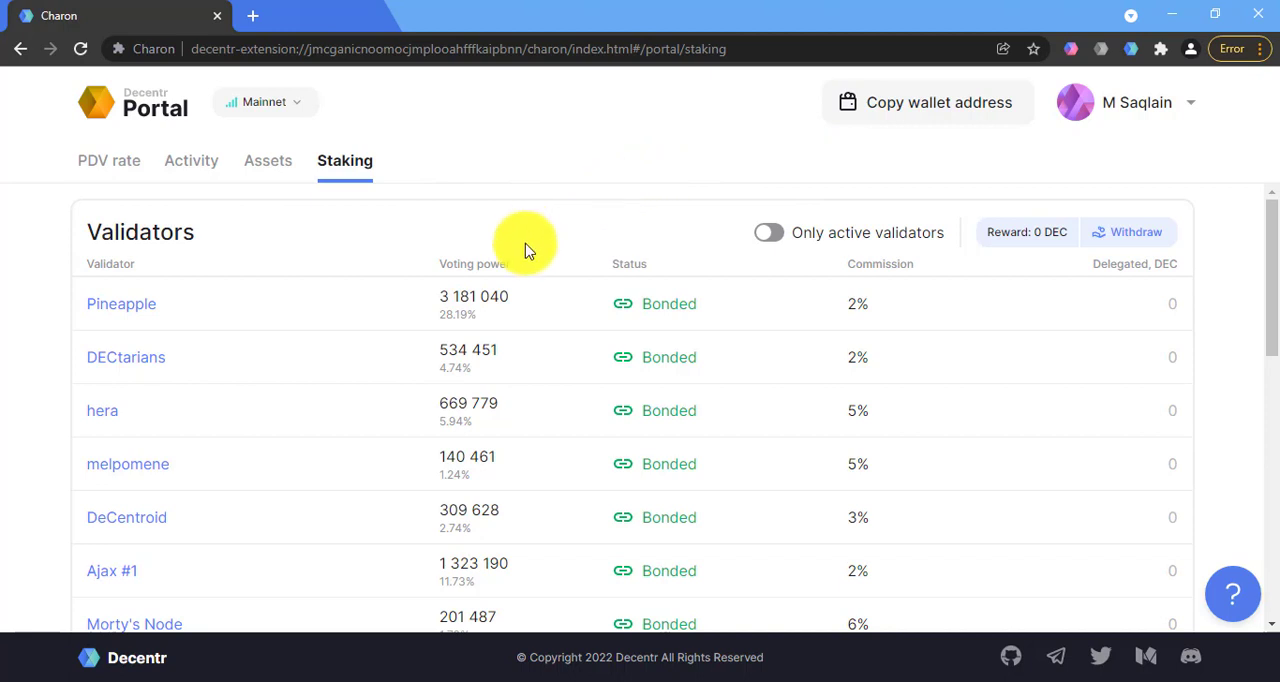